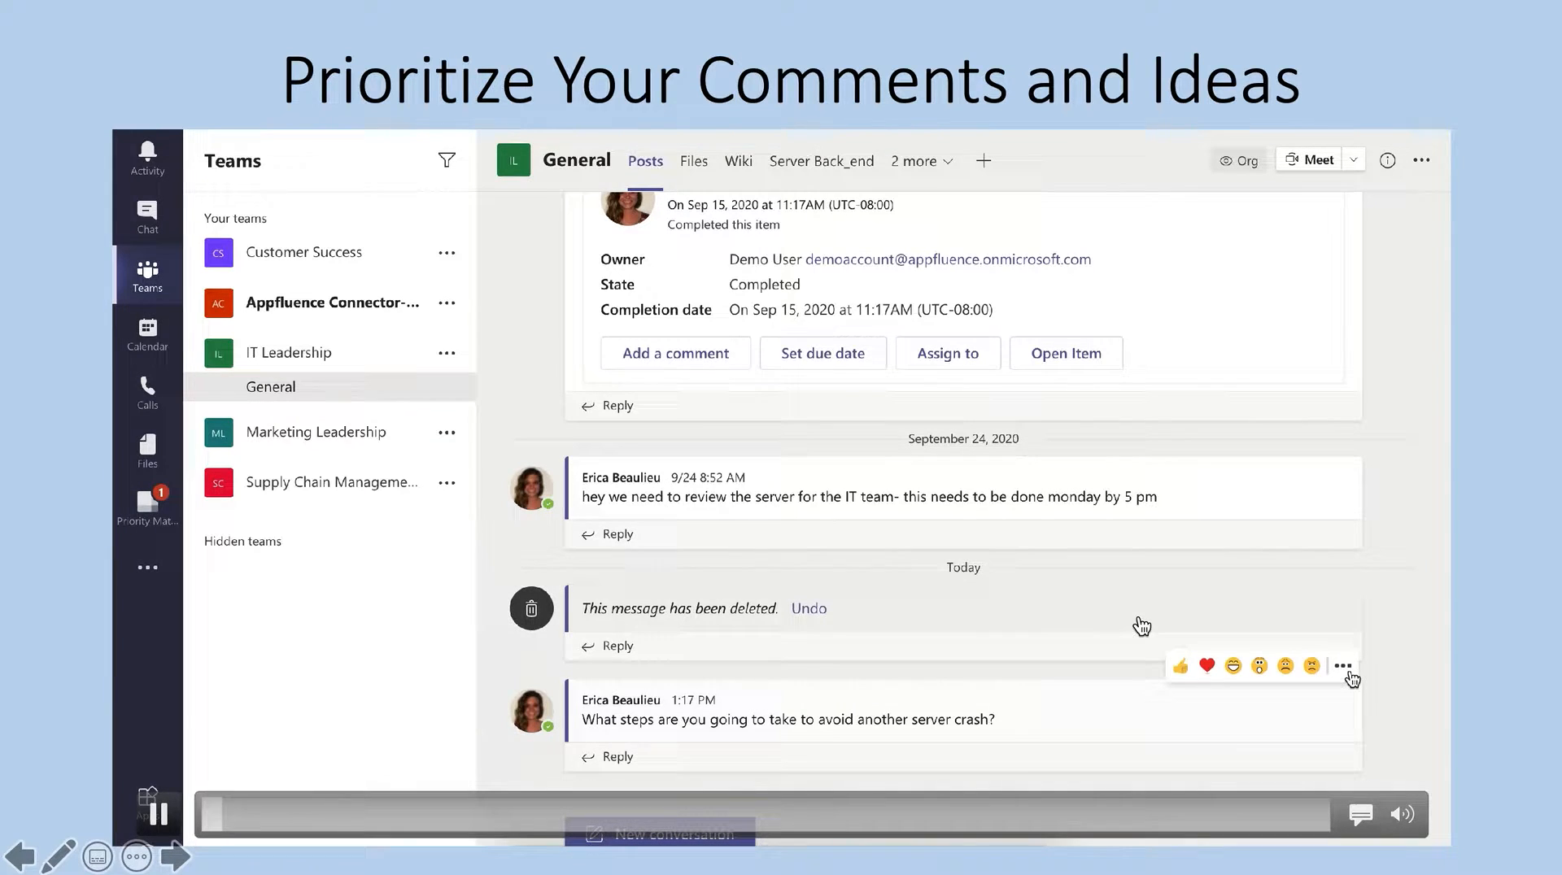
Create a Priority Matrix item from the server-crash message in IT Dashboard, quadrant 4, due Sep 29, 2020.
{"action": "left_click", "coordinate": [1342, 667]}
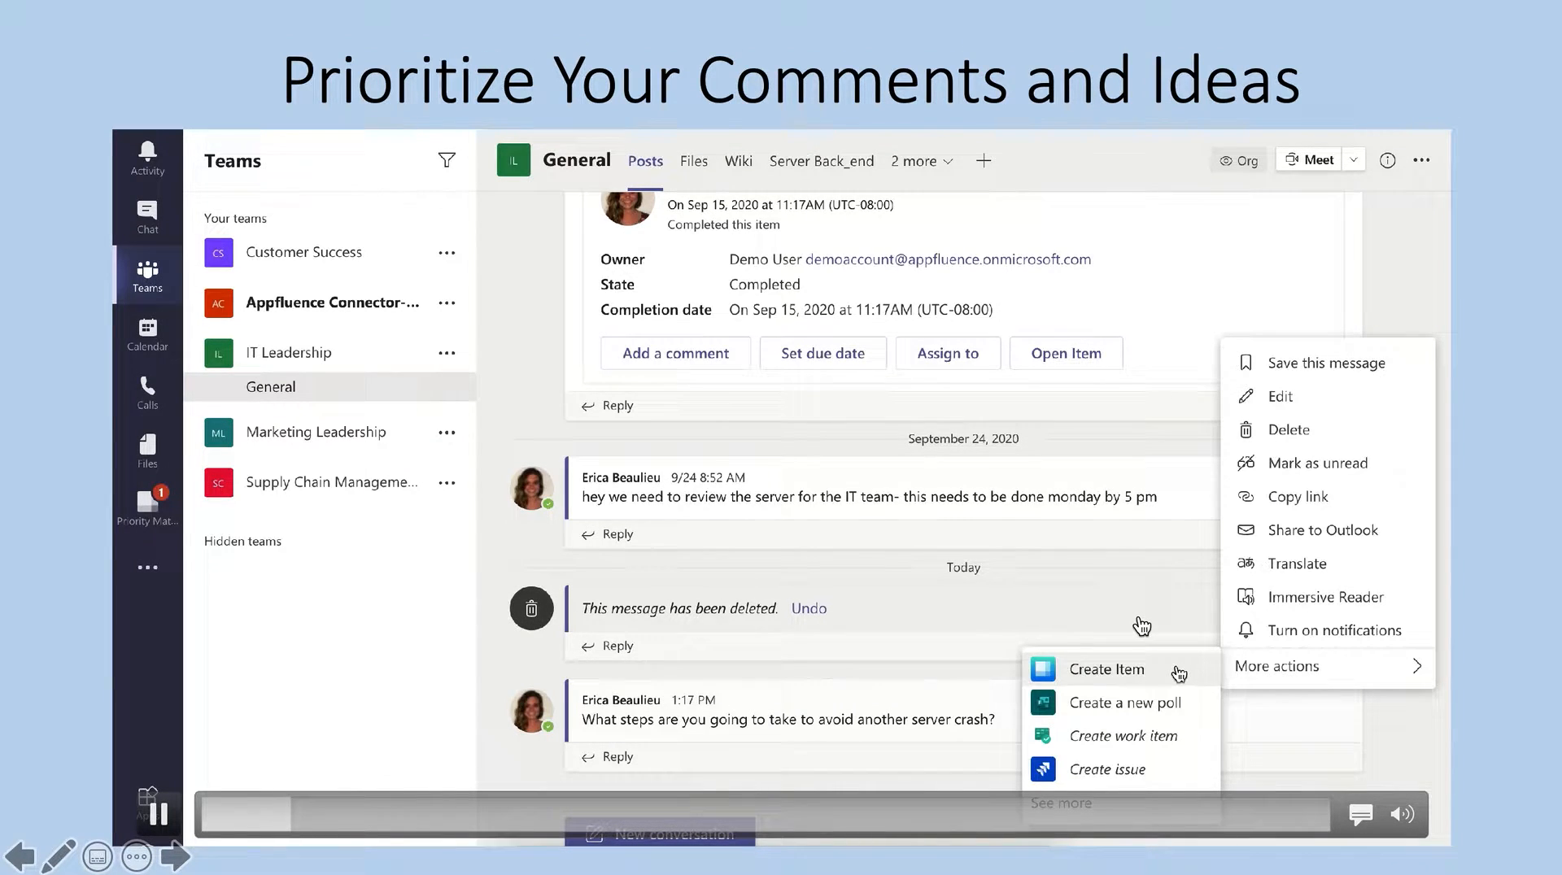
{"action": "left_click", "coordinate": [1106, 669]}
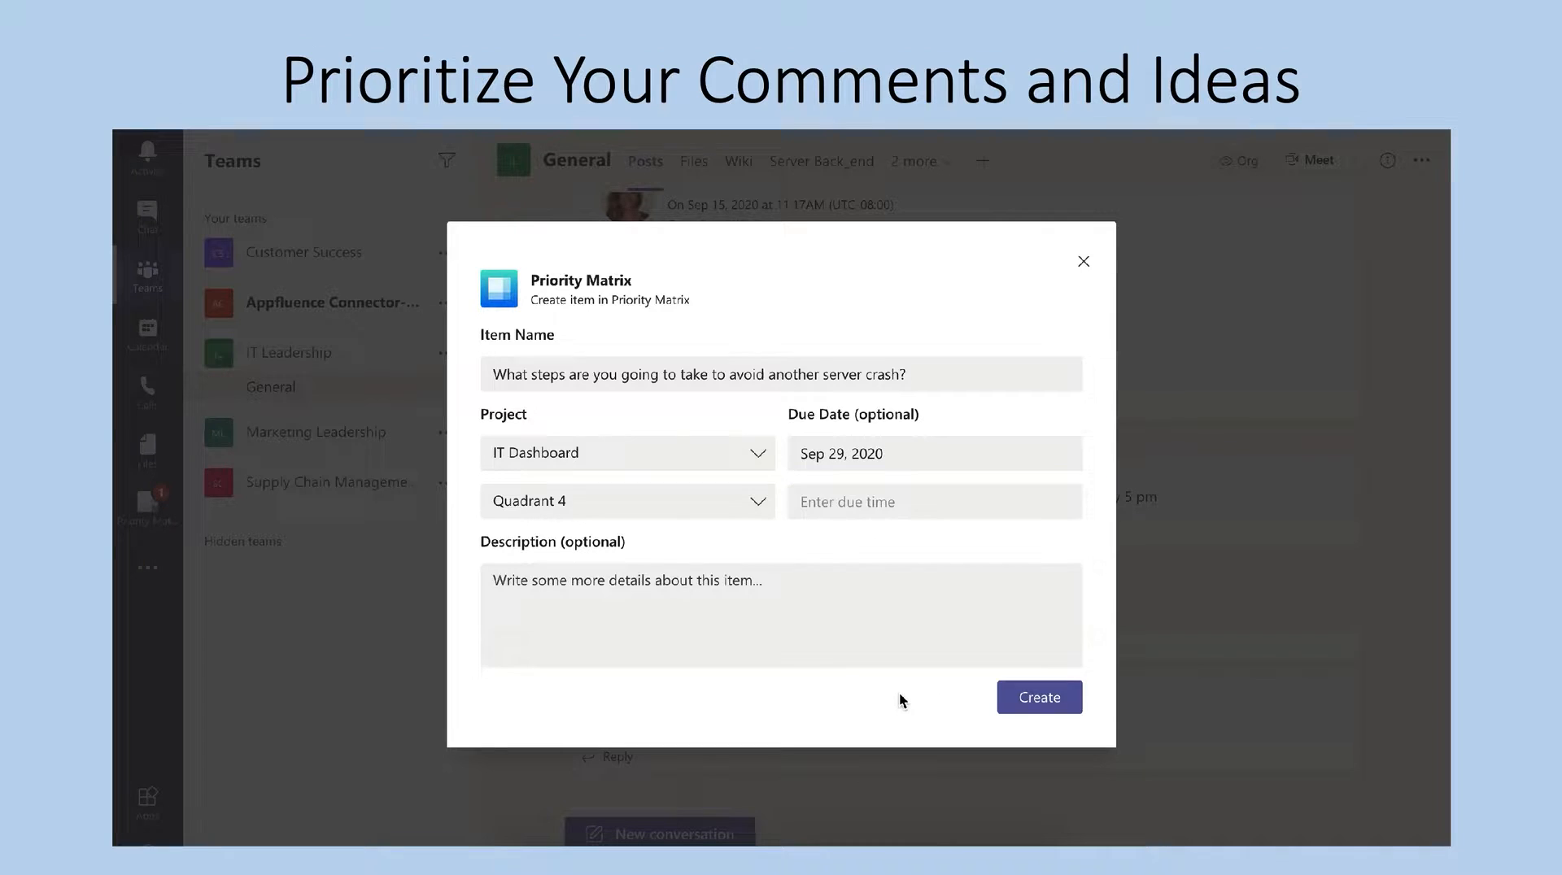
{"action": "left_click", "coordinate": [1039, 697]}
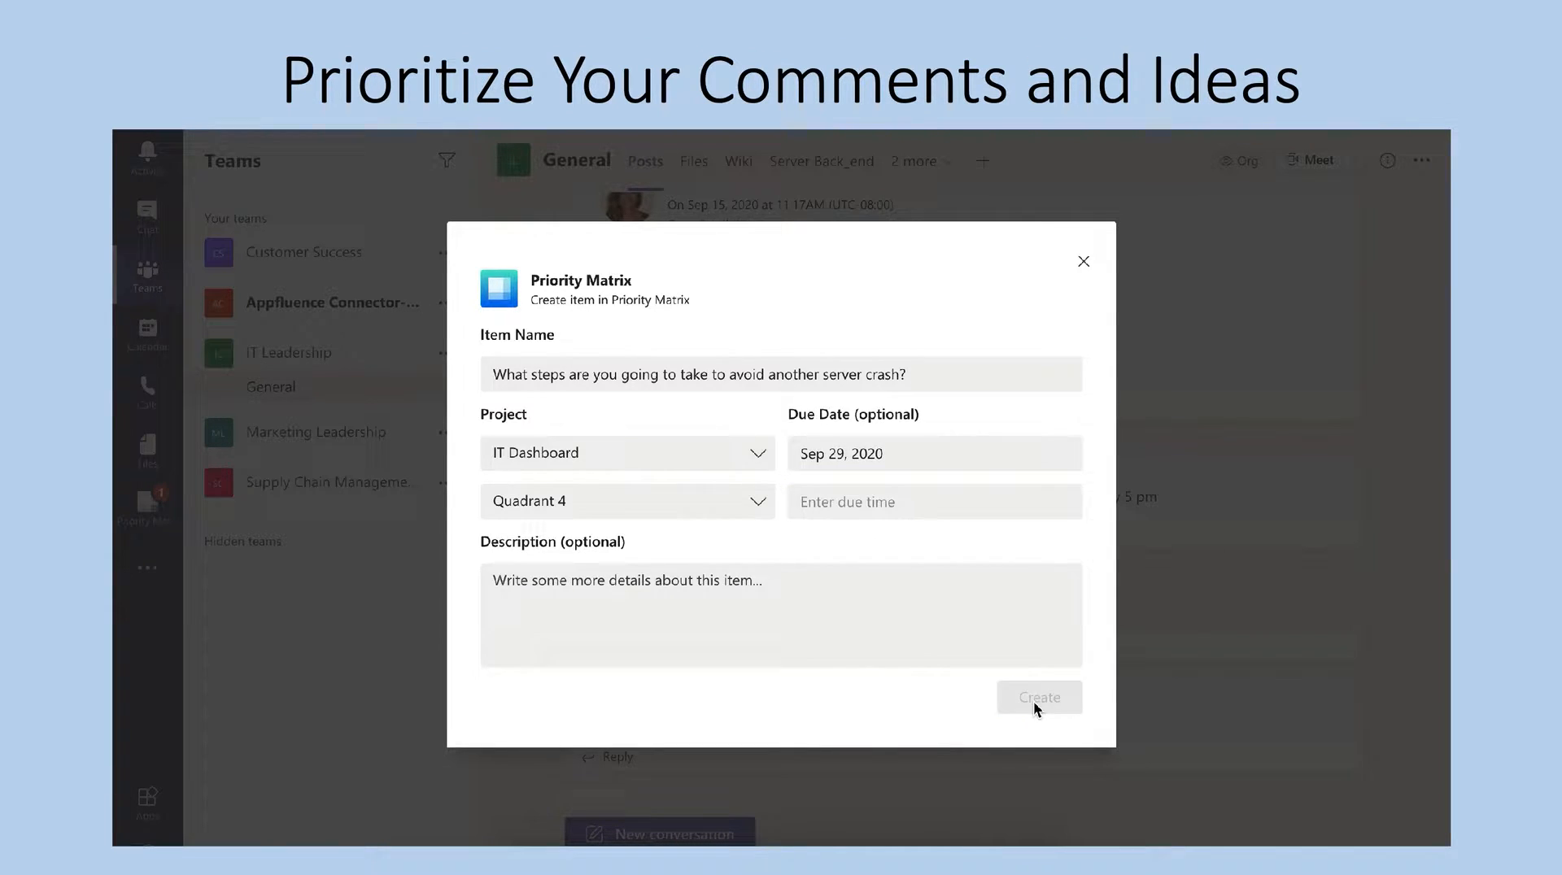
{"action": "left_click", "coordinate": [1038, 697]}
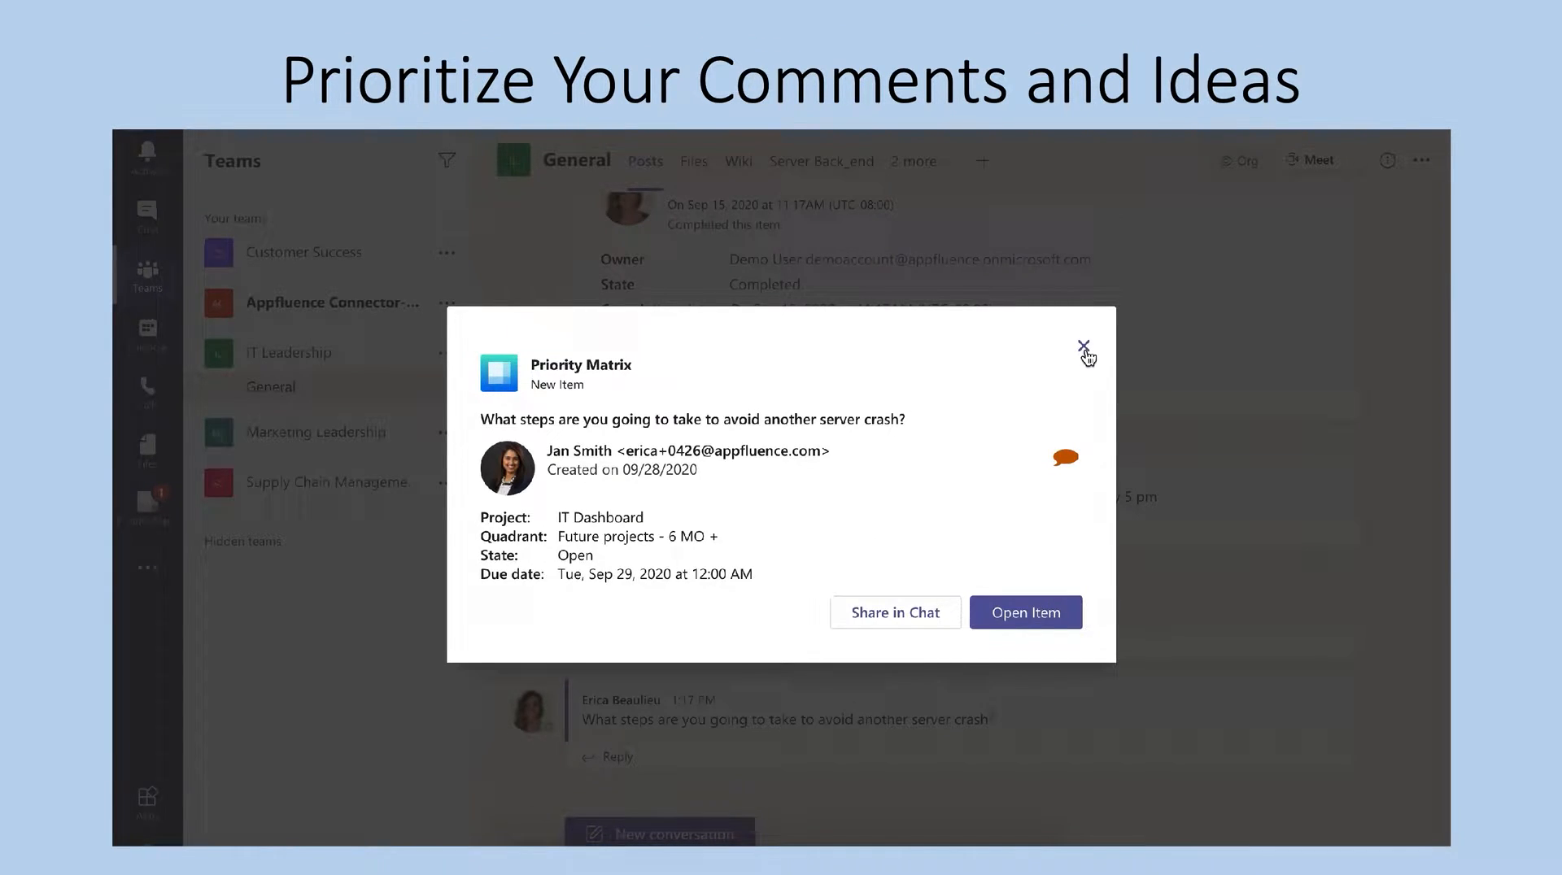
Dismiss the confirmation and raise the server-crash item's progress to 45% in IT Dashboard.
{"action": "left_click", "coordinate": [1084, 346]}
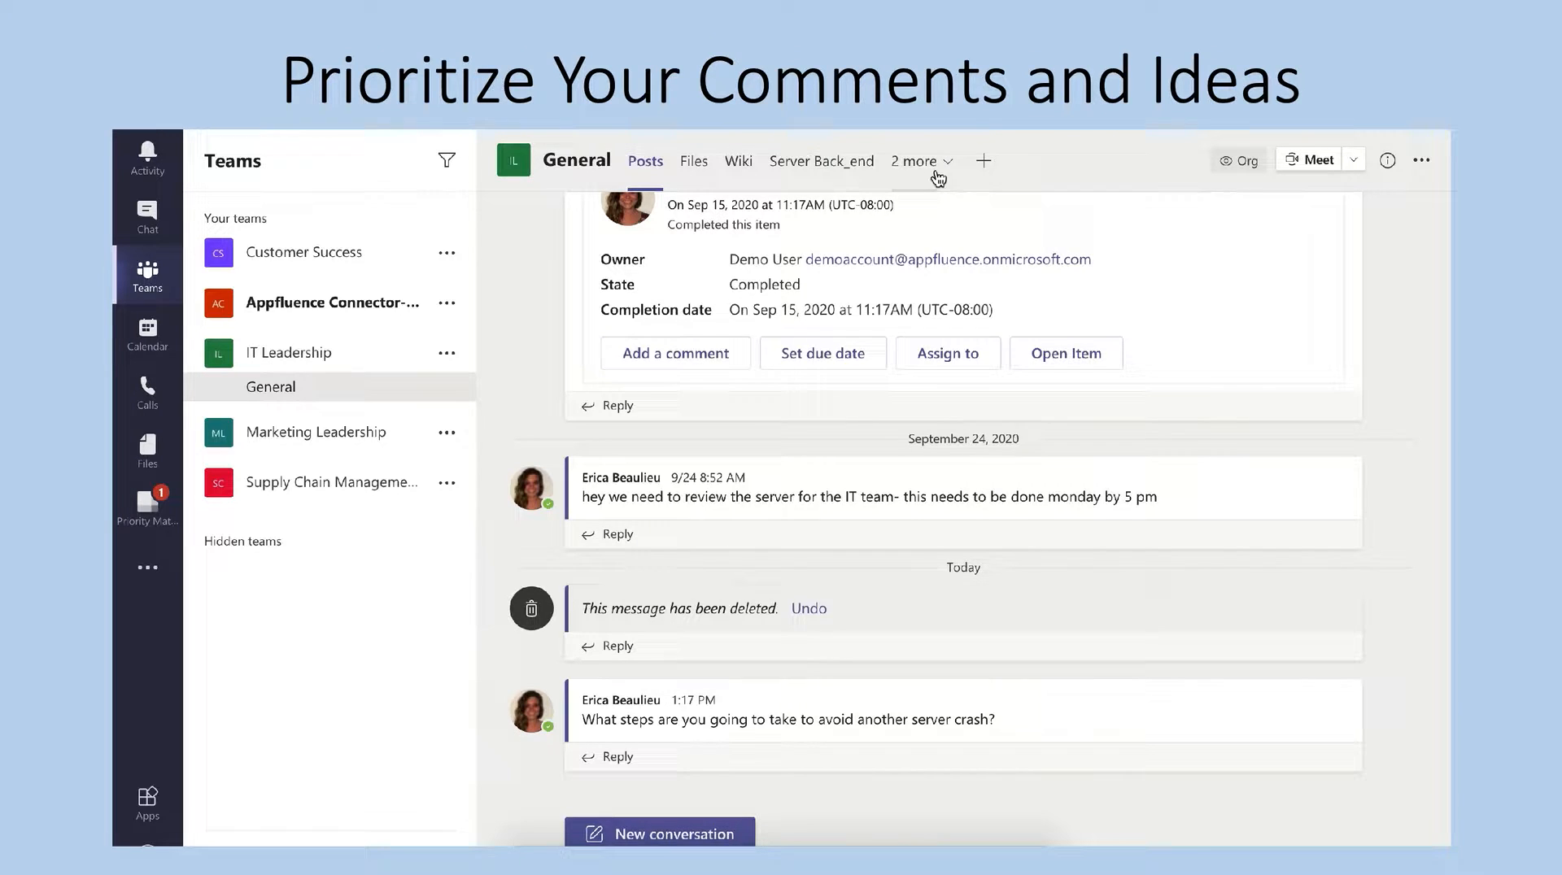
{"action": "left_click", "coordinate": [820, 161]}
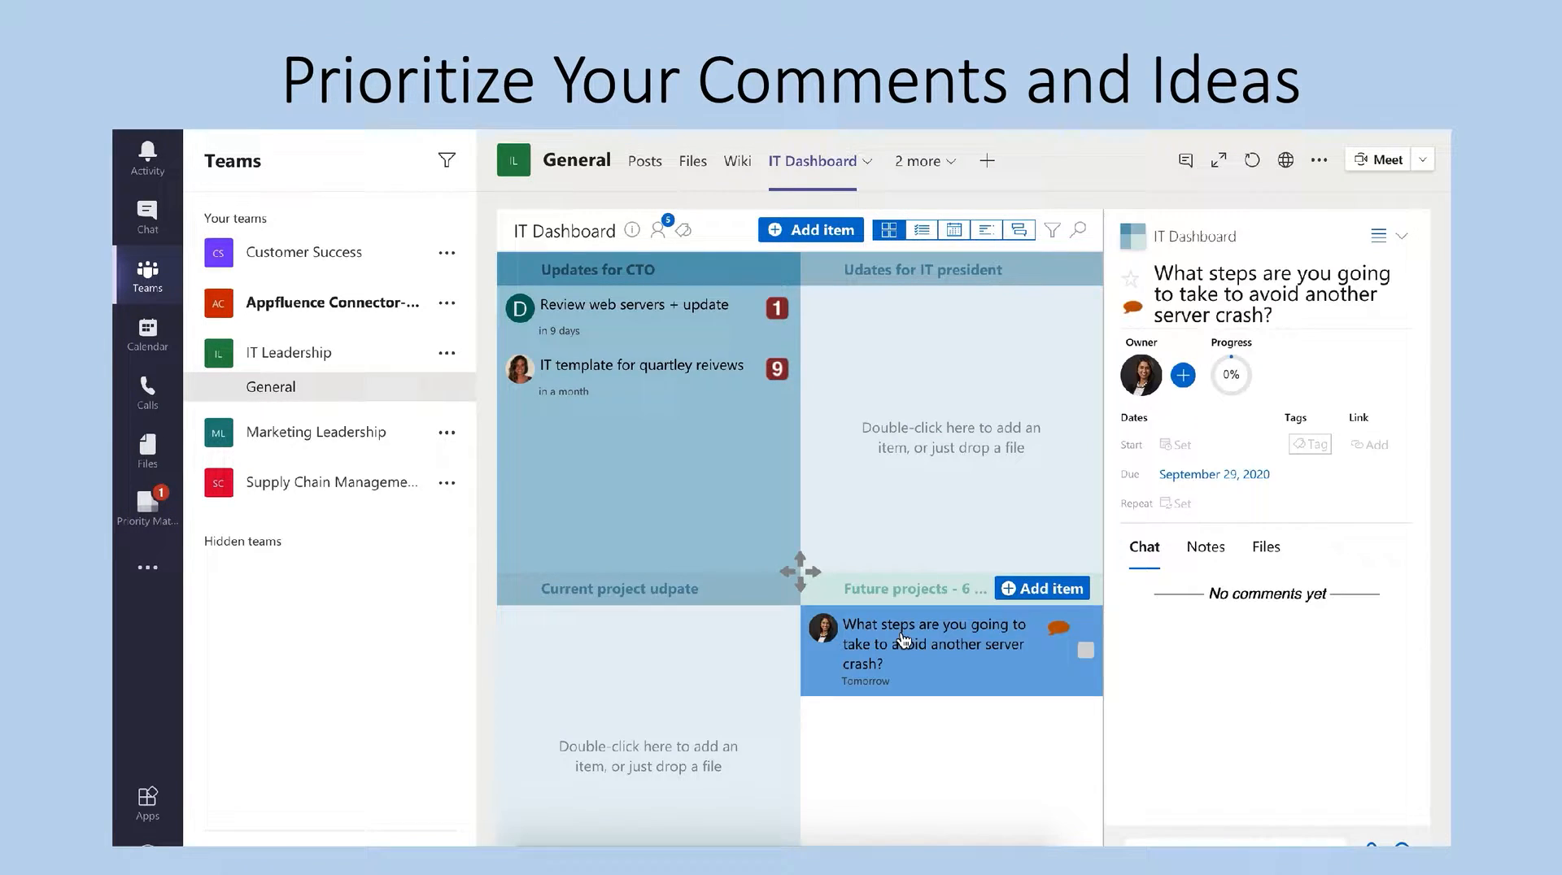
{"action": "left_click", "coordinate": [1230, 375]}
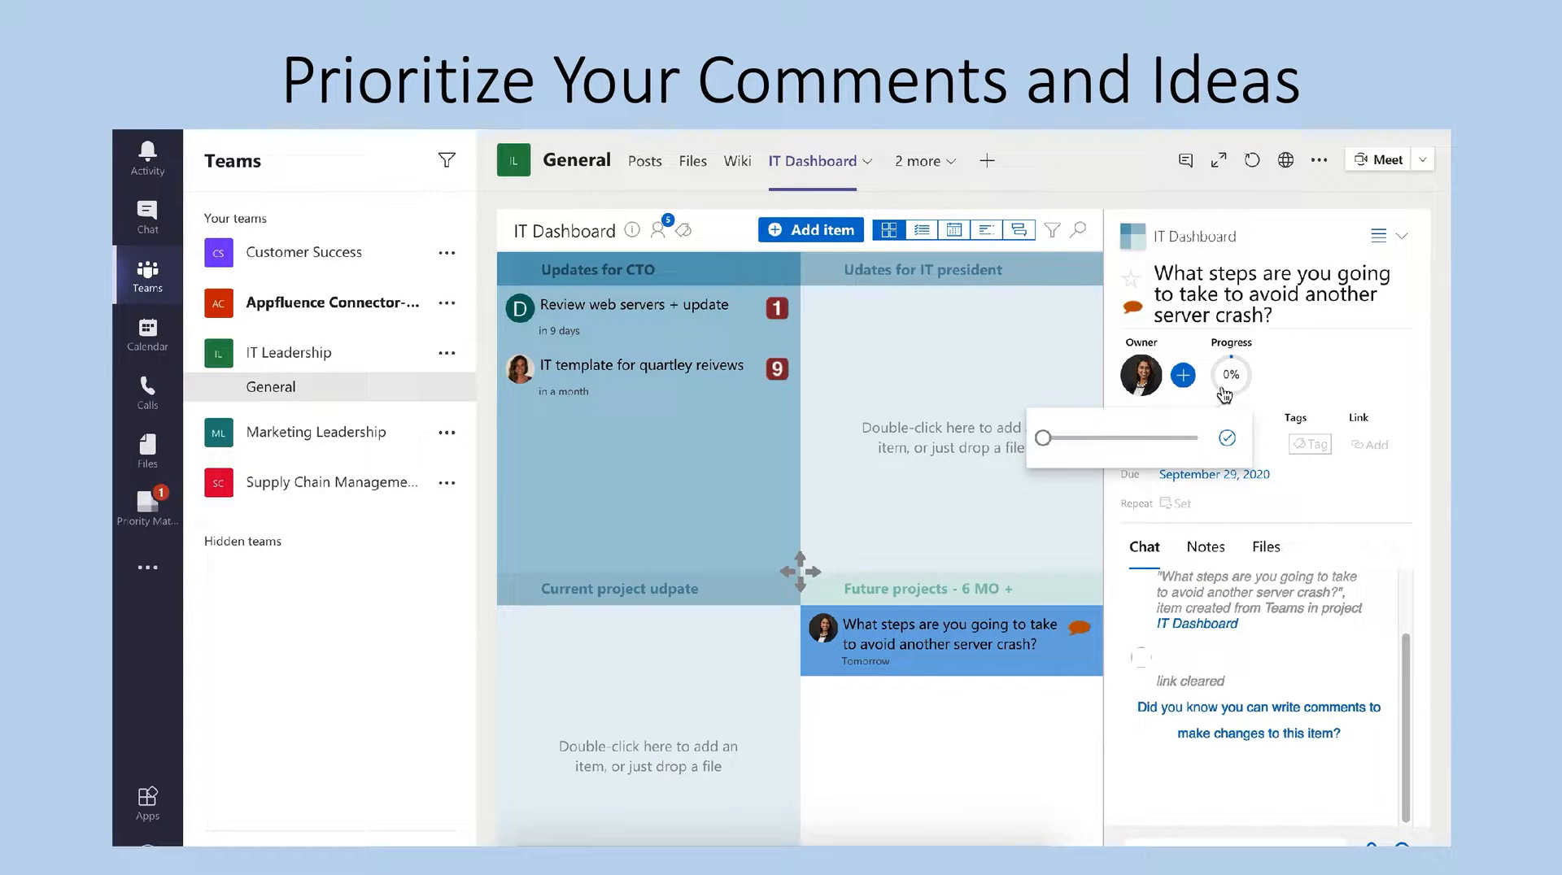
{"action": "left_click_drag", "start_coordinate": [1070, 438], "coordinate": [1117, 439]}
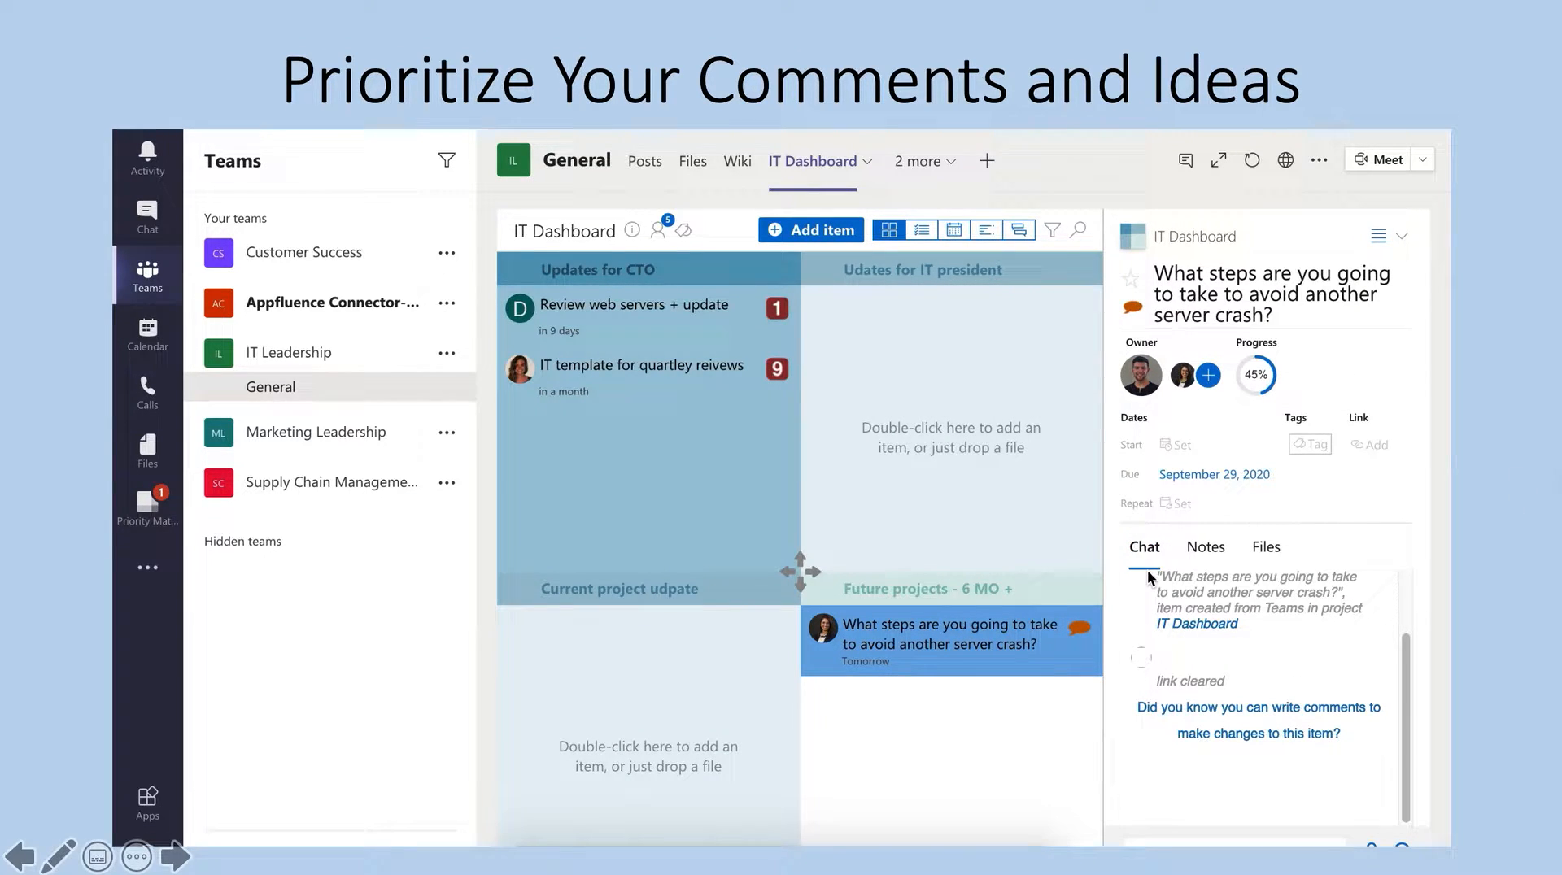
Return to the channel's Posts and bring up options on the latest message.
{"action": "left_click", "coordinate": [644, 161]}
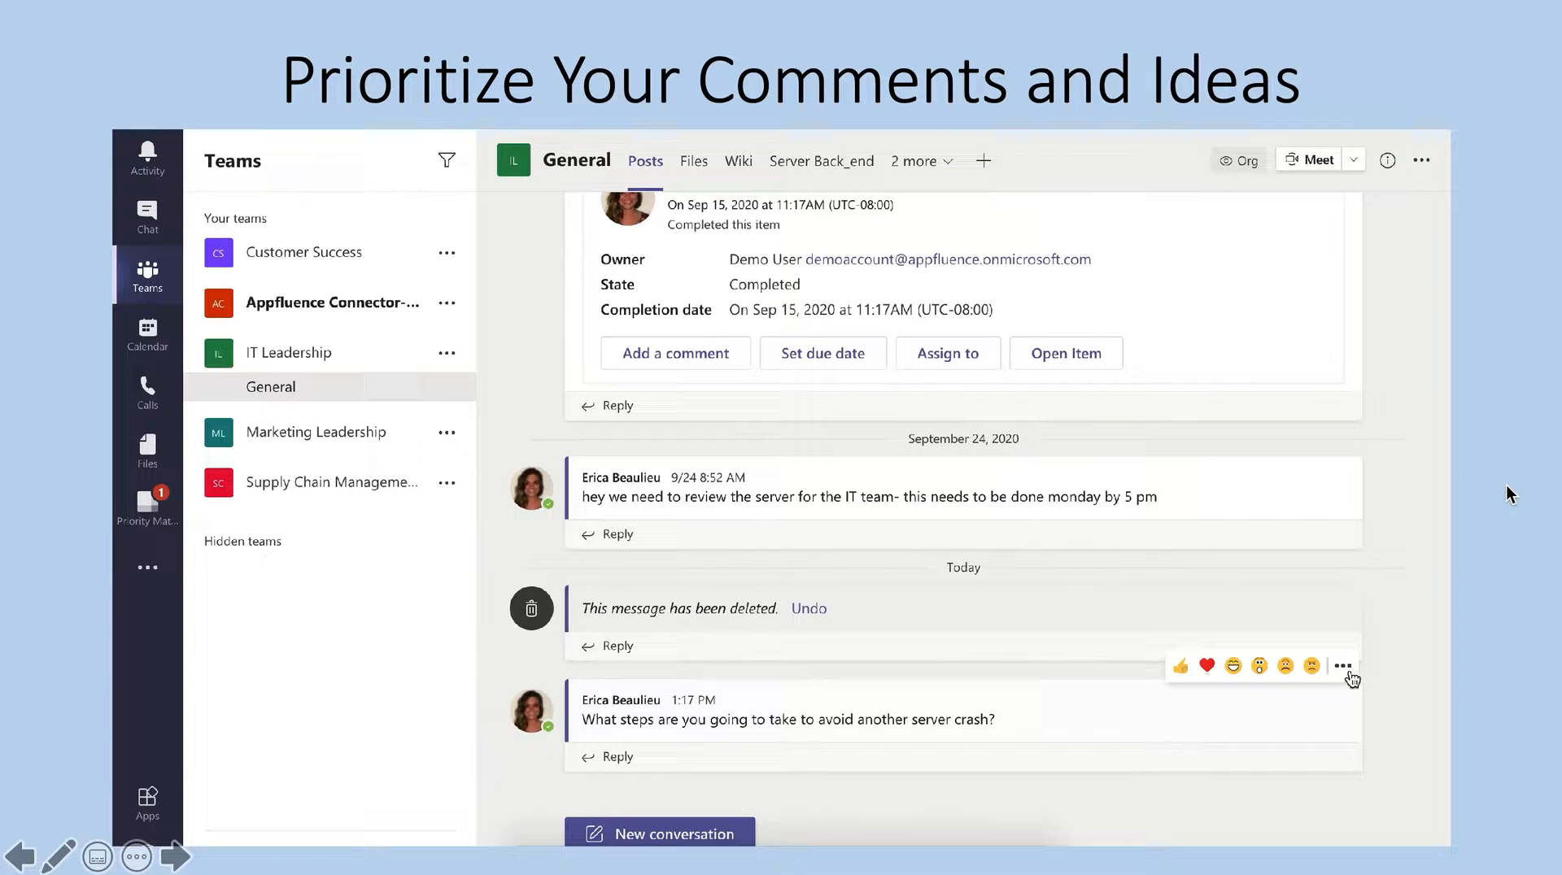
{"action": "left_click", "coordinate": [1342, 666]}
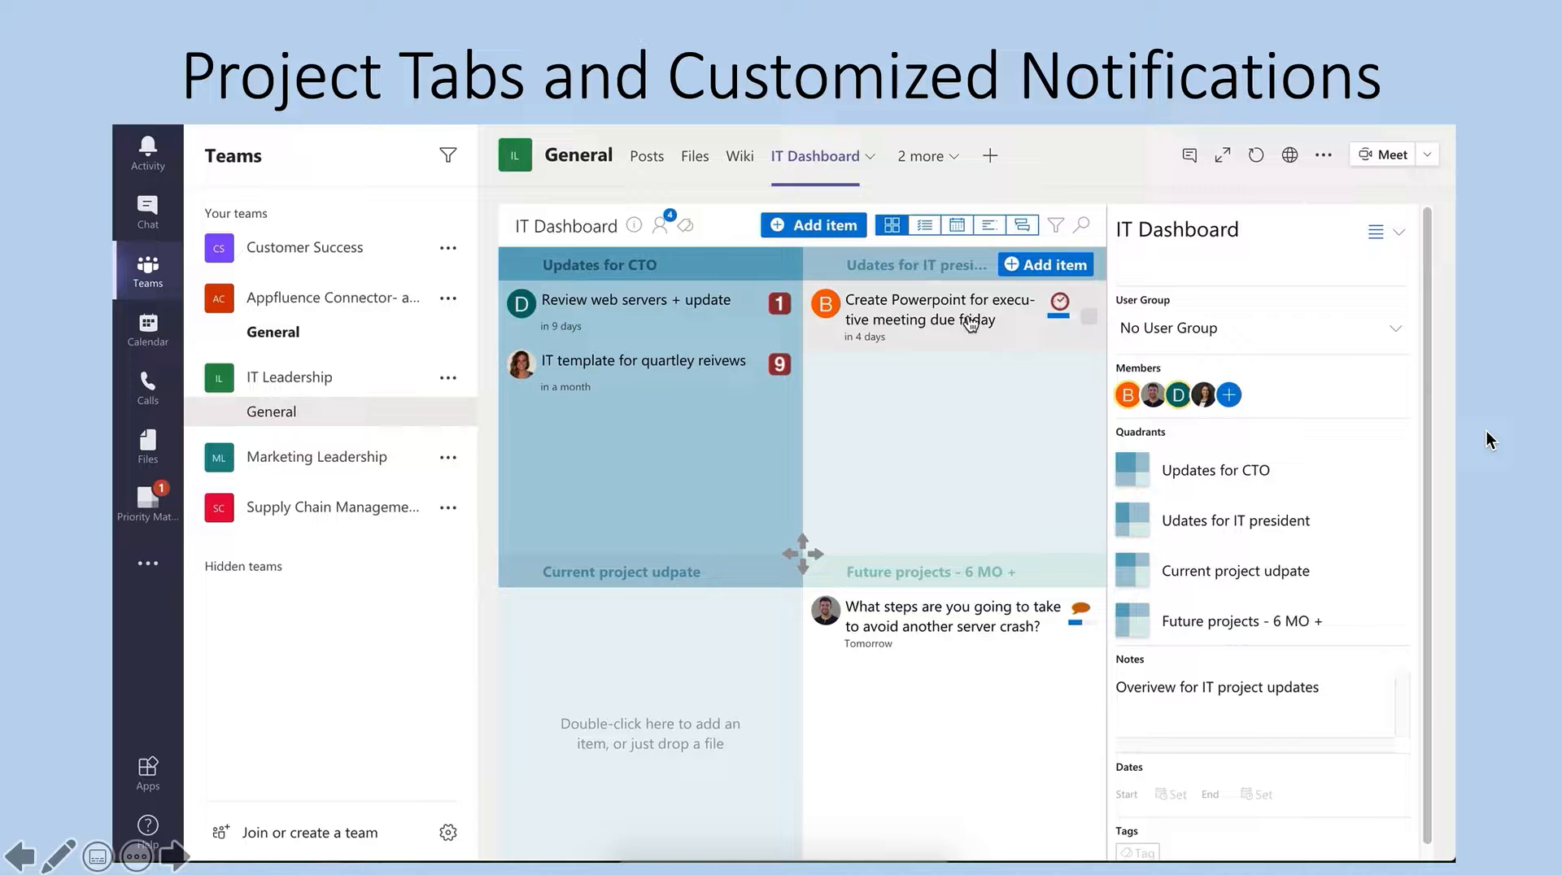
Comment 'Thanks, I can take over in 1 day' on the Create Powerpoint item.
{"action": "left_click", "coordinate": [926, 309]}
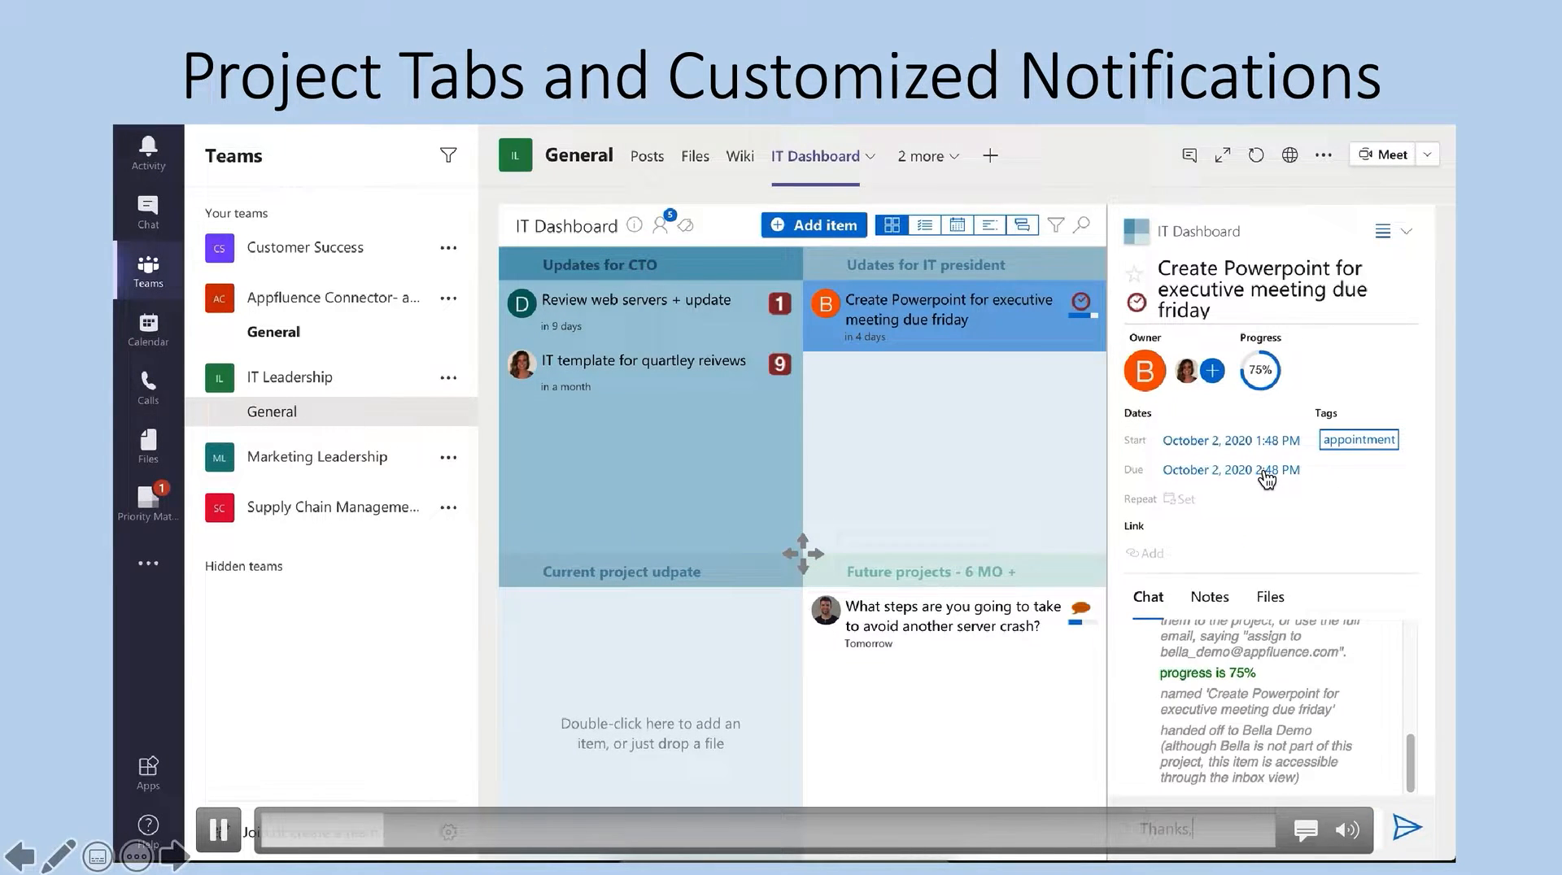
{"action": "type", "text": "Thanks, I can take over"}
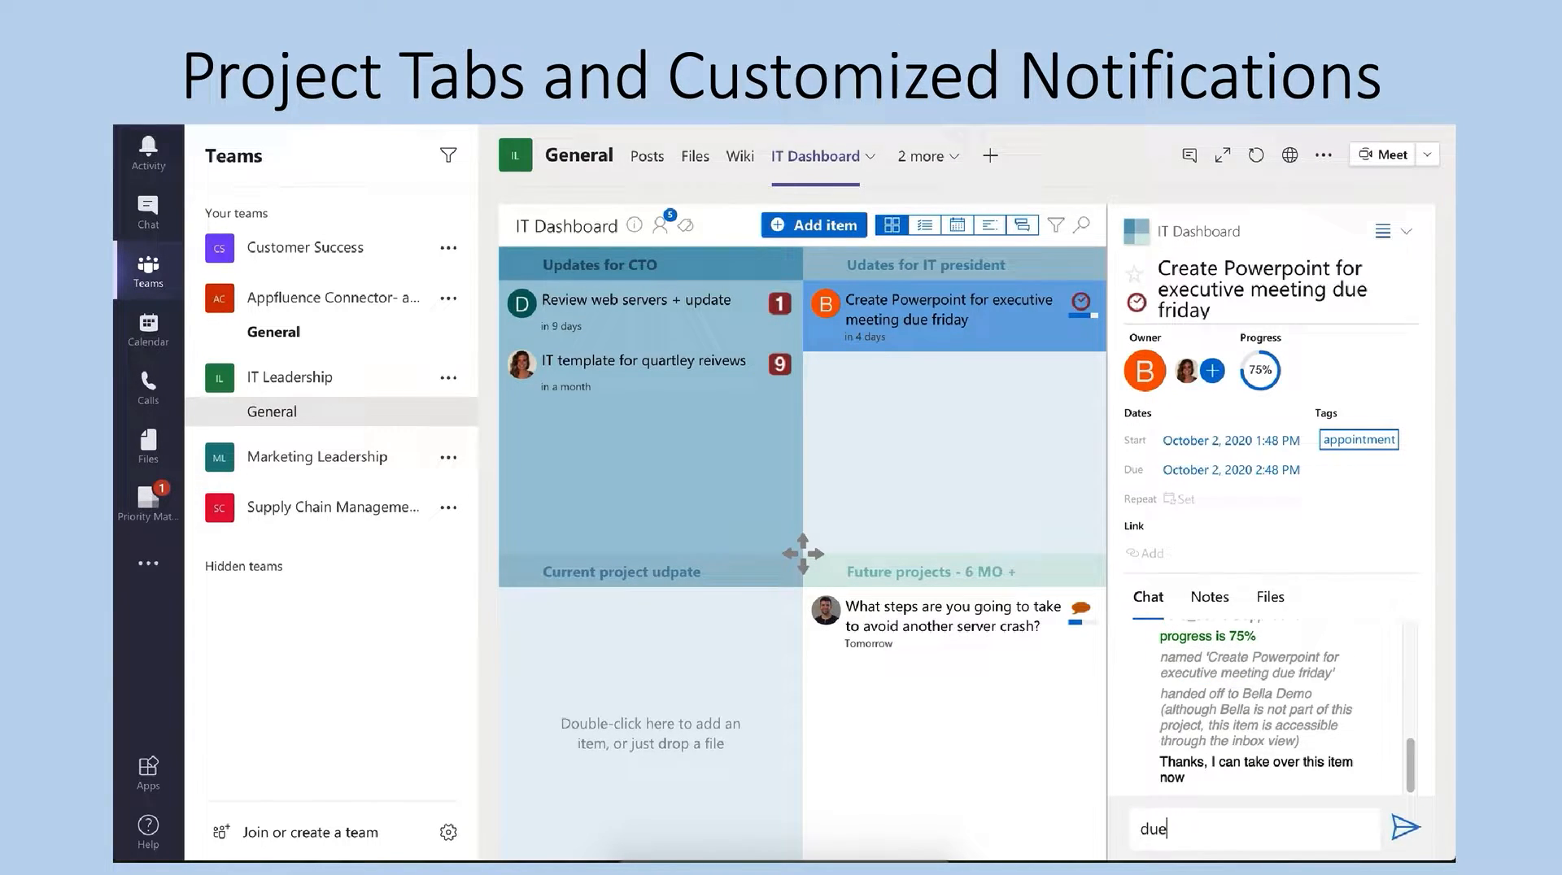
{"action": "type", "text": "in 1 day"}
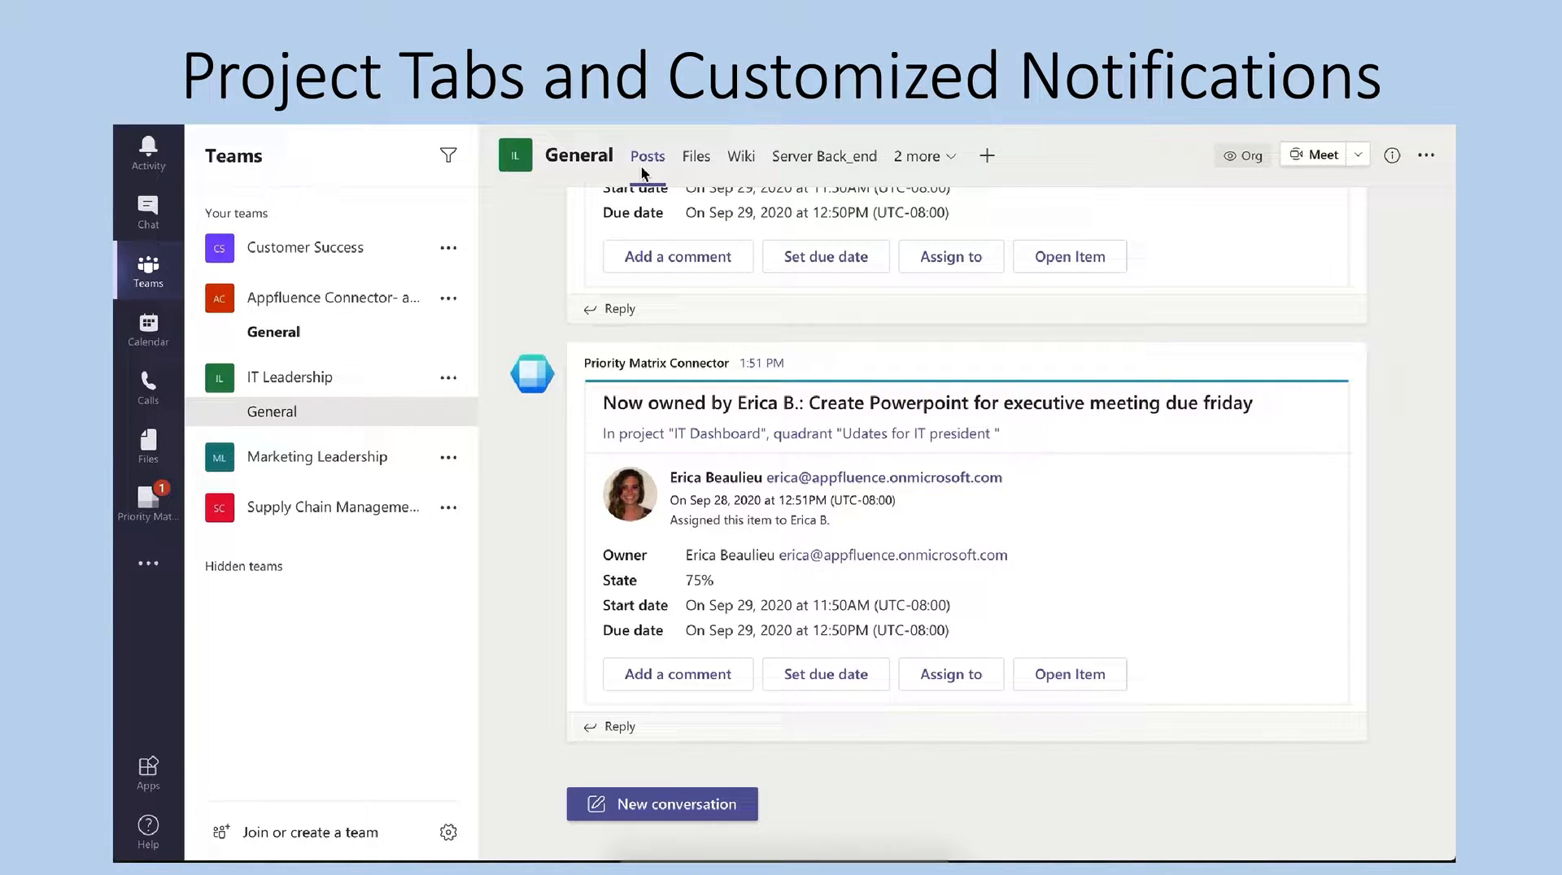
{"action": "mouse_move", "coordinate": [934, 376]}
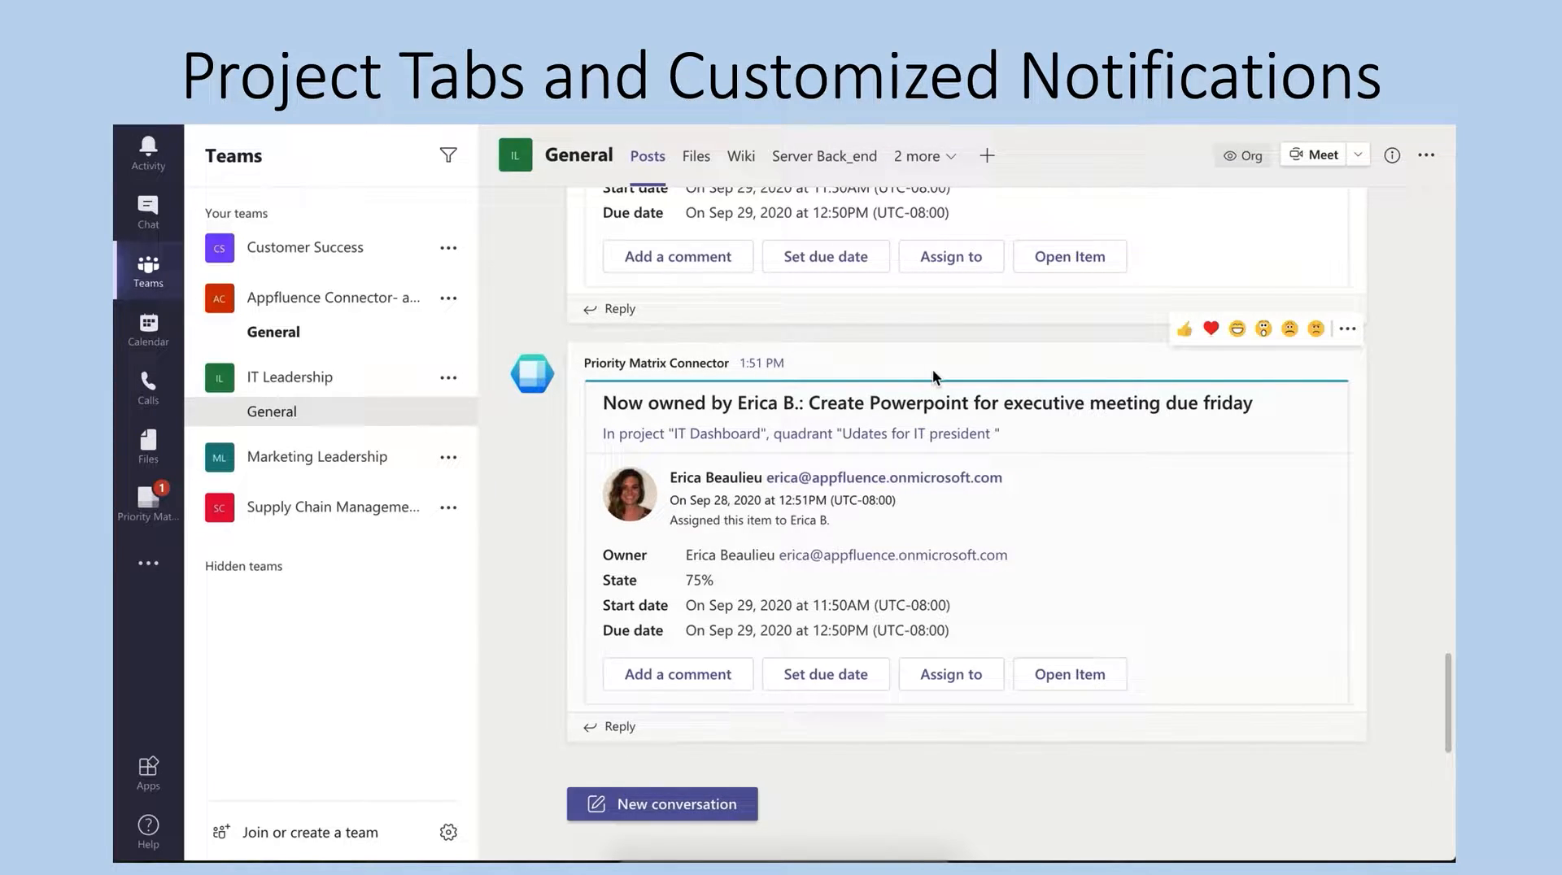
Switch to the IT Dashboard project and open the Review web servers + update item.
{"action": "left_click", "coordinate": [815, 155]}
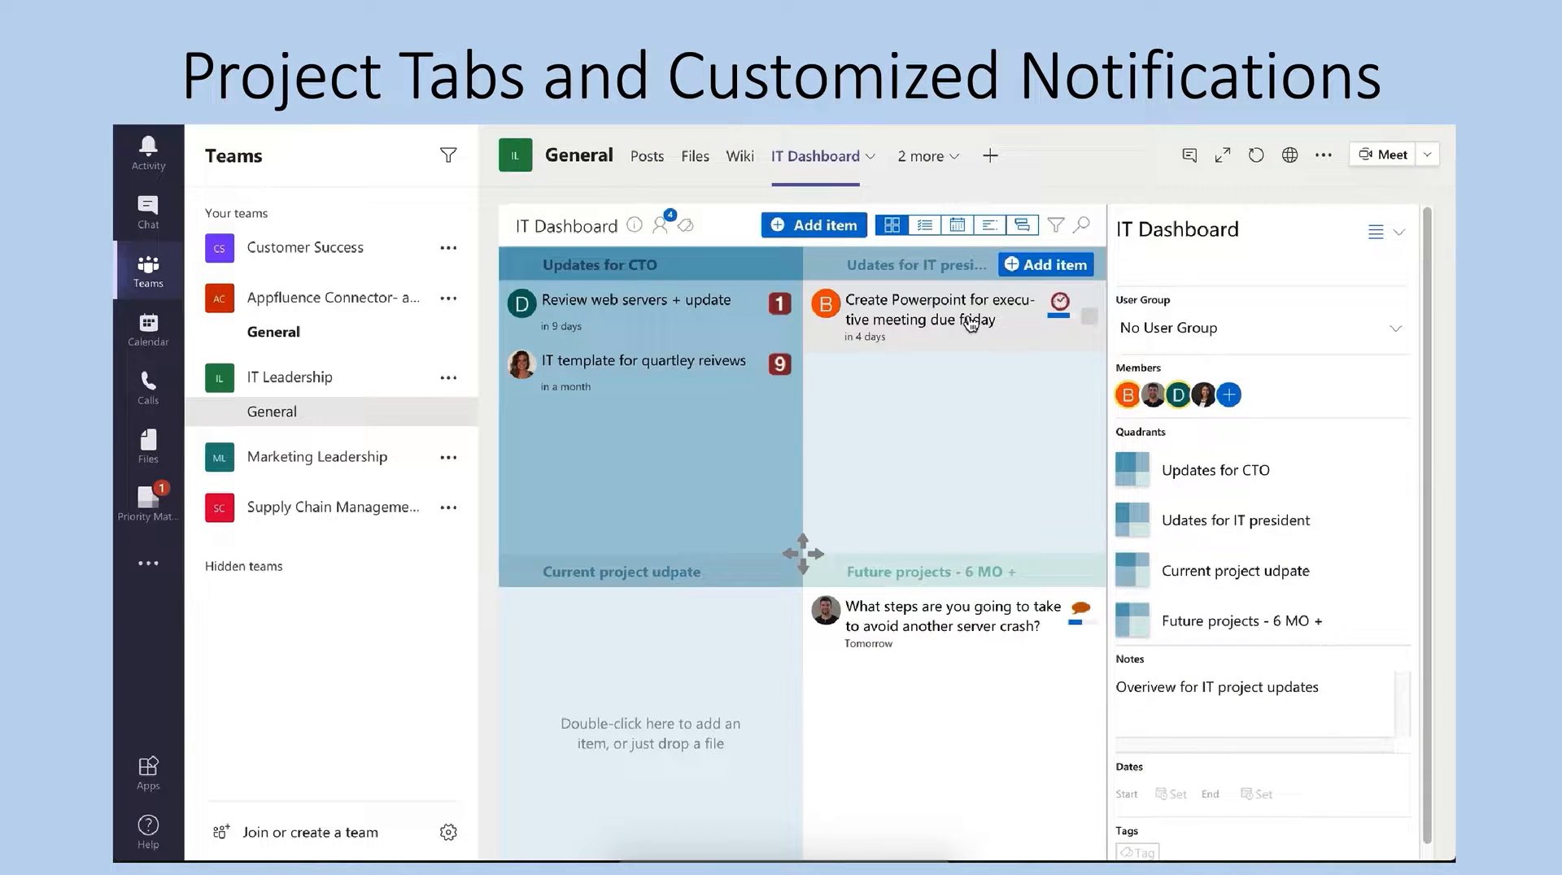
{"action": "left_click", "coordinate": [931, 317]}
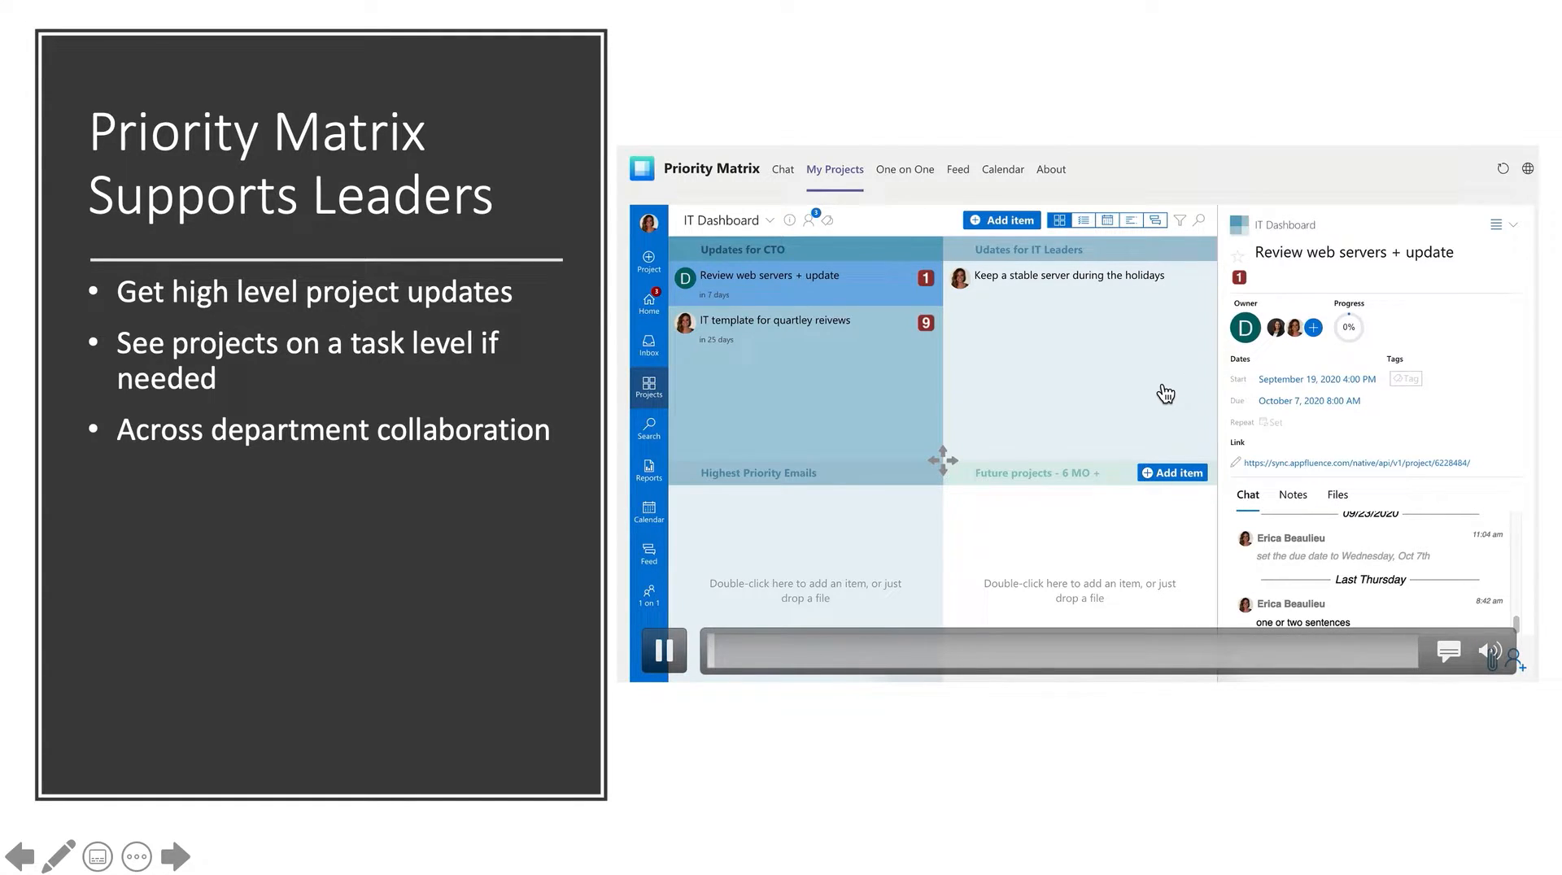
Send a 'Here are my' weekly project updates comment on Review web servers + update.
{"action": "type", "text": "Here are my updates for this weeks projects!"}
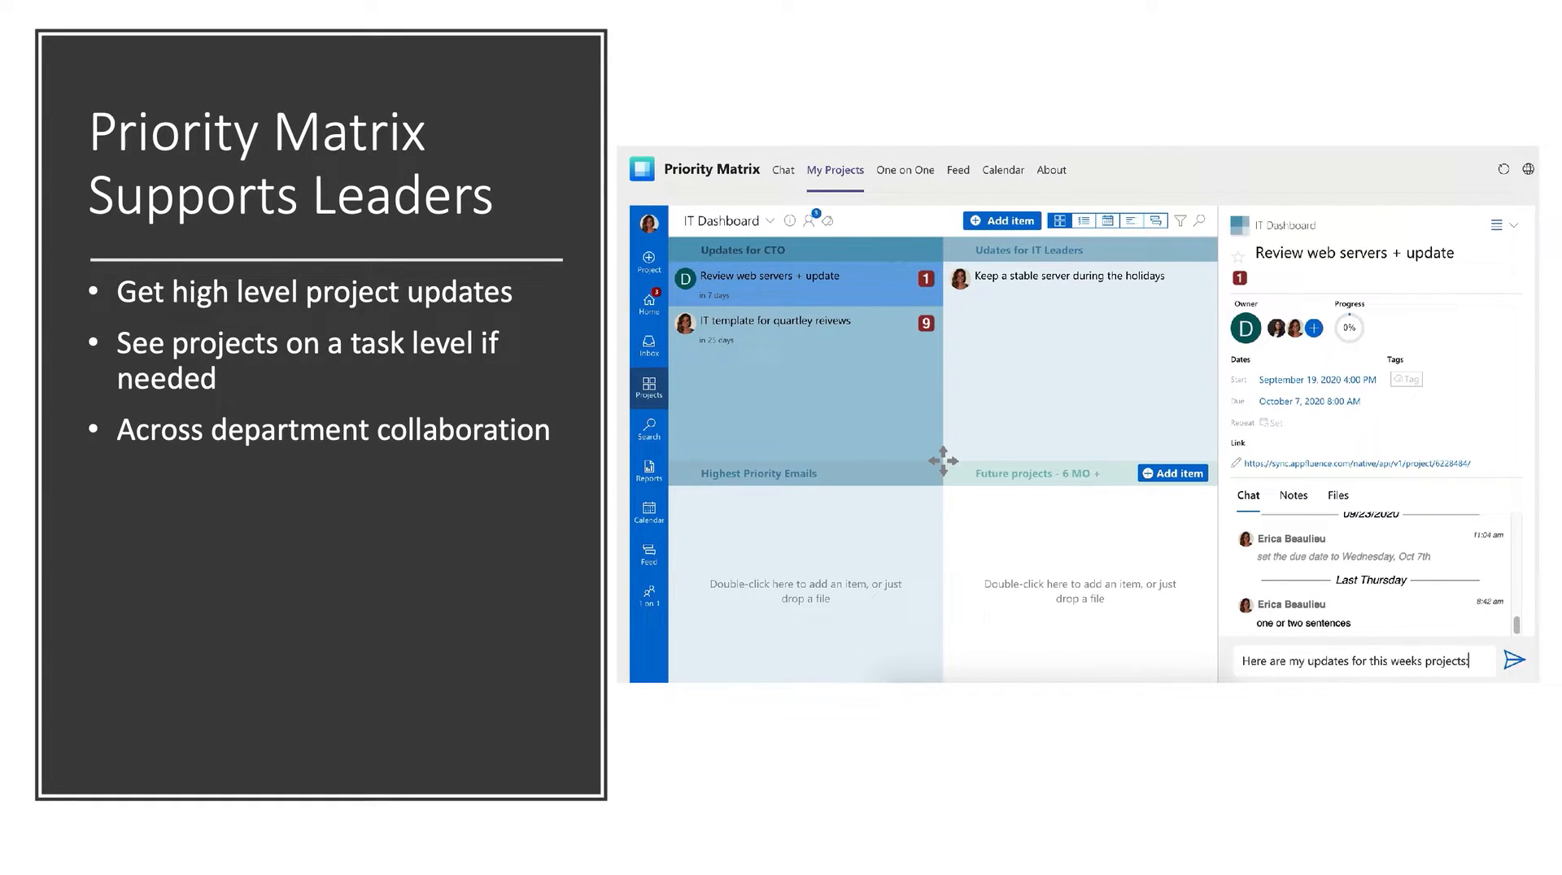
{"action": "left_click", "coordinate": [1523, 660]}
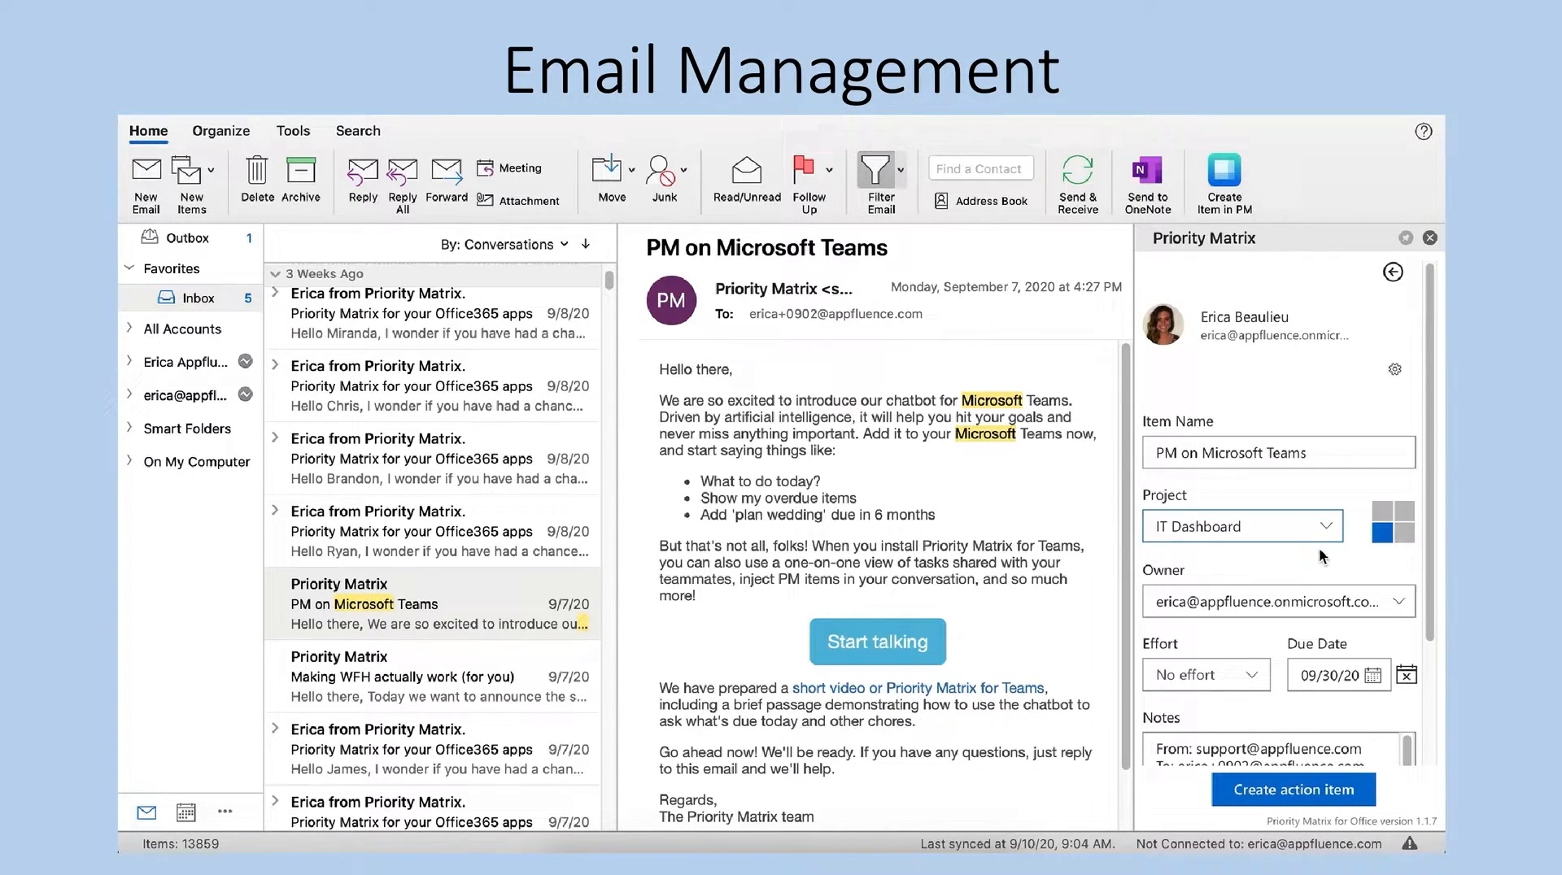
Create an action item in IT Dashboard from the PM on Microsoft Teams email.
{"action": "left_click", "coordinate": [1292, 789]}
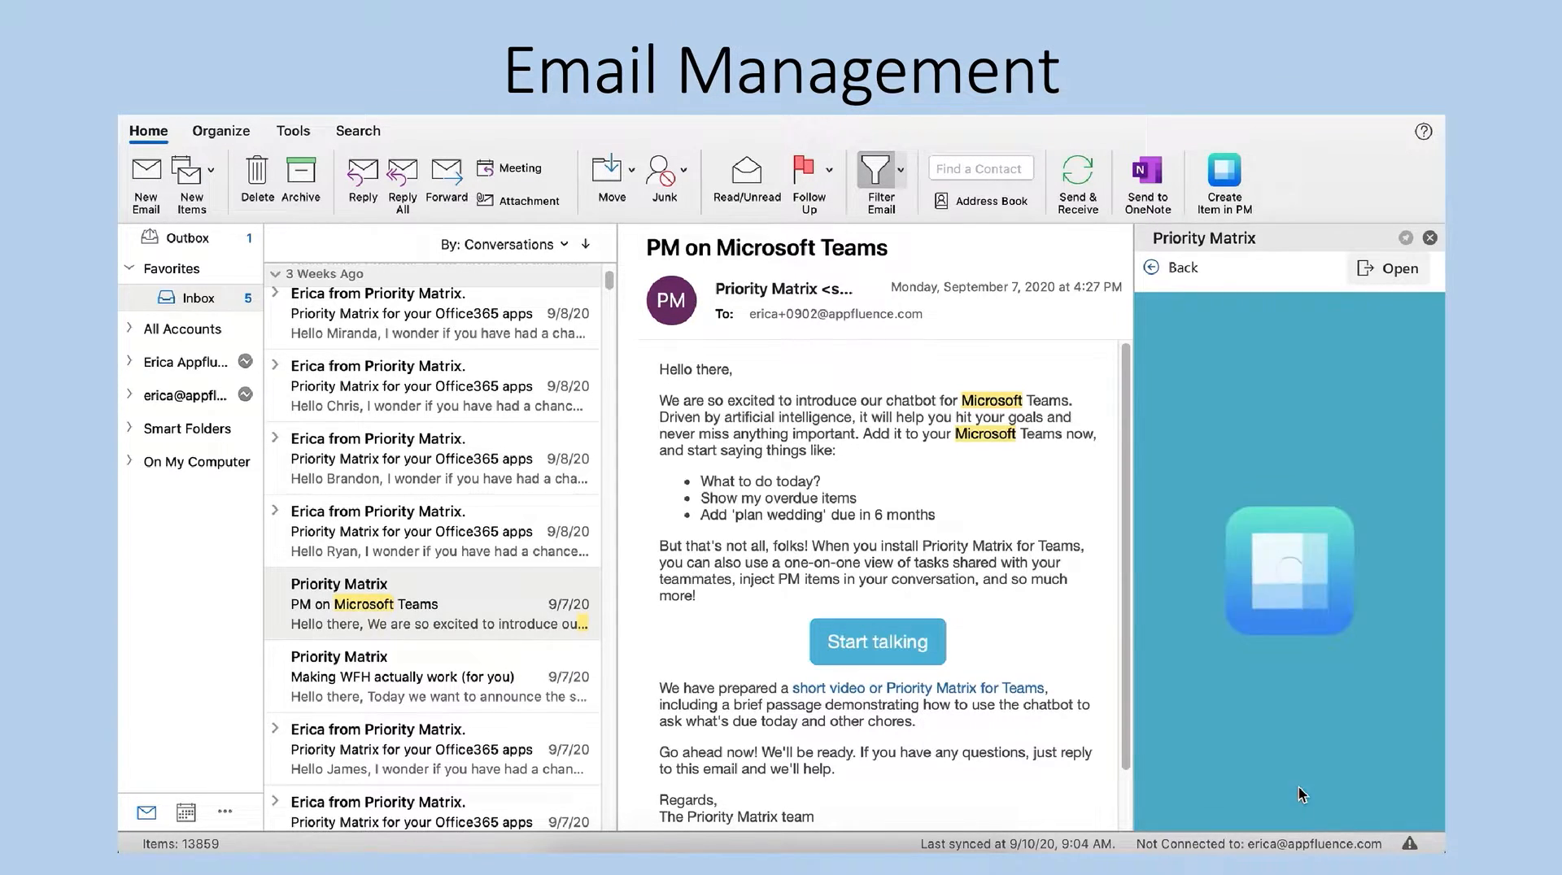
{"action": "left_click", "coordinate": [1386, 269]}
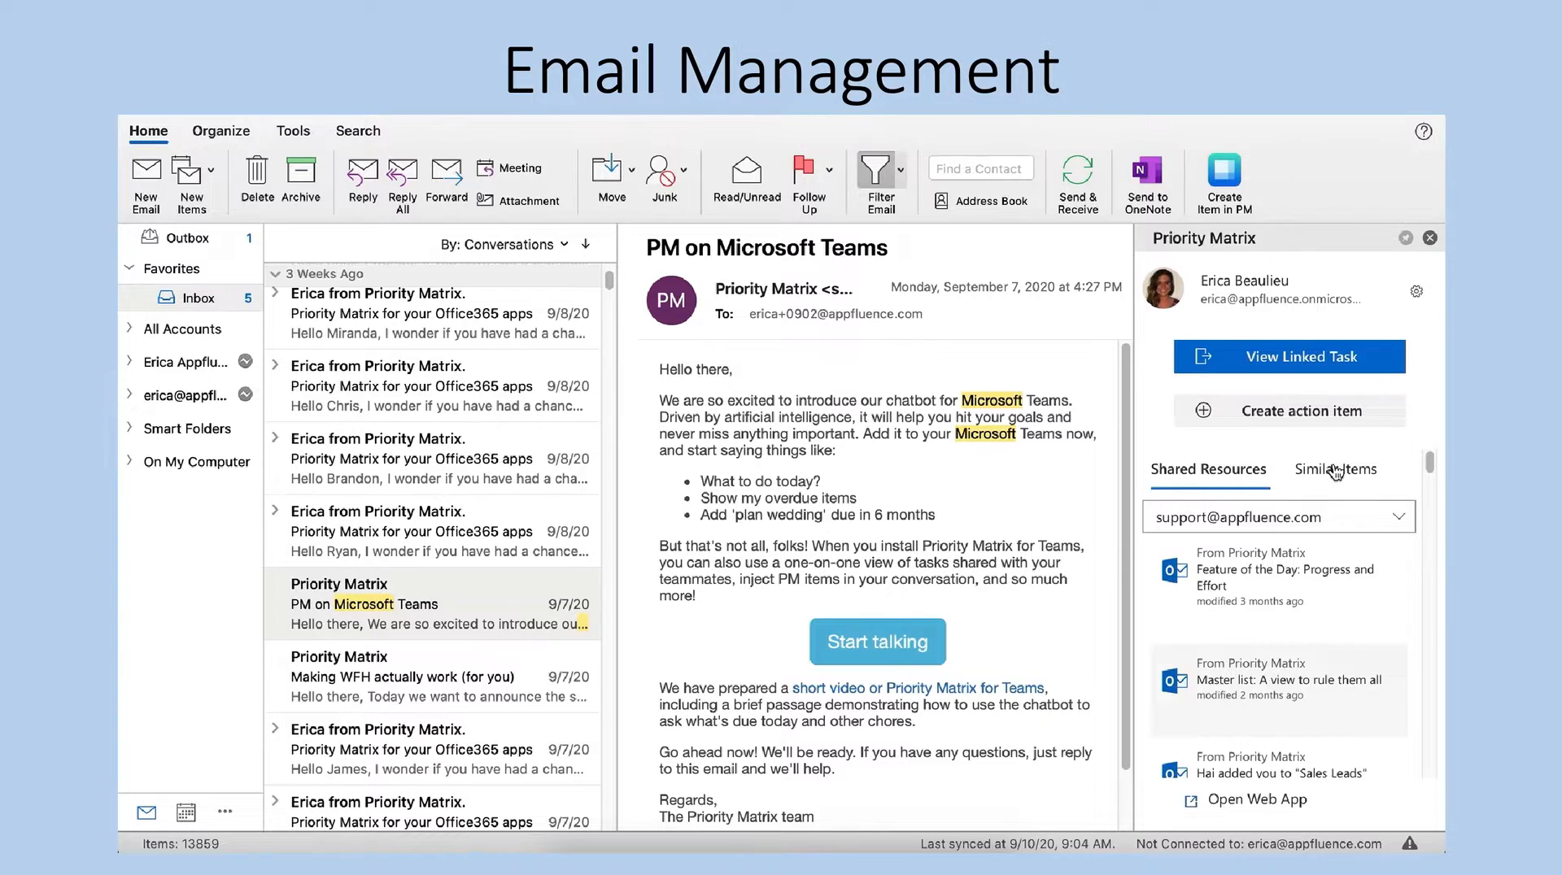
Show similar items and attach the email to the 2020 reports item.
{"action": "left_click", "coordinate": [1337, 468]}
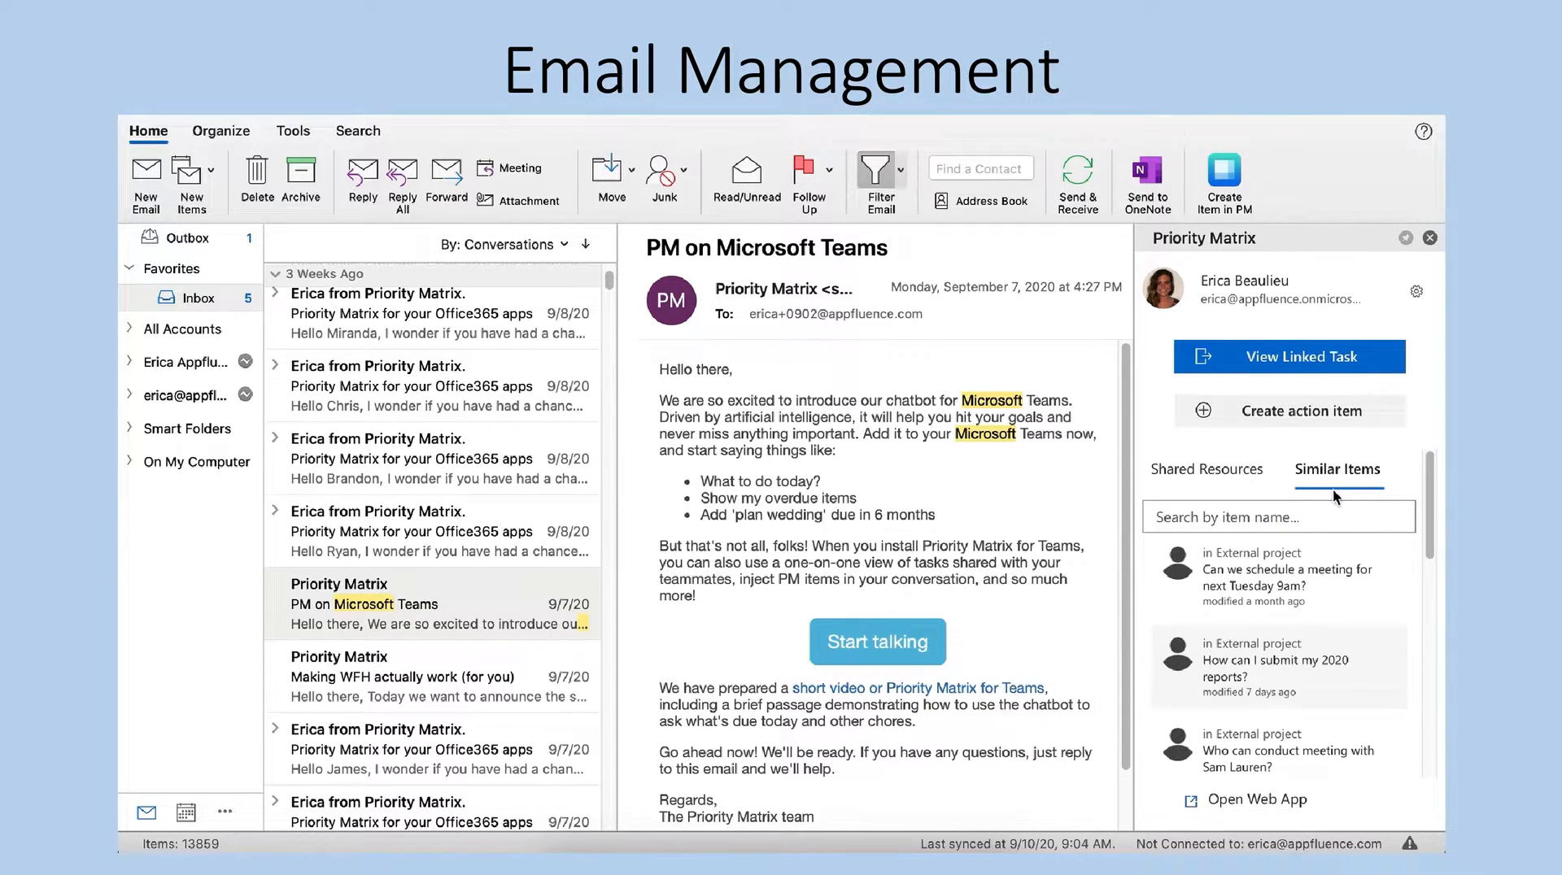
{"action": "mouse_move", "coordinate": [1378, 703]}
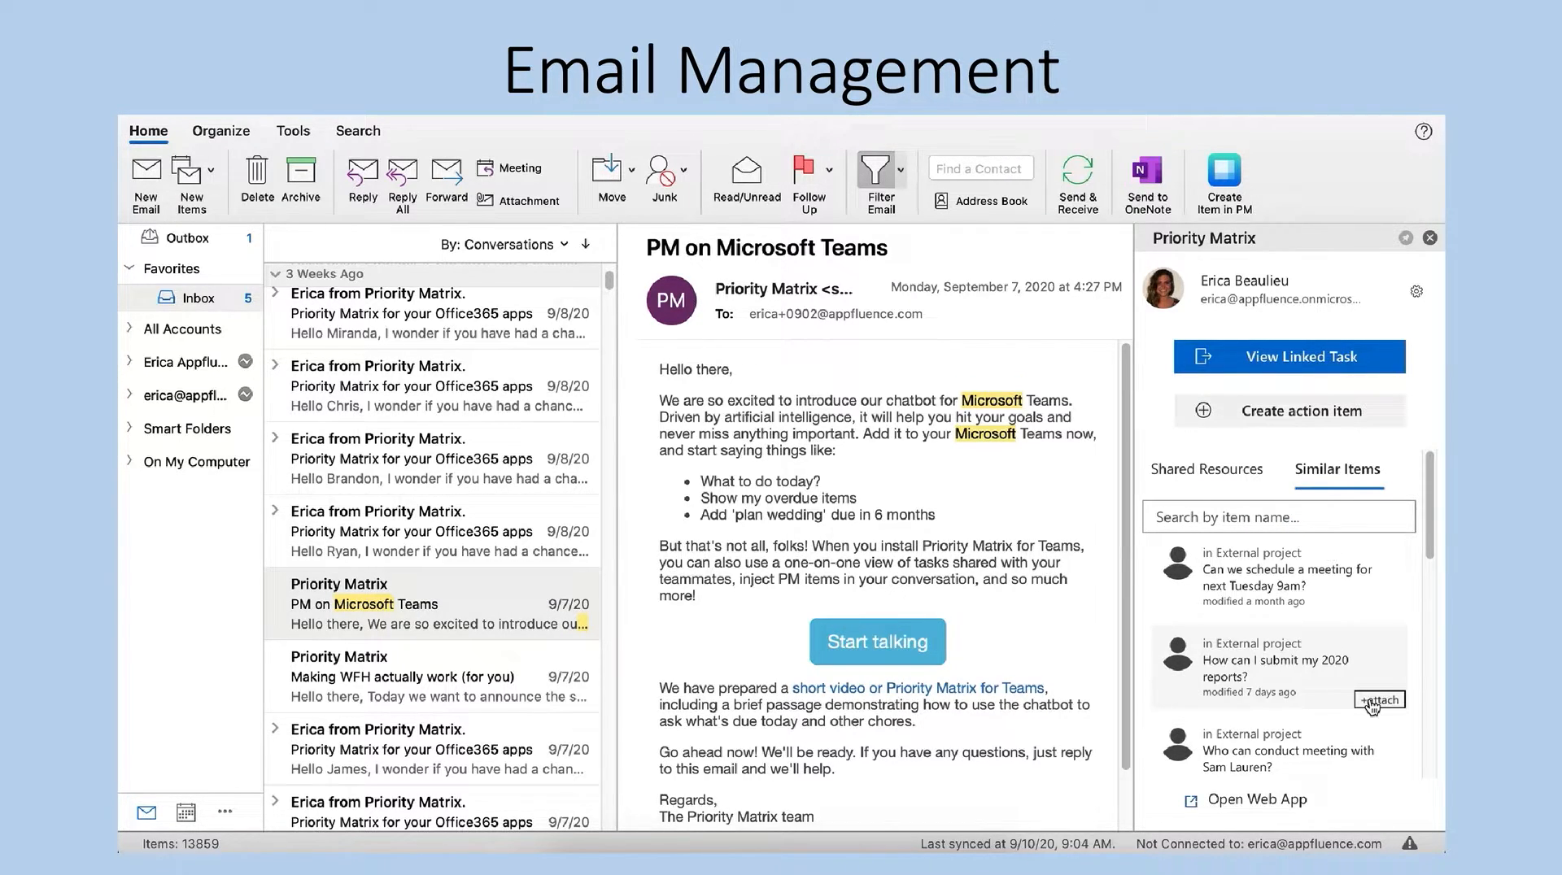
{"action": "left_click", "coordinate": [1380, 699]}
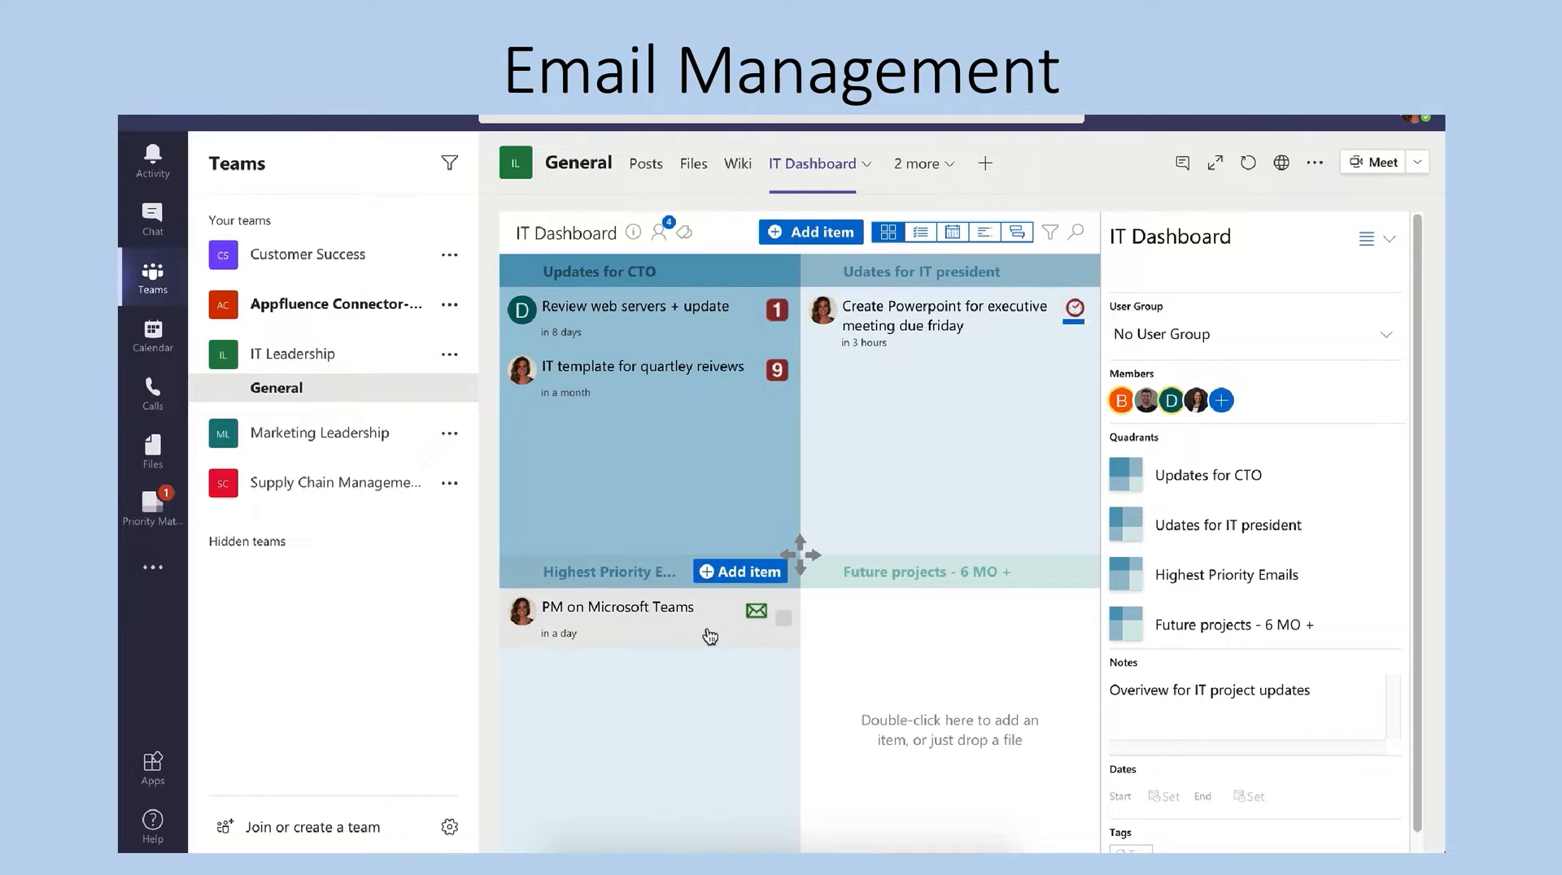
Open the PM on Microsoft Teams item in the Highest Priority Emails quadrant.
{"action": "left_click", "coordinate": [617, 607]}
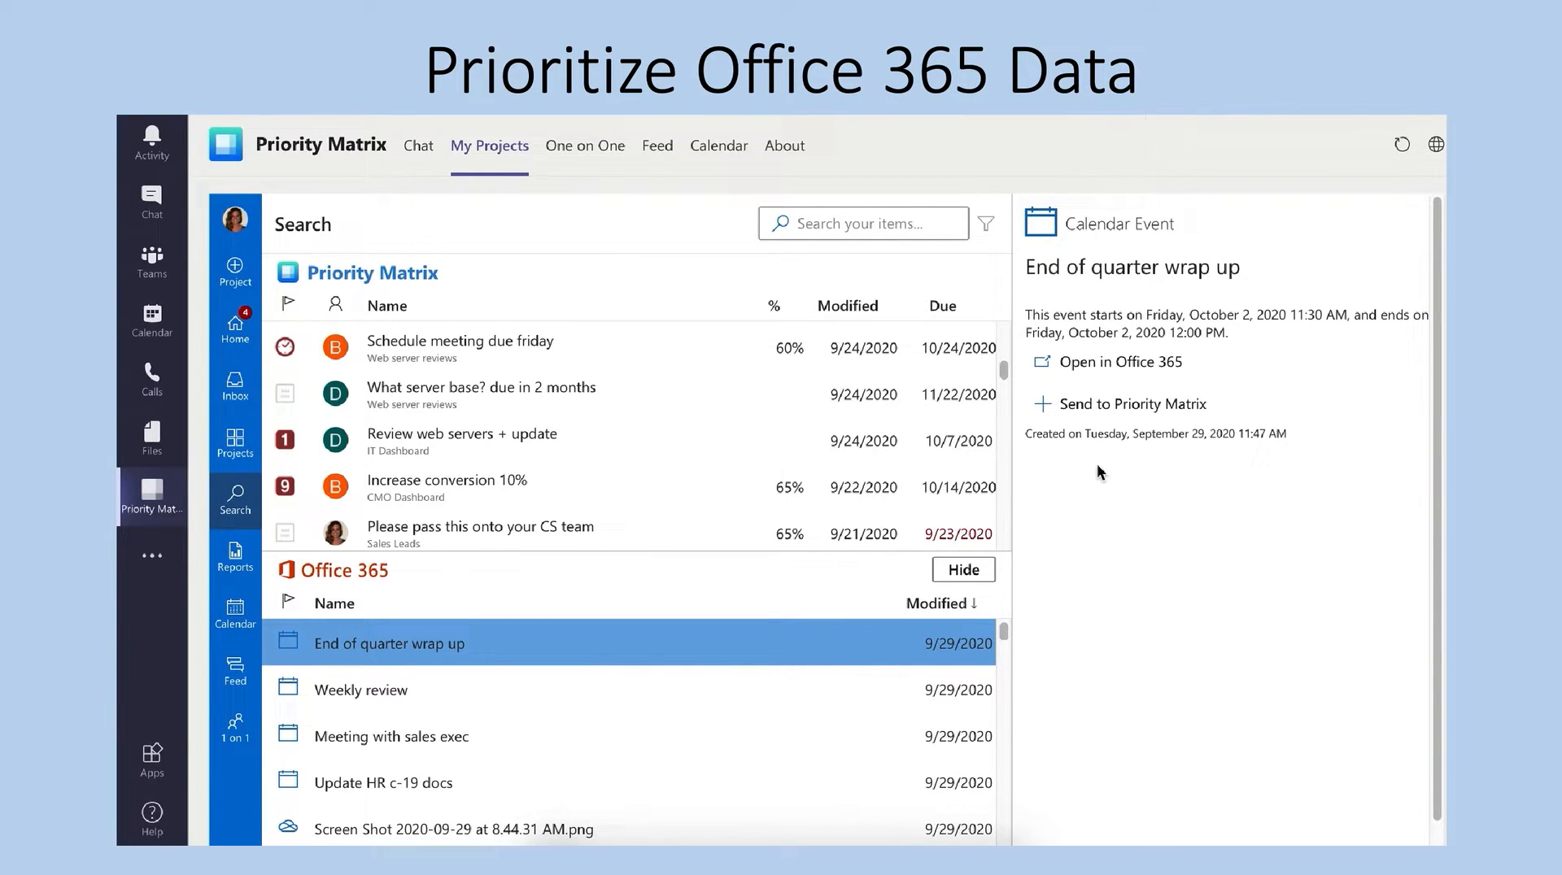
Send the End of quarter wrap up event to Priority Matrix as a new HR Deliverables Emails/ Notes item.
{"action": "left_click", "coordinate": [1132, 404]}
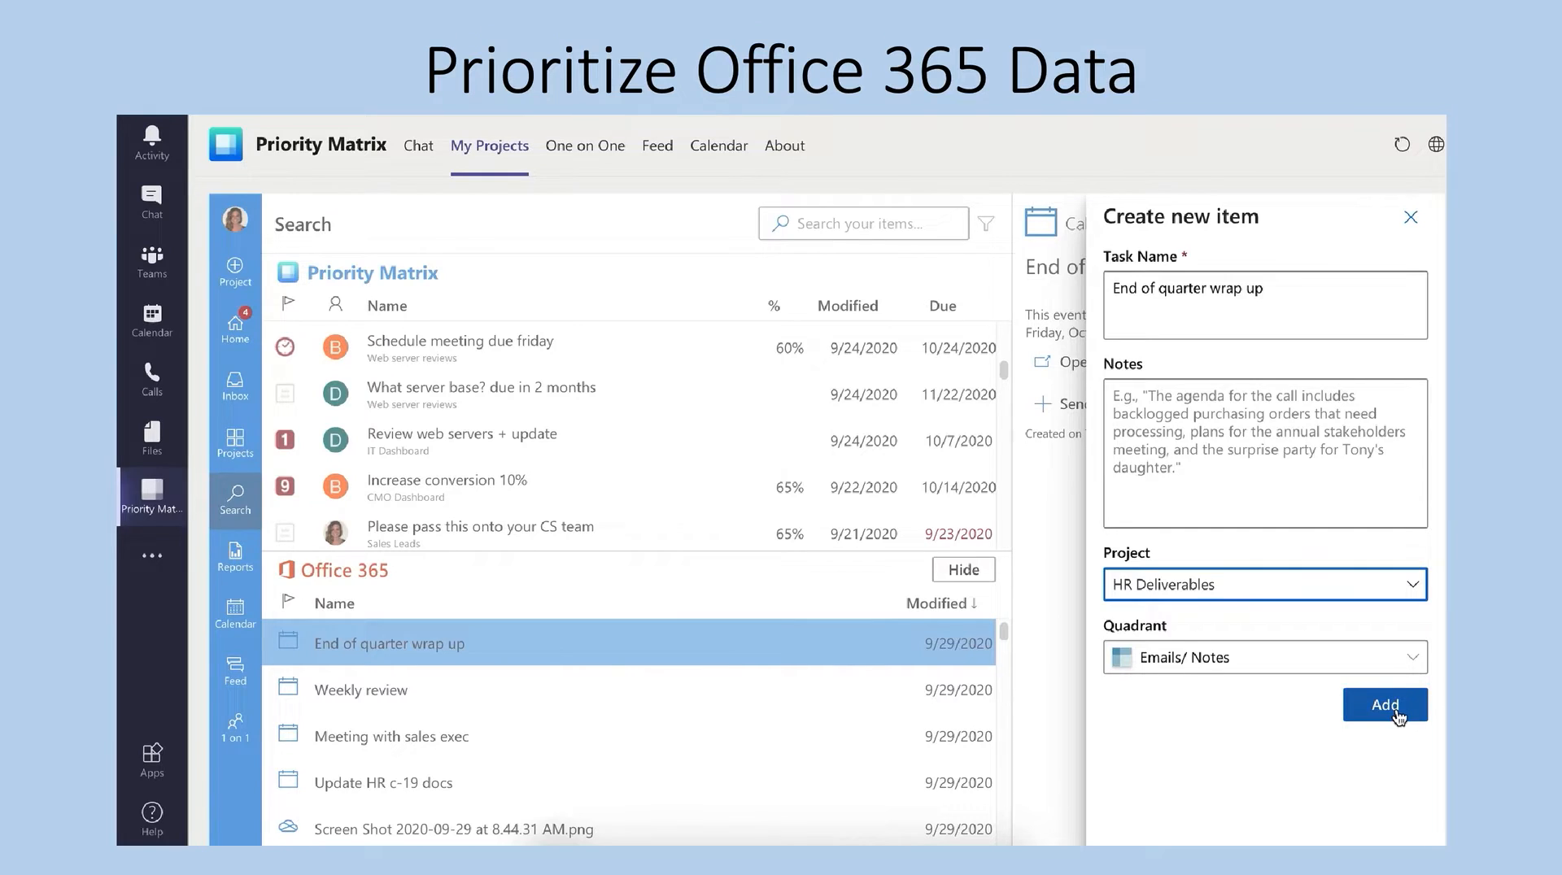
{"action": "left_click", "coordinate": [1383, 705]}
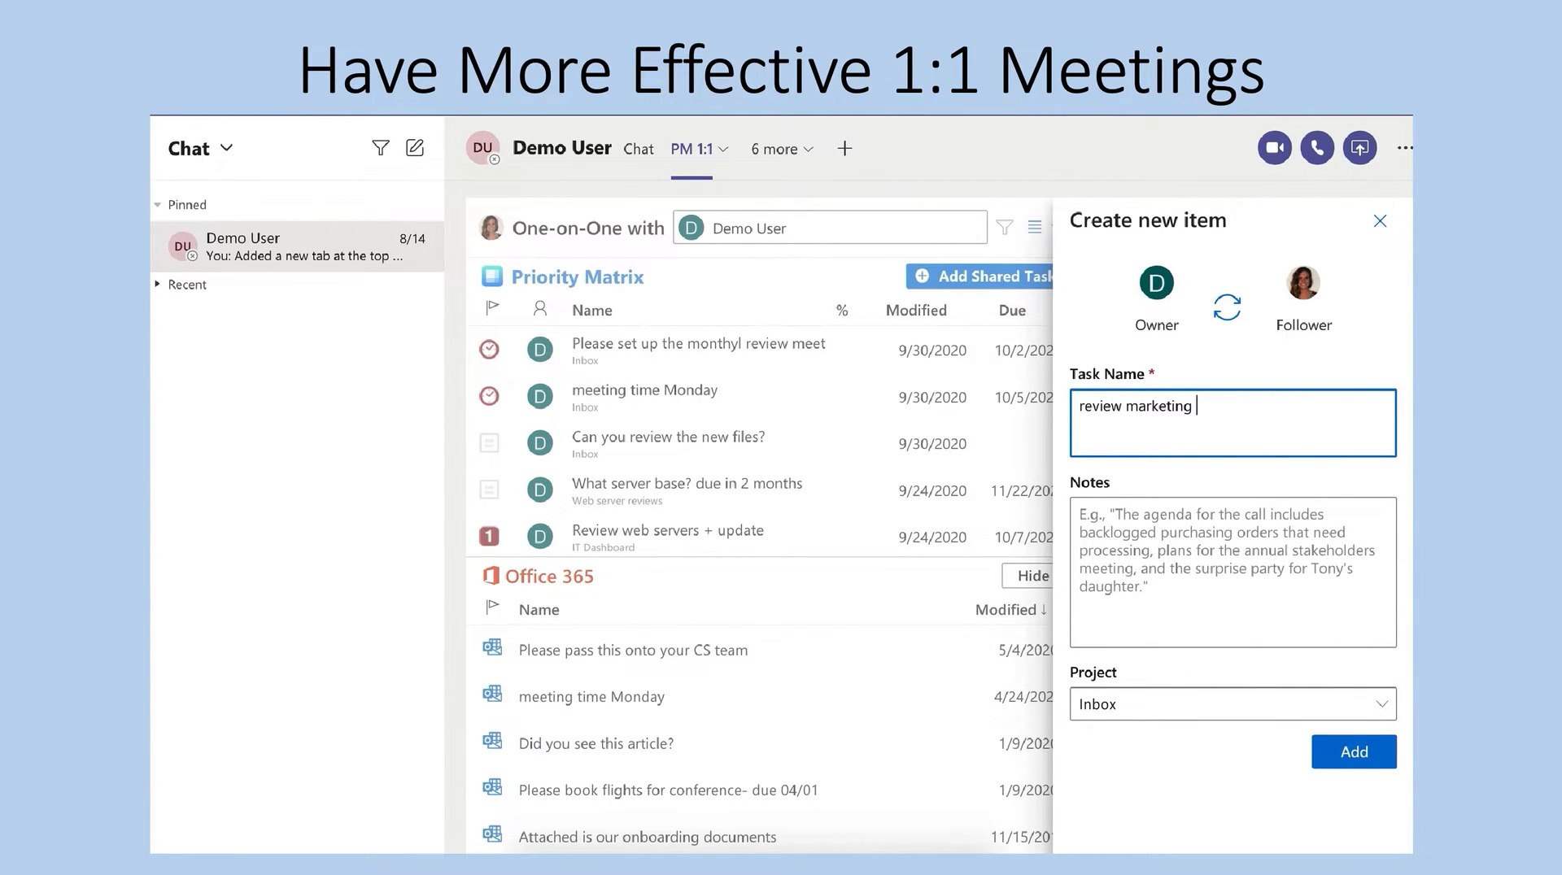
Add 'review marketing for holiday sales due in 2 week' to the shared Inbox list and view it.
{"action": "type", "text": "for holiday sales due in"}
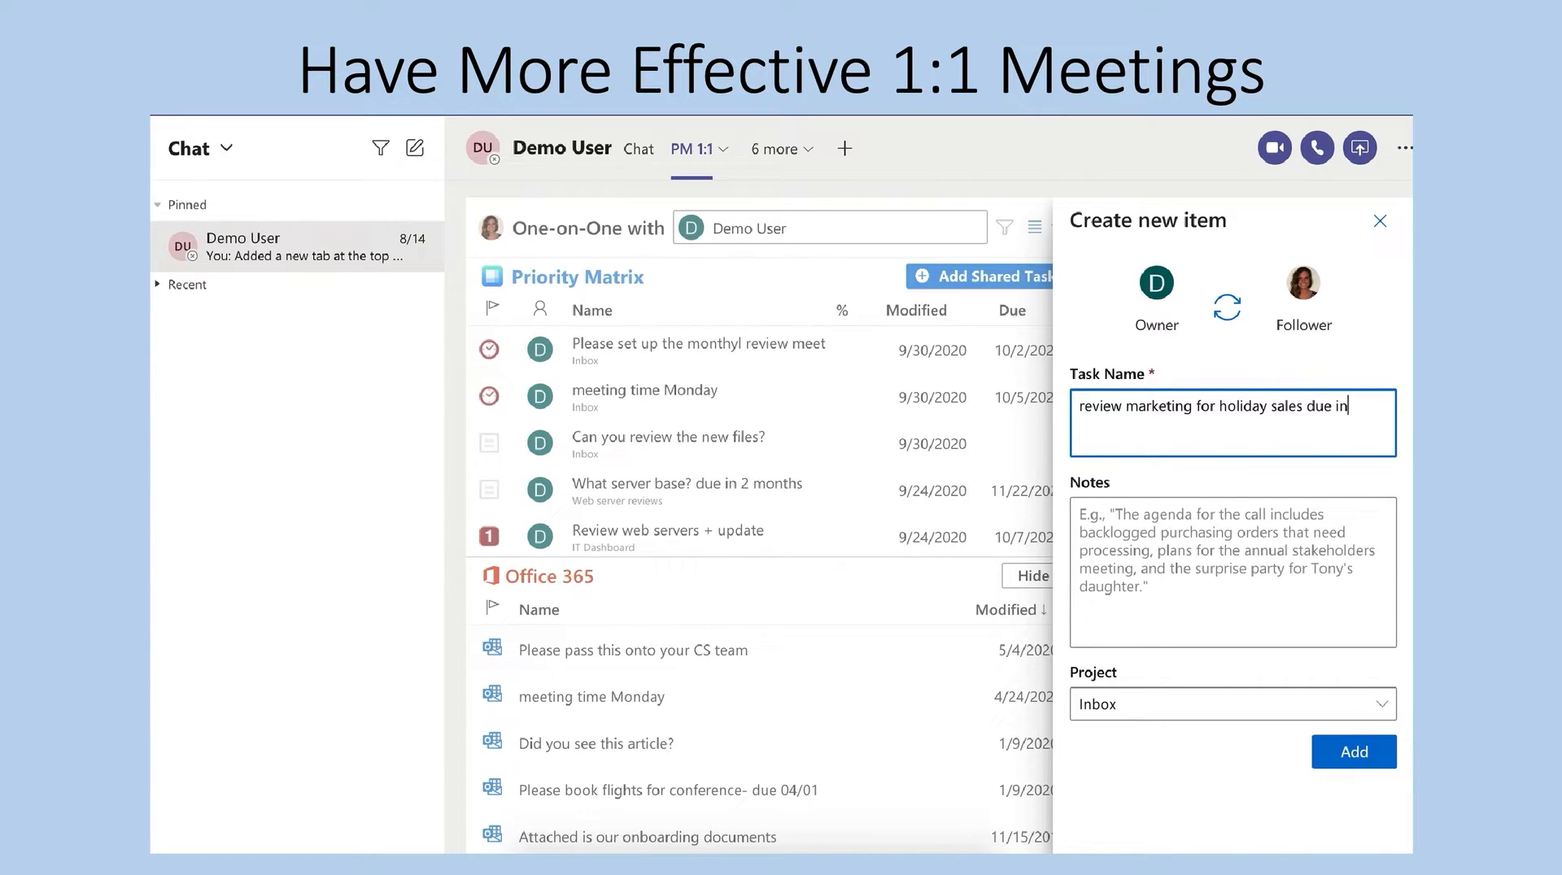
{"action": "type", "text": "2 week"}
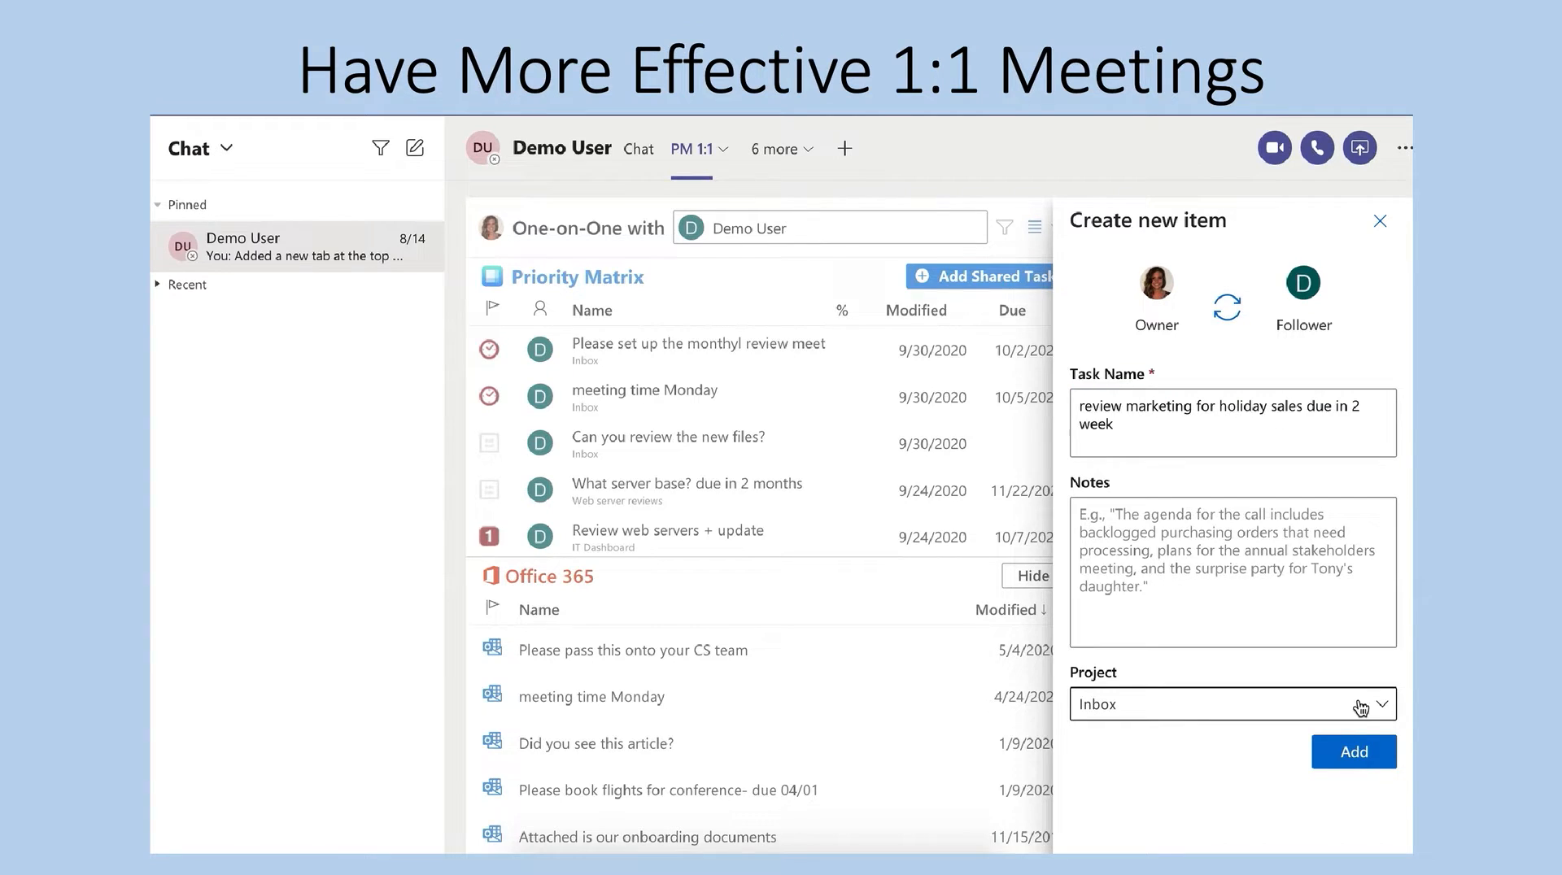
{"action": "left_click", "coordinate": [1352, 751]}
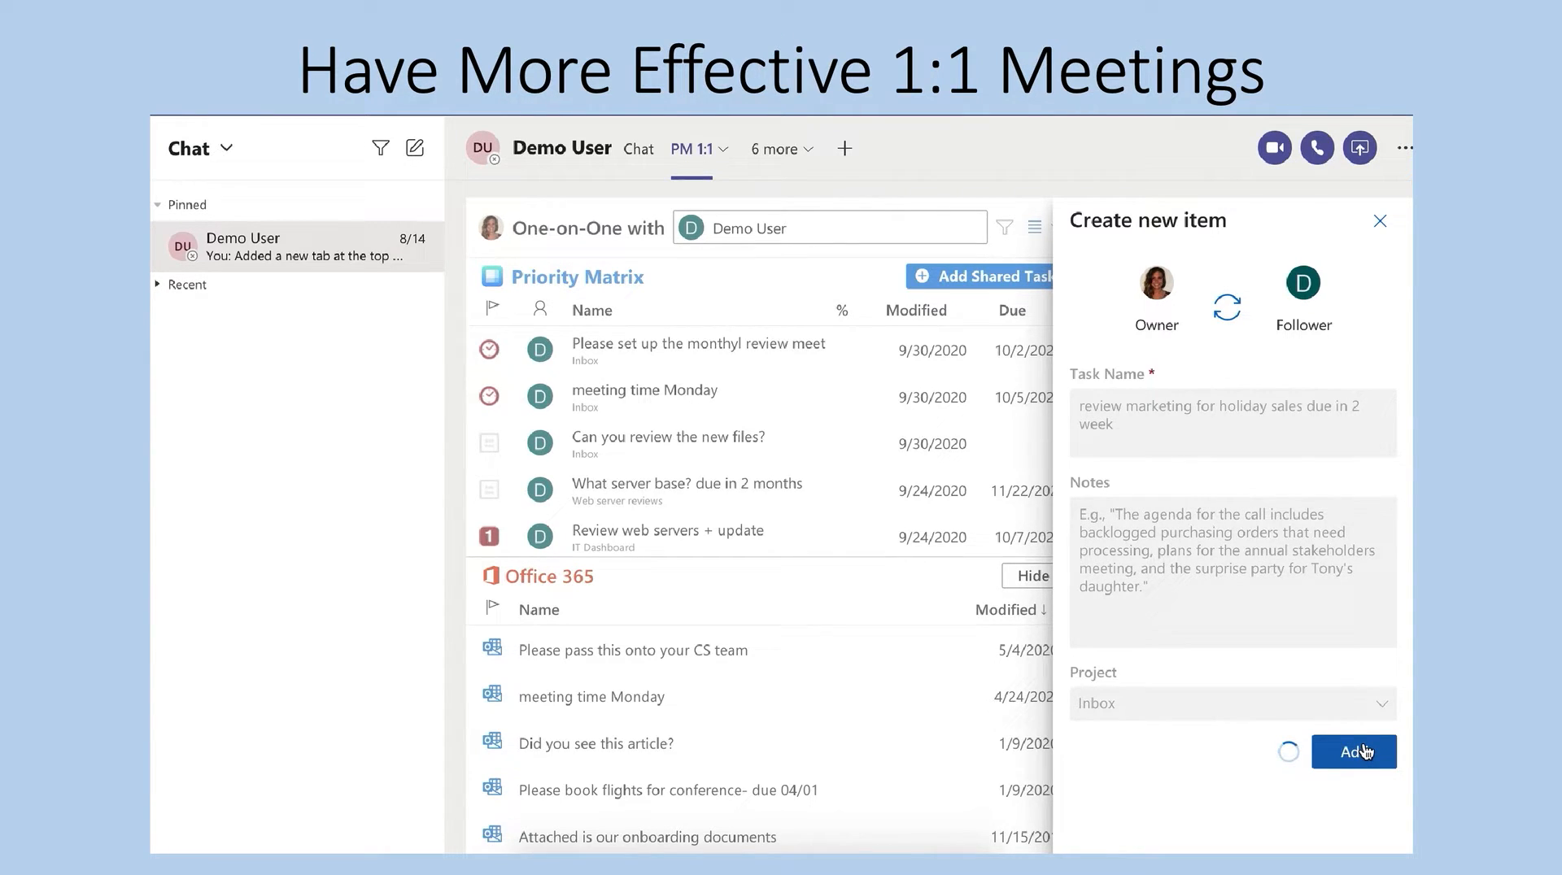
{"action": "left_click", "coordinate": [1352, 752]}
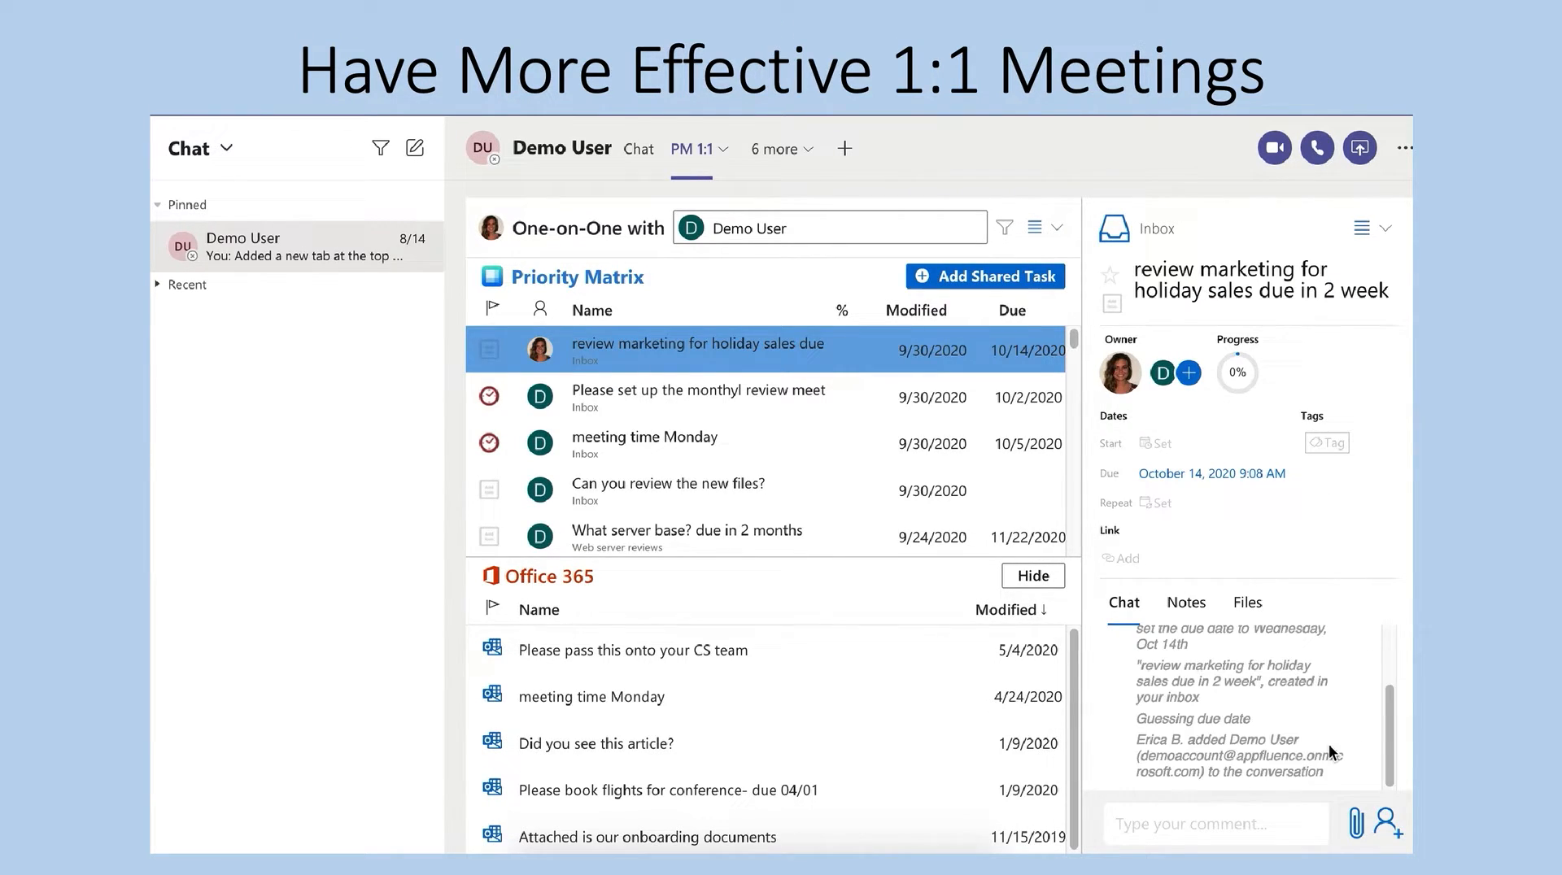
Send the 'Did you see this article?' email to Priority Matrix as a new shared Inbox task.
{"action": "left_click", "coordinate": [595, 744]}
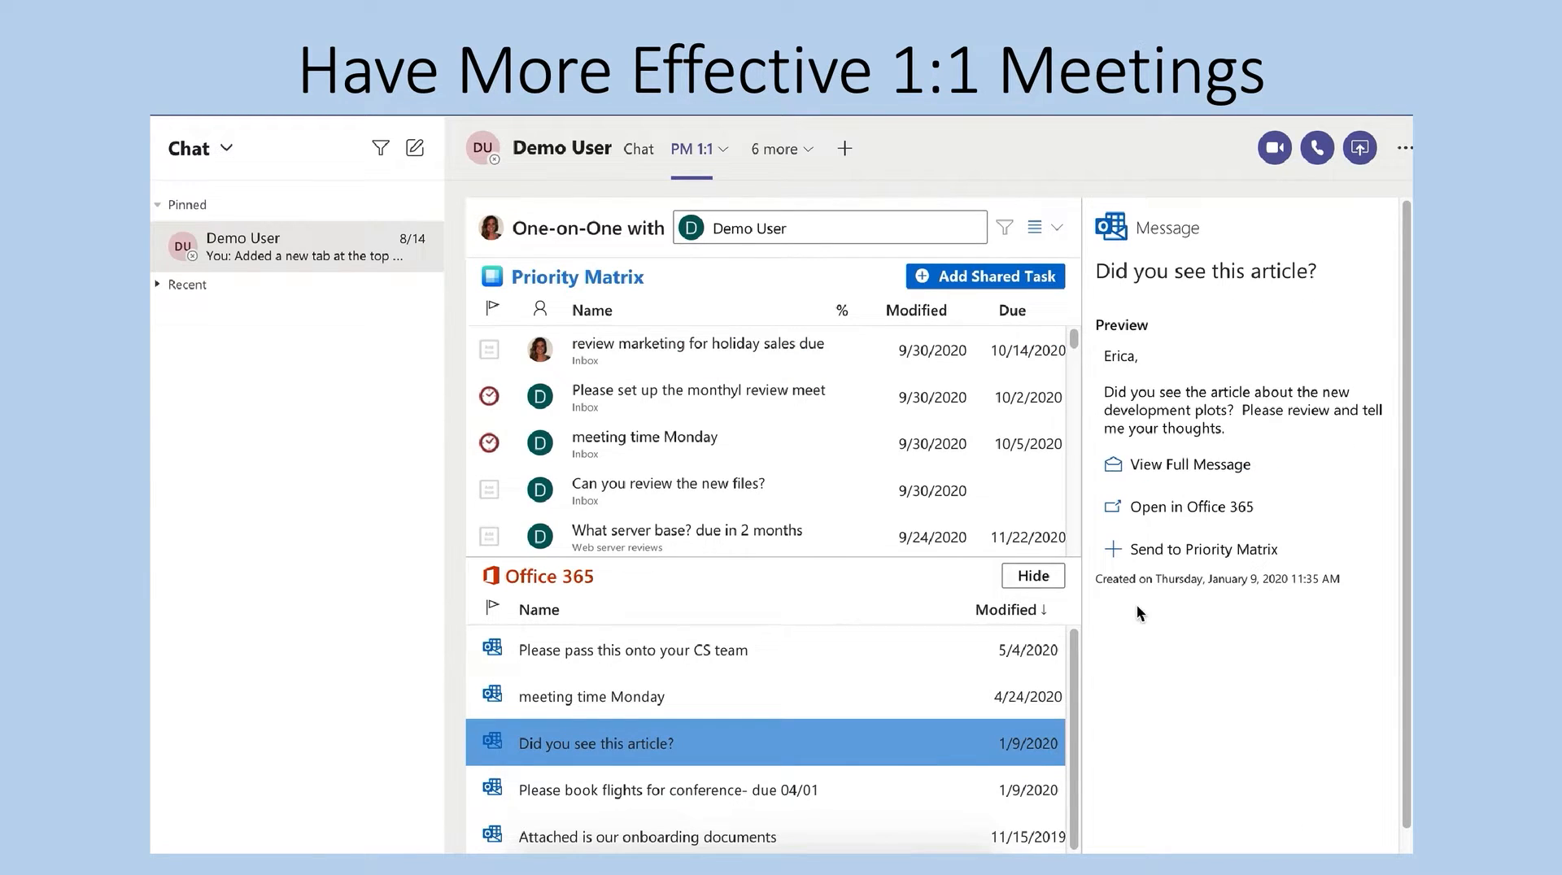
{"action": "left_click", "coordinate": [1204, 549]}
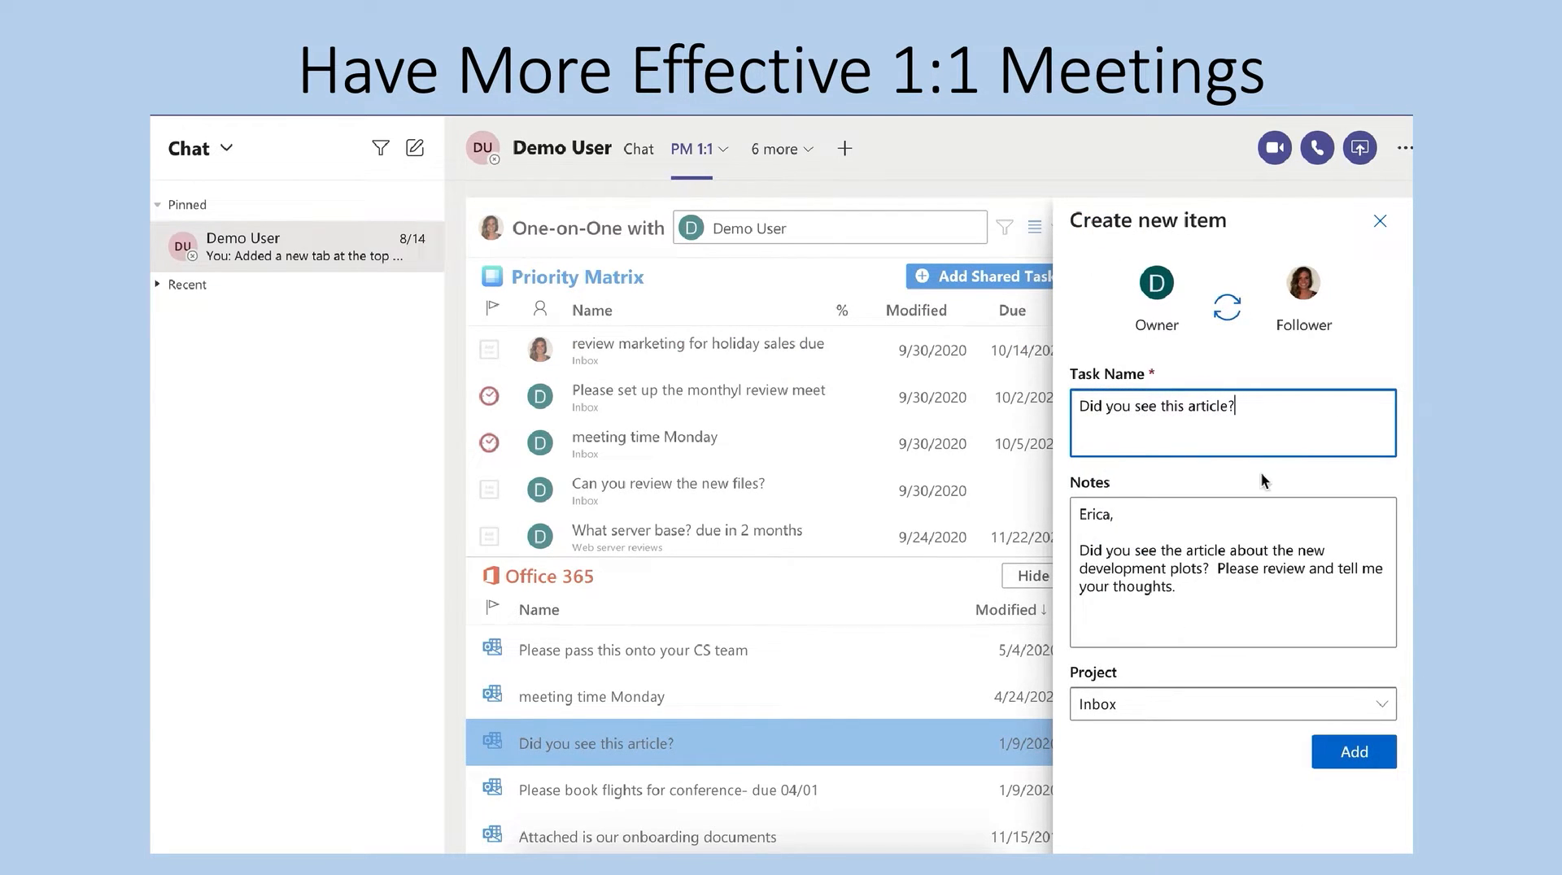
{"action": "left_click", "coordinate": [1352, 752]}
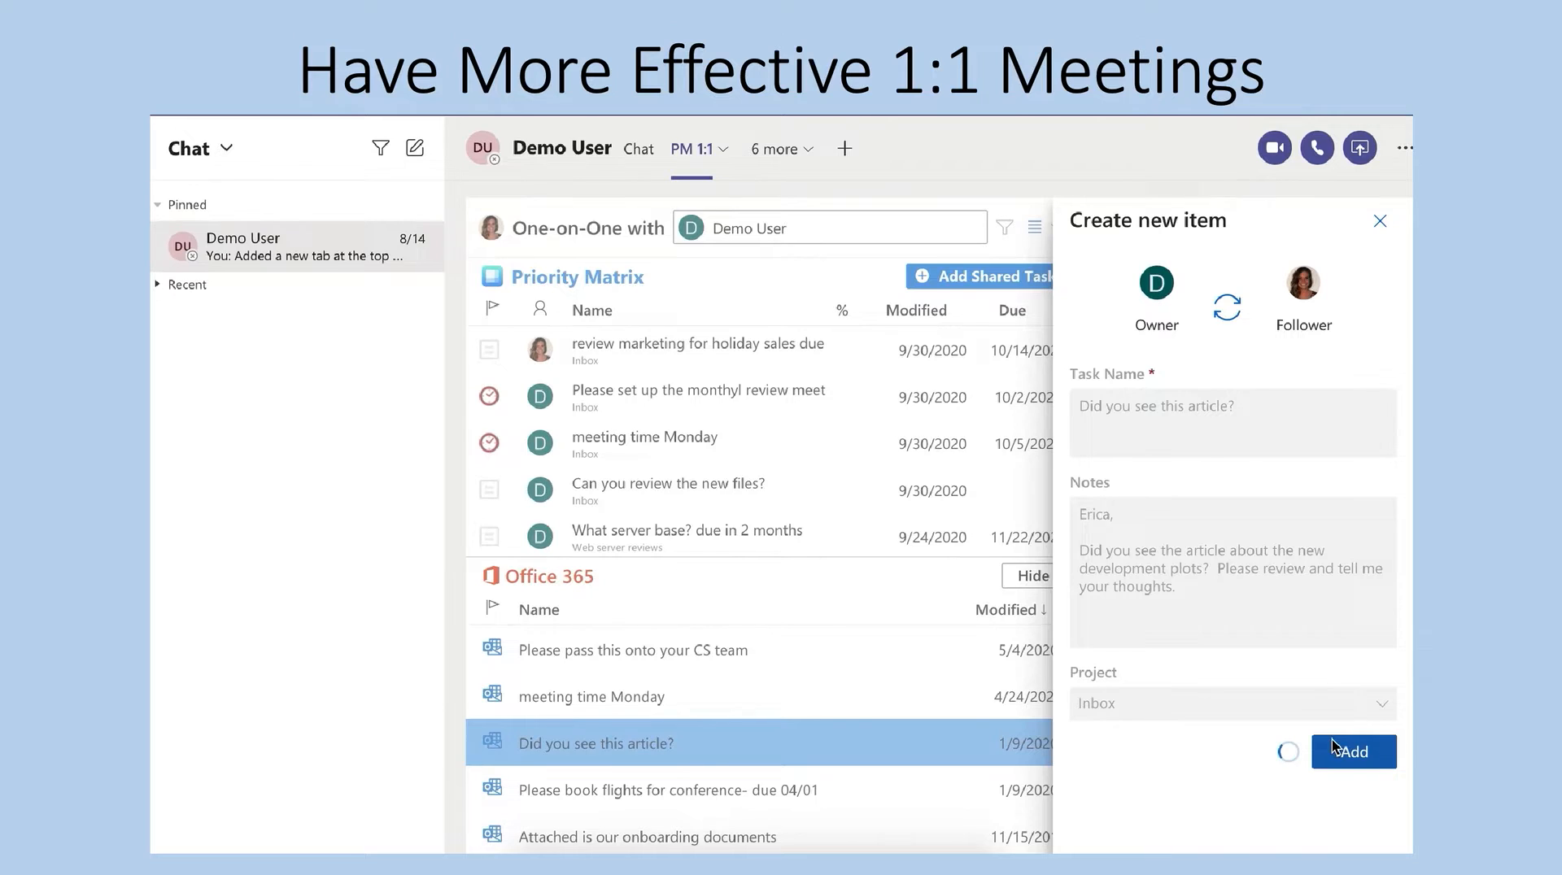
{"action": "left_click", "coordinate": [1352, 750]}
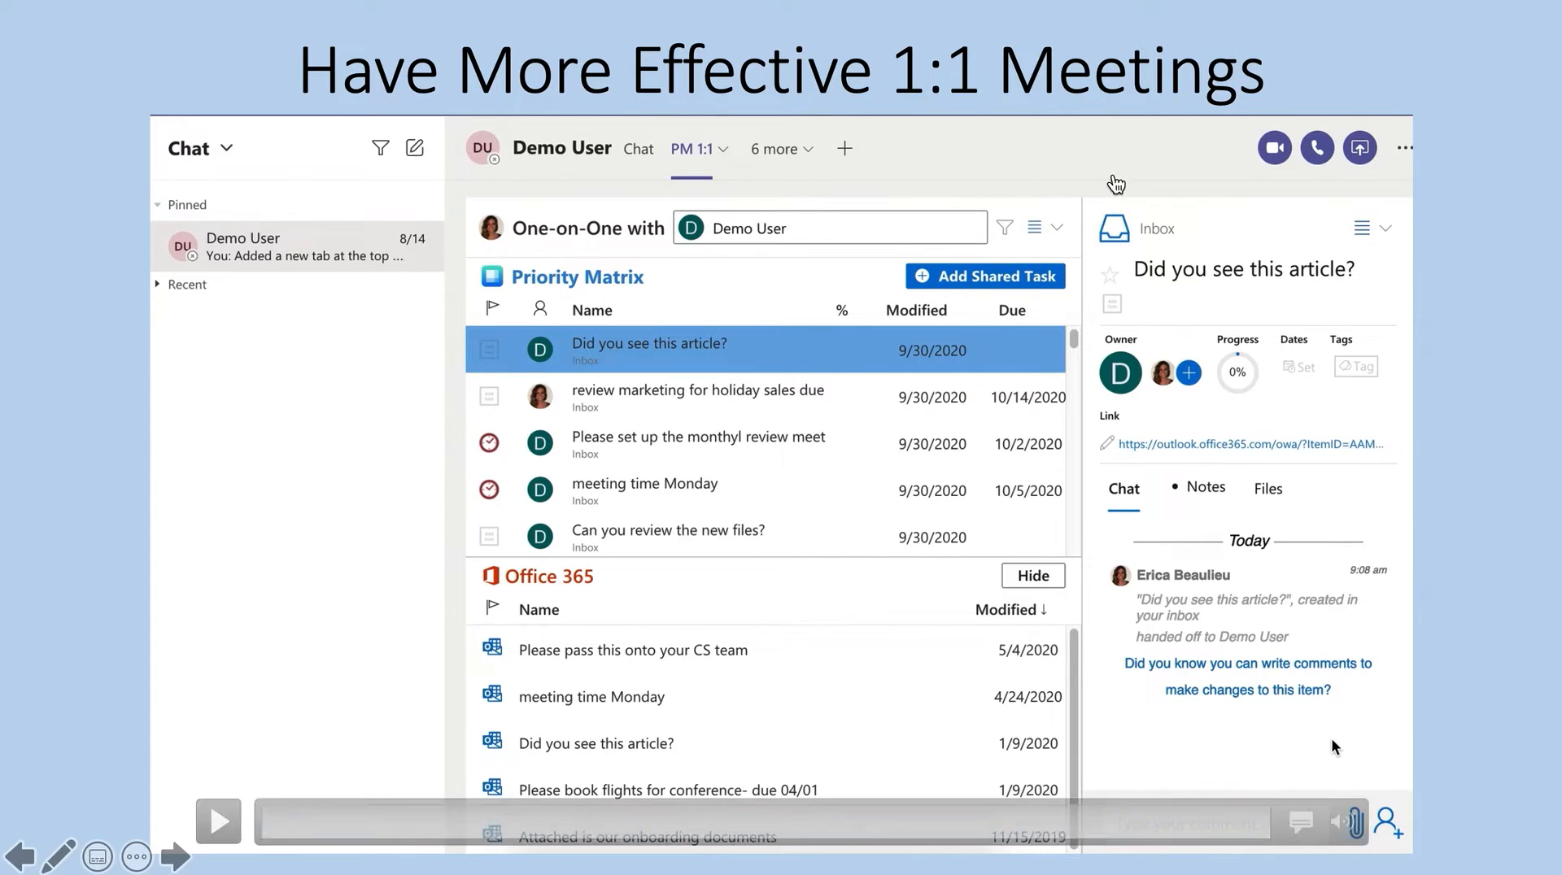
Search the Teams app store for 'priority matrix' and open the Priority Matrix app.
{"action": "left_click", "coordinate": [174, 856]}
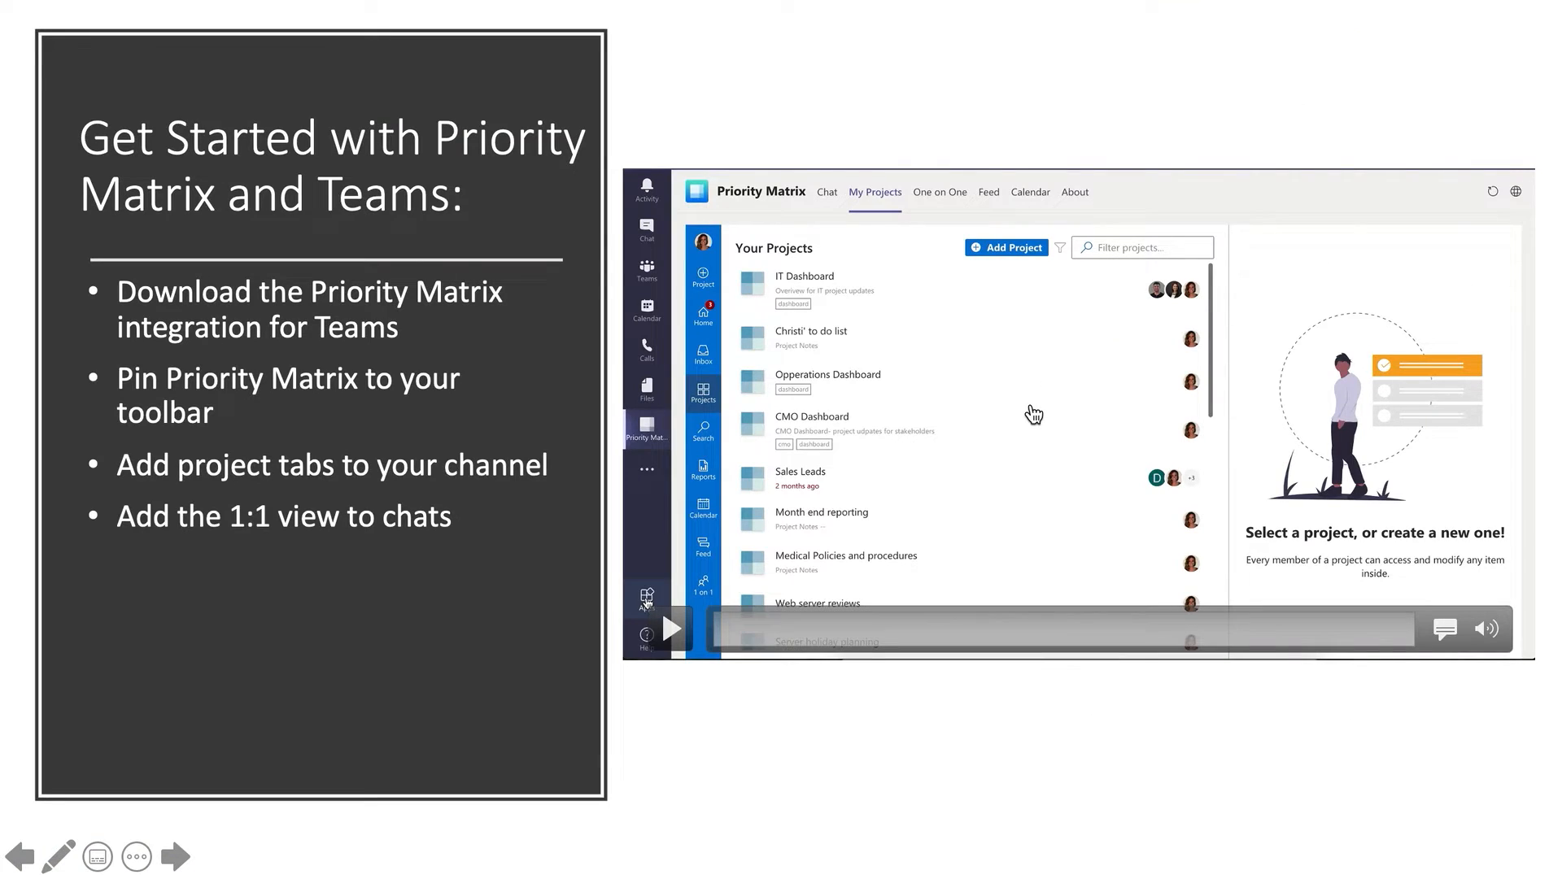
{"action": "left_click", "coordinate": [670, 628]}
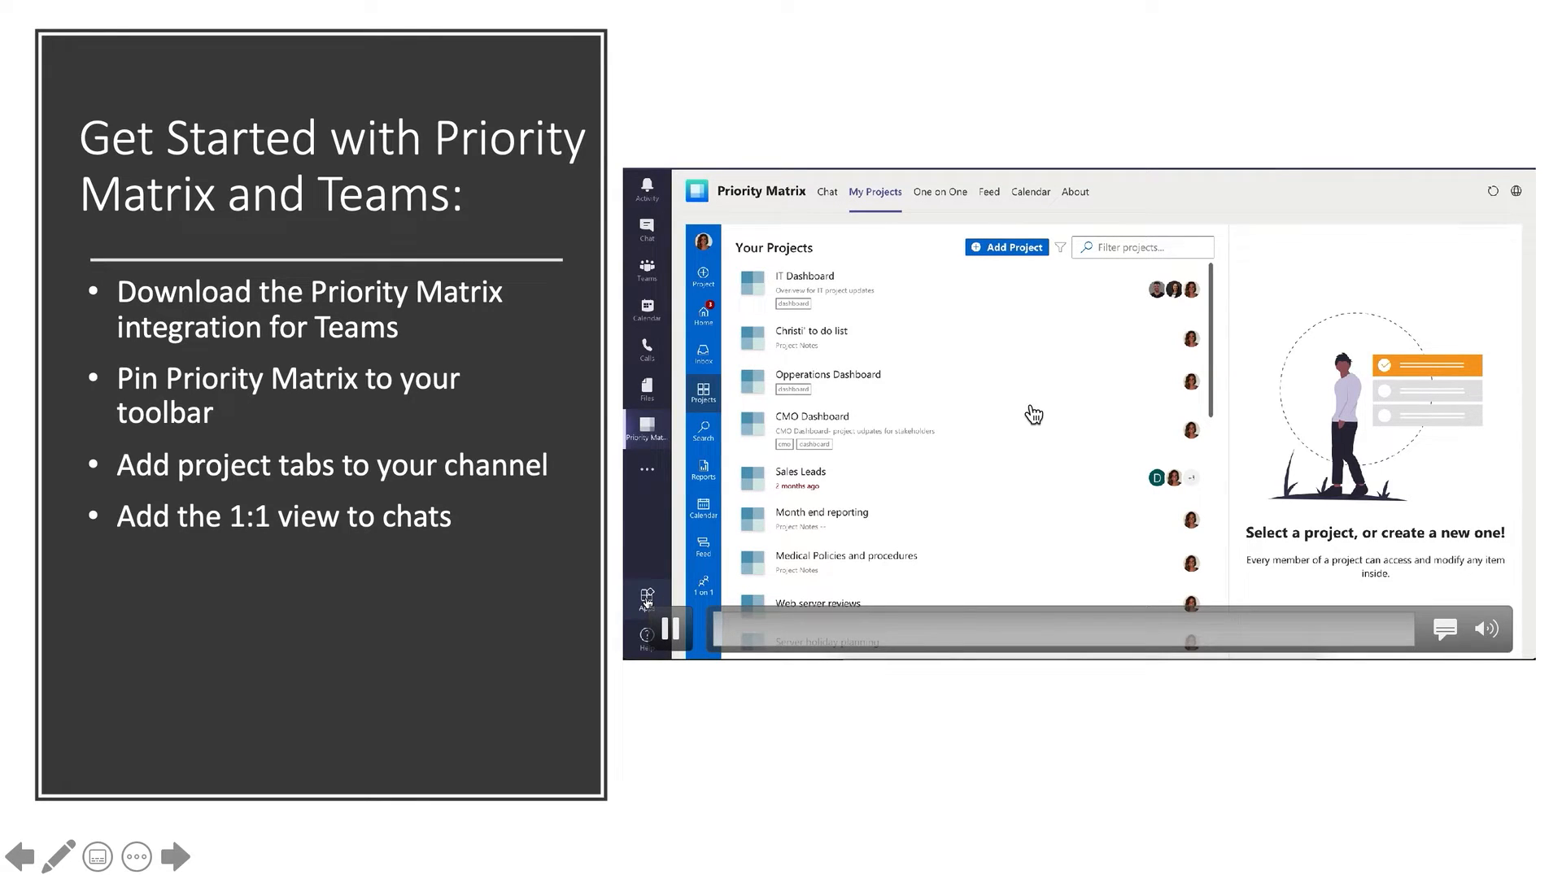
{"action": "left_click", "coordinate": [646, 602]}
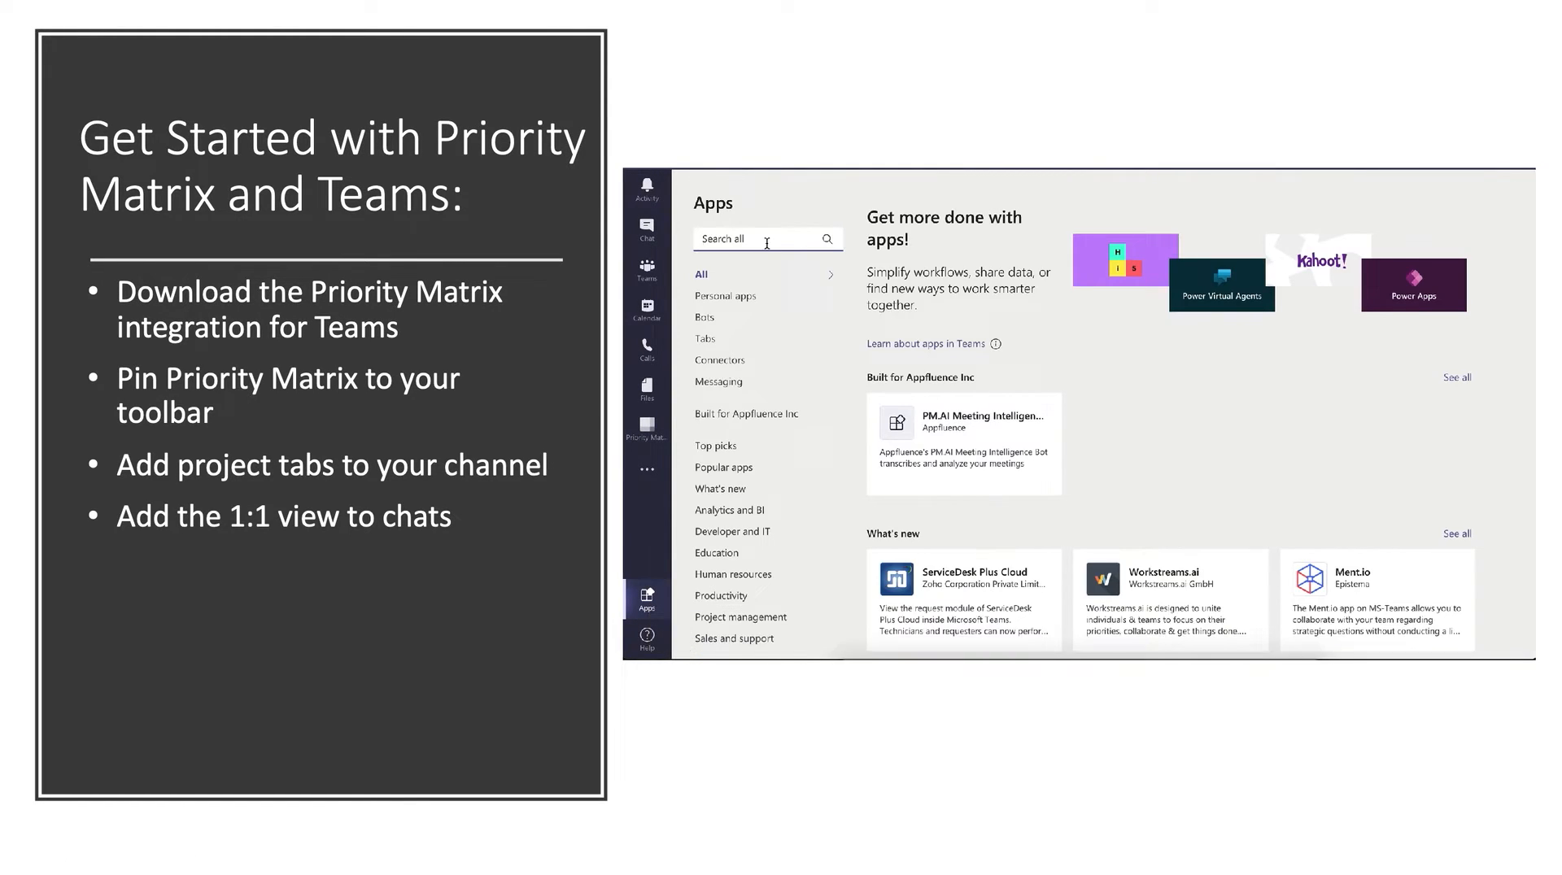
{"action": "type", "text": "priority matrix"}
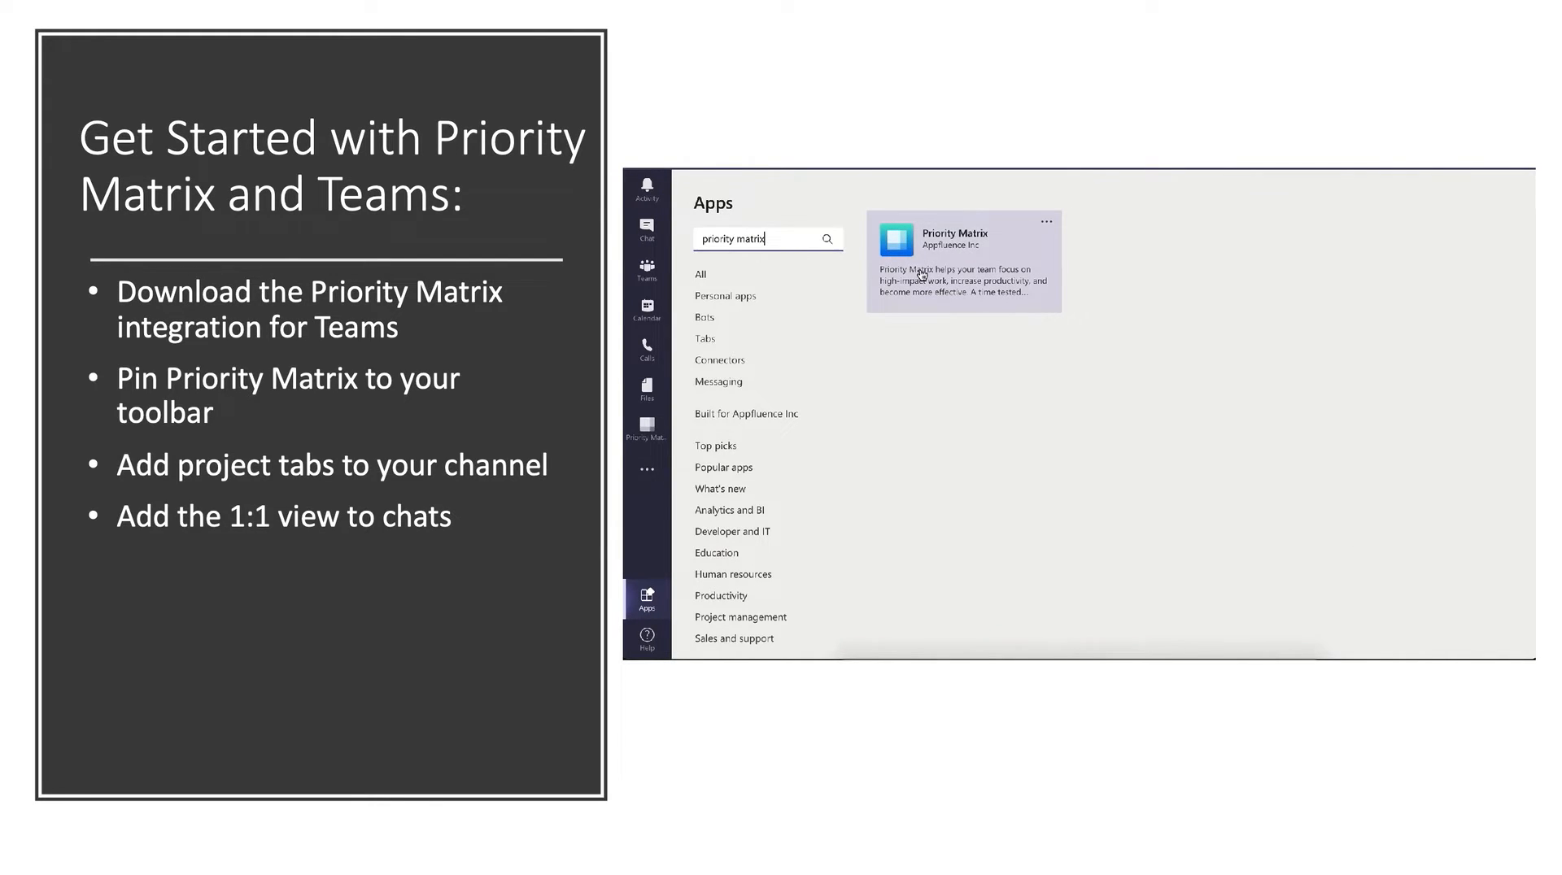
{"action": "left_click", "coordinate": [962, 261]}
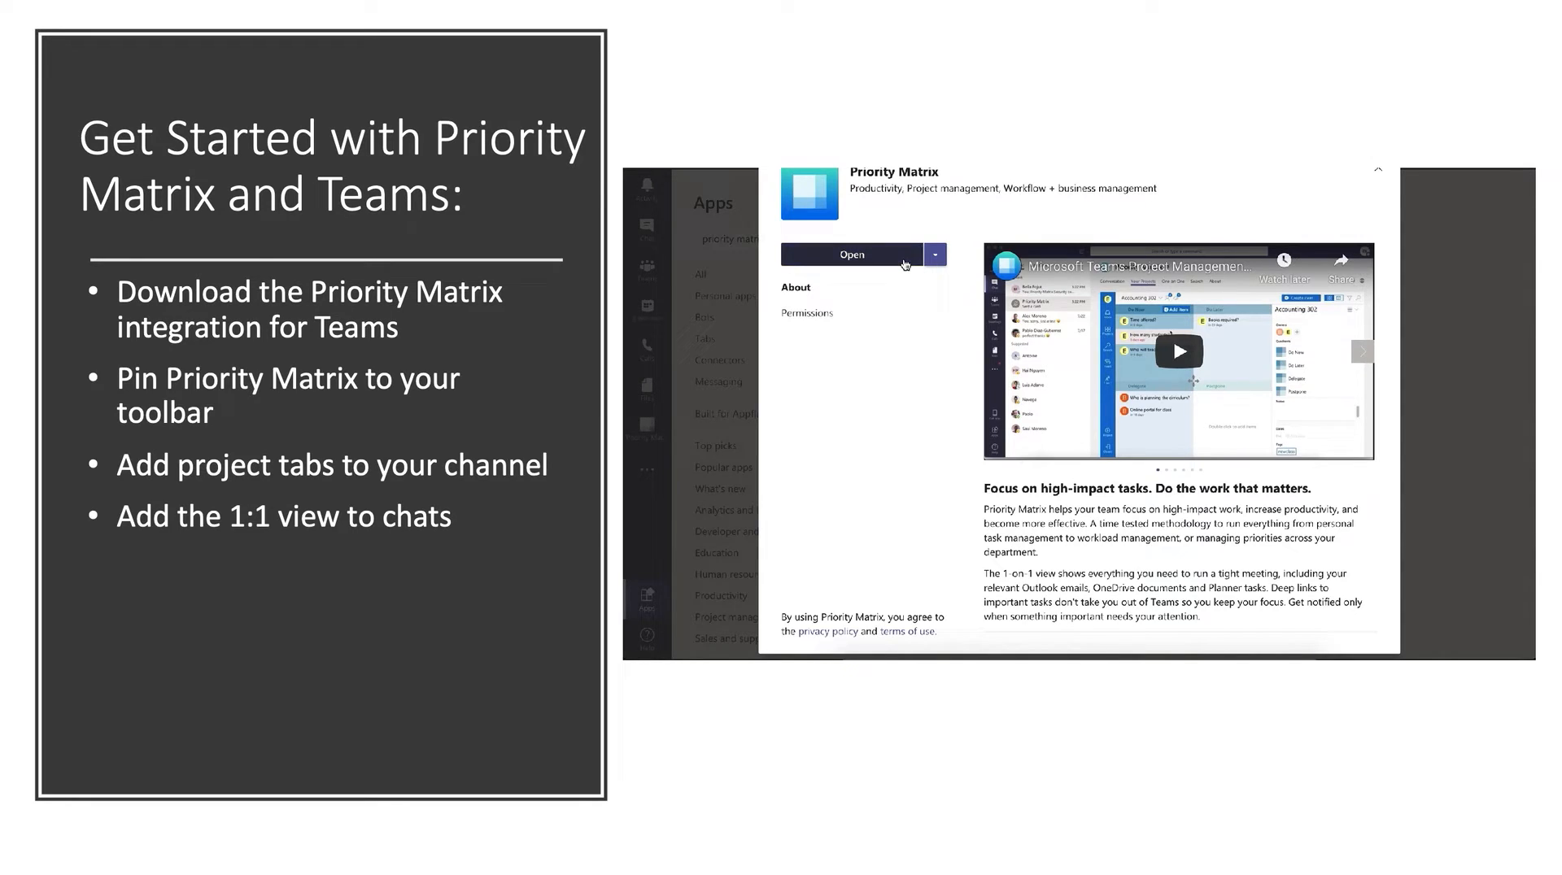
{"action": "left_click", "coordinate": [850, 253]}
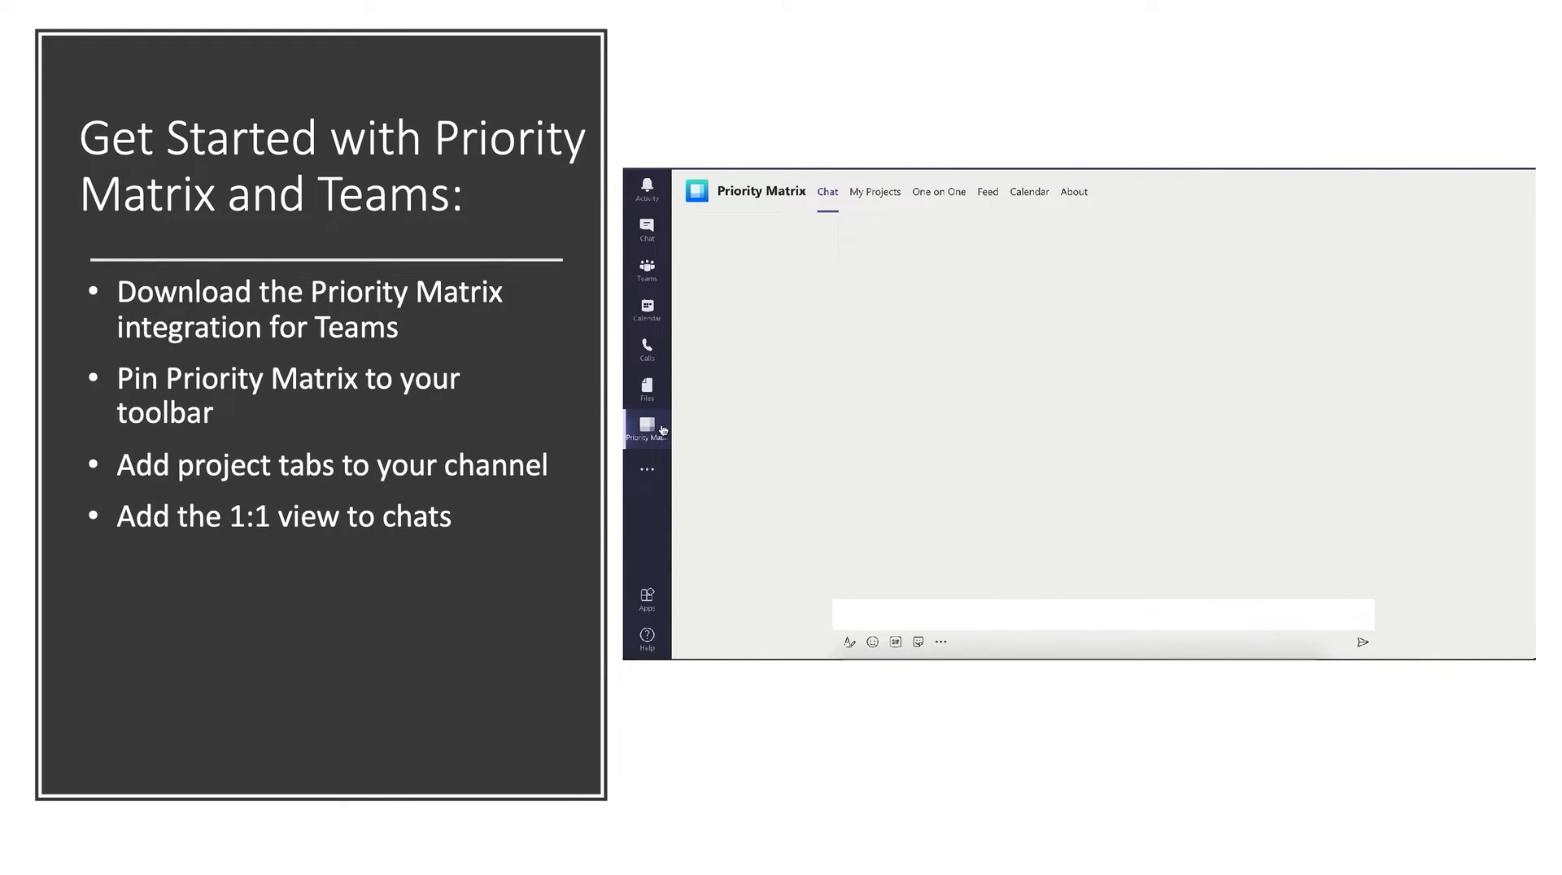
Show Priority Matrix's pinning options (Unpin) from the left app bar.
{"action": "right_click", "coordinate": [646, 426]}
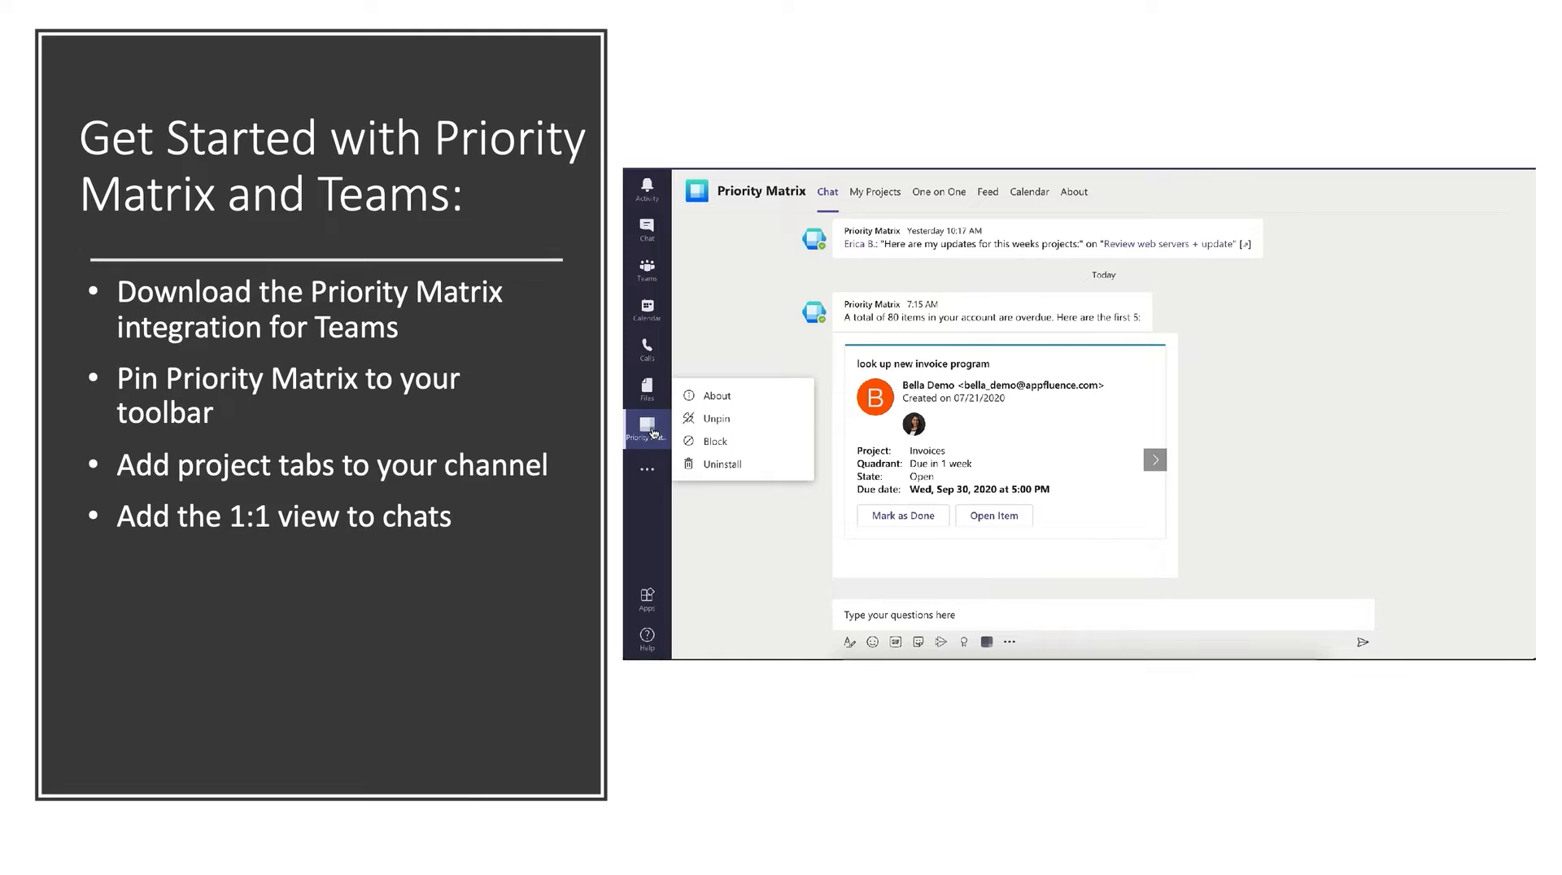
{"action": "mouse_move", "coordinate": [740, 424]}
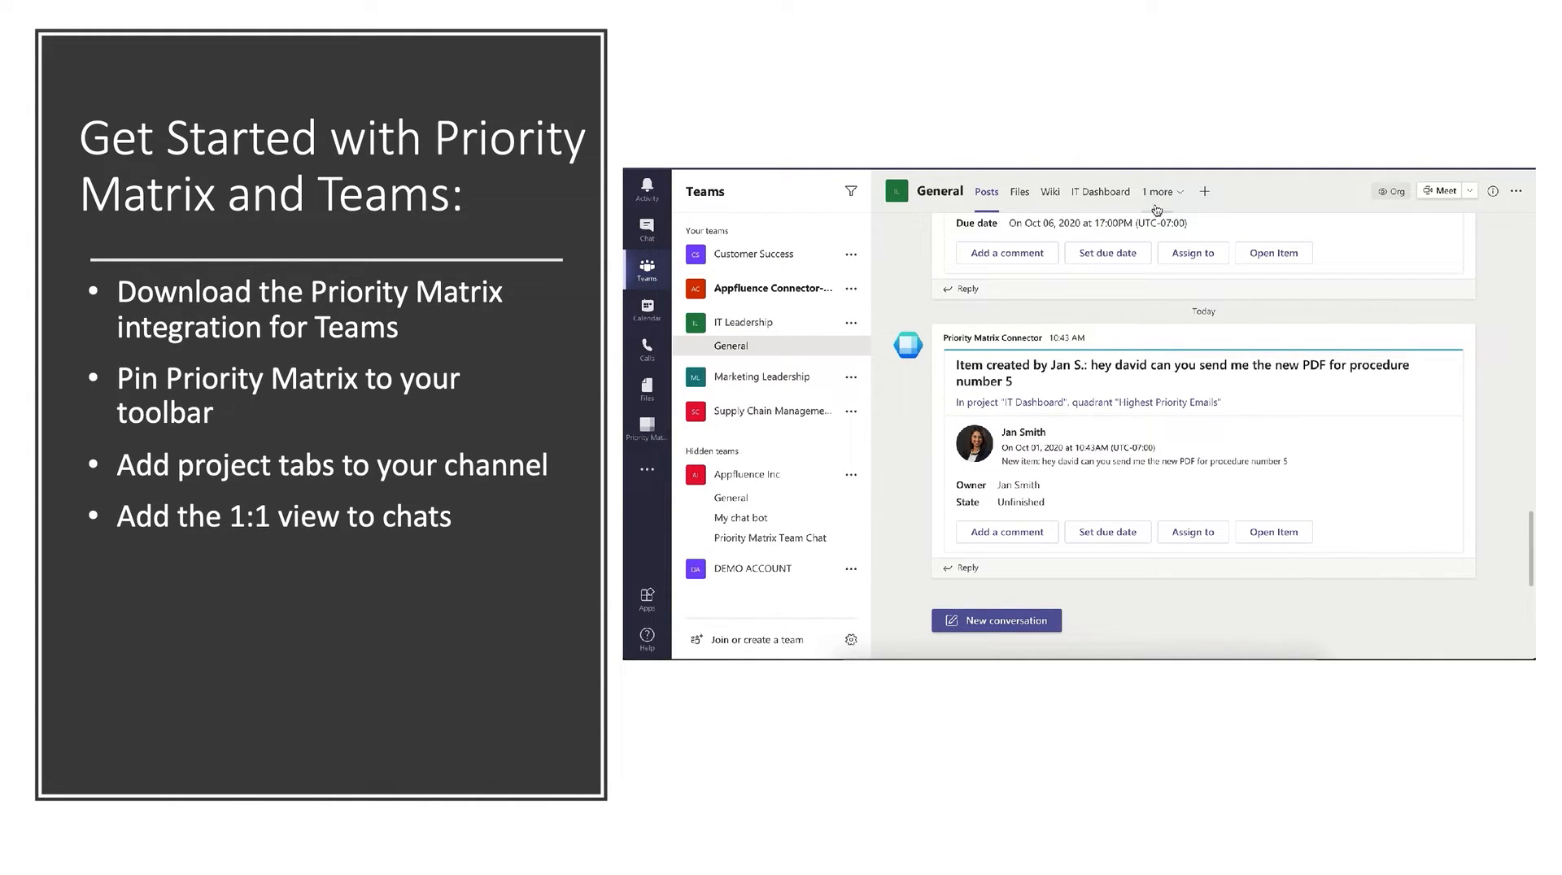
Start a new General channel tab and choose Priority Matrix for it.
{"action": "left_click", "coordinate": [1204, 192]}
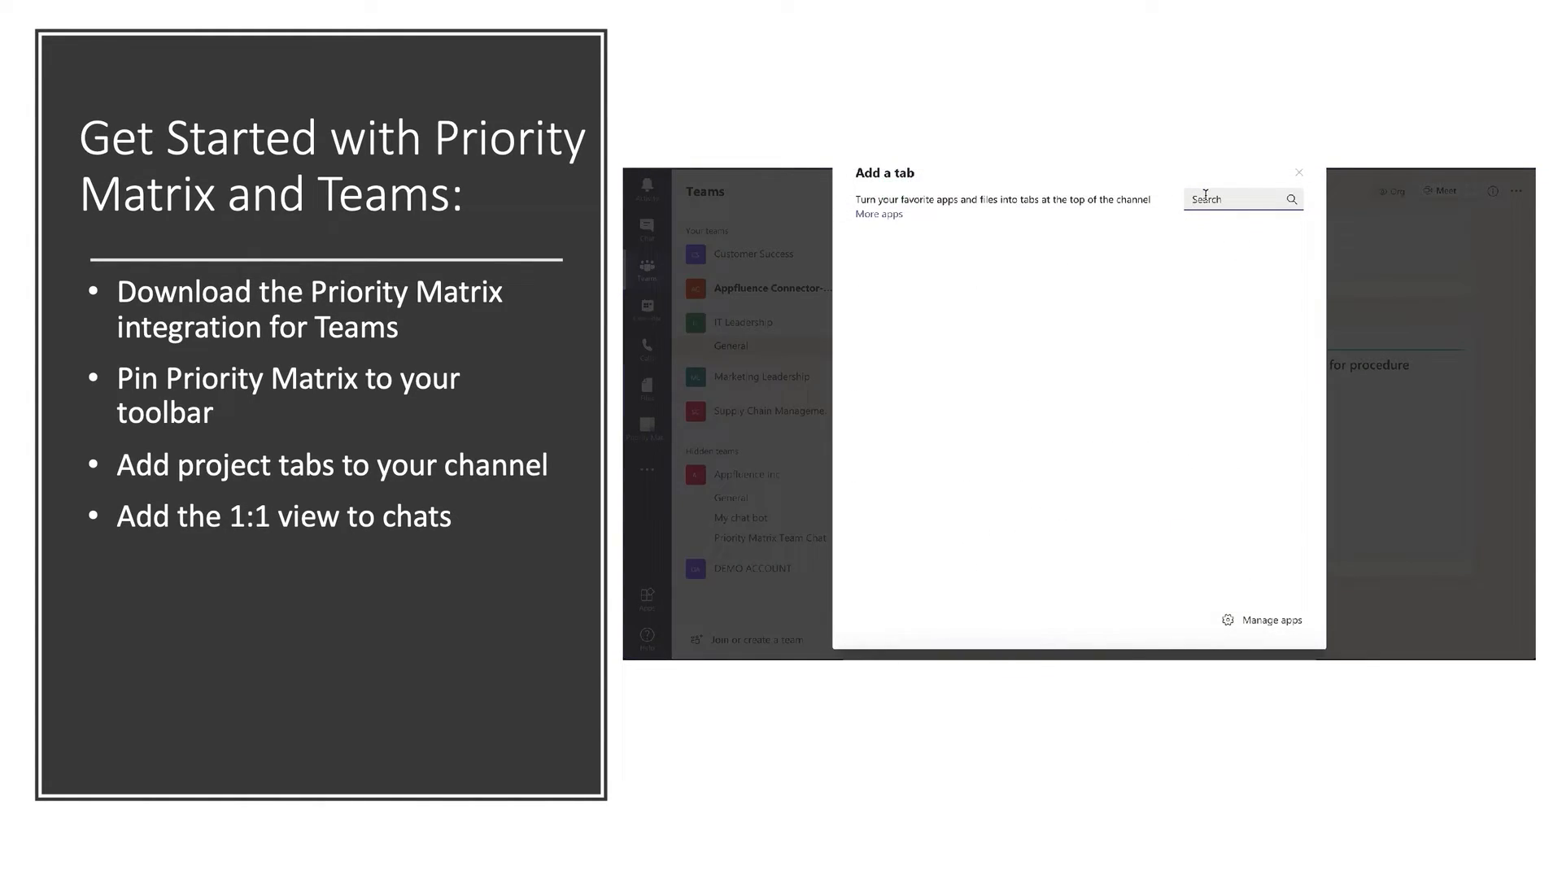
{"action": "type", "text": "p"}
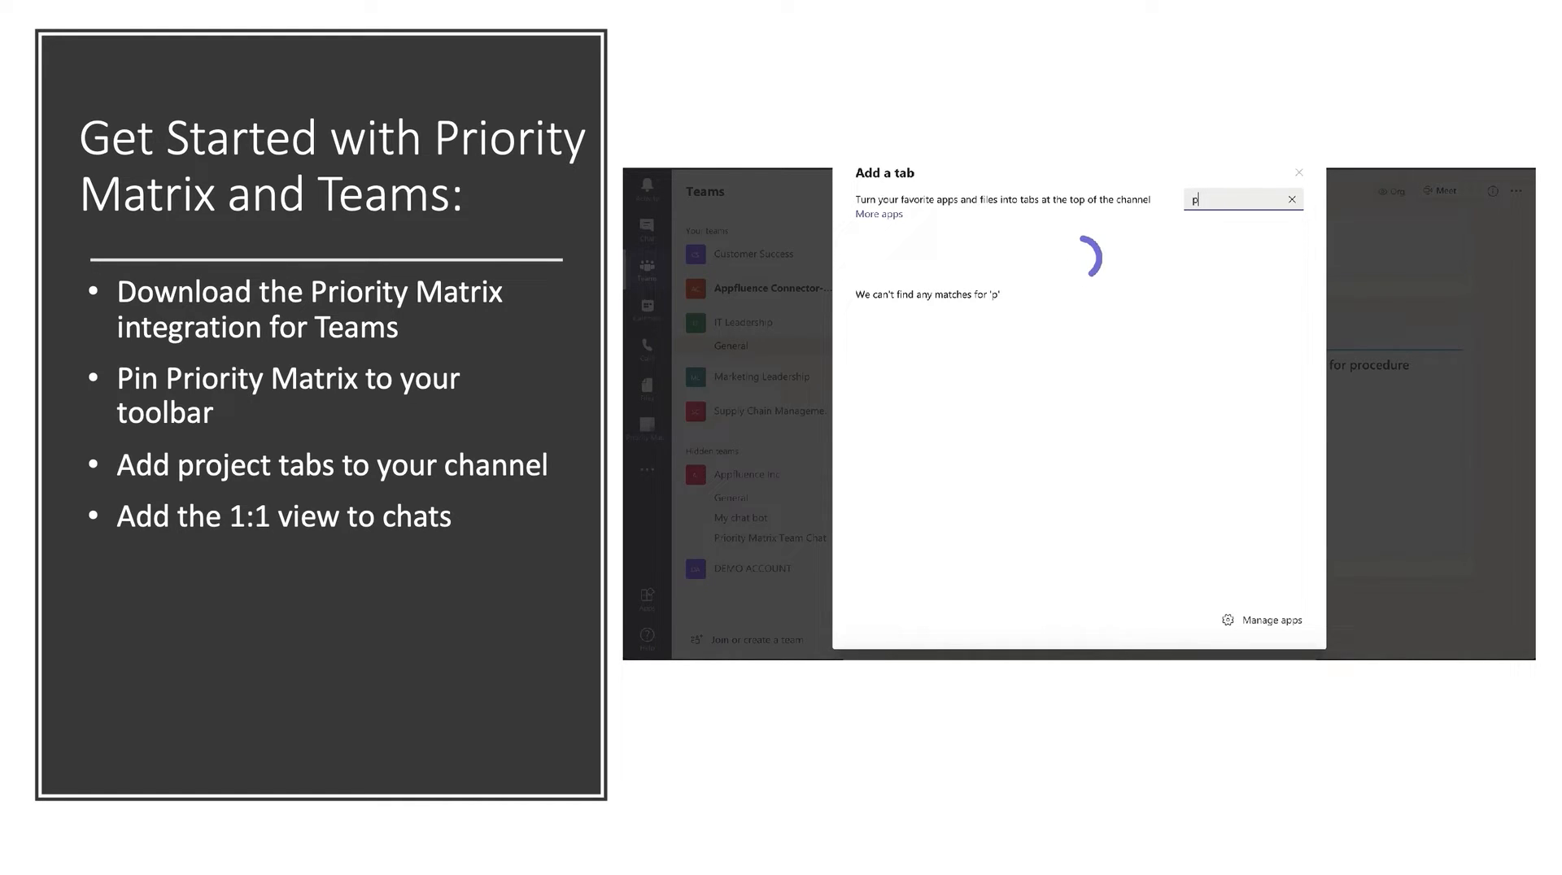
{"action": "type", "text": "priority matrix"}
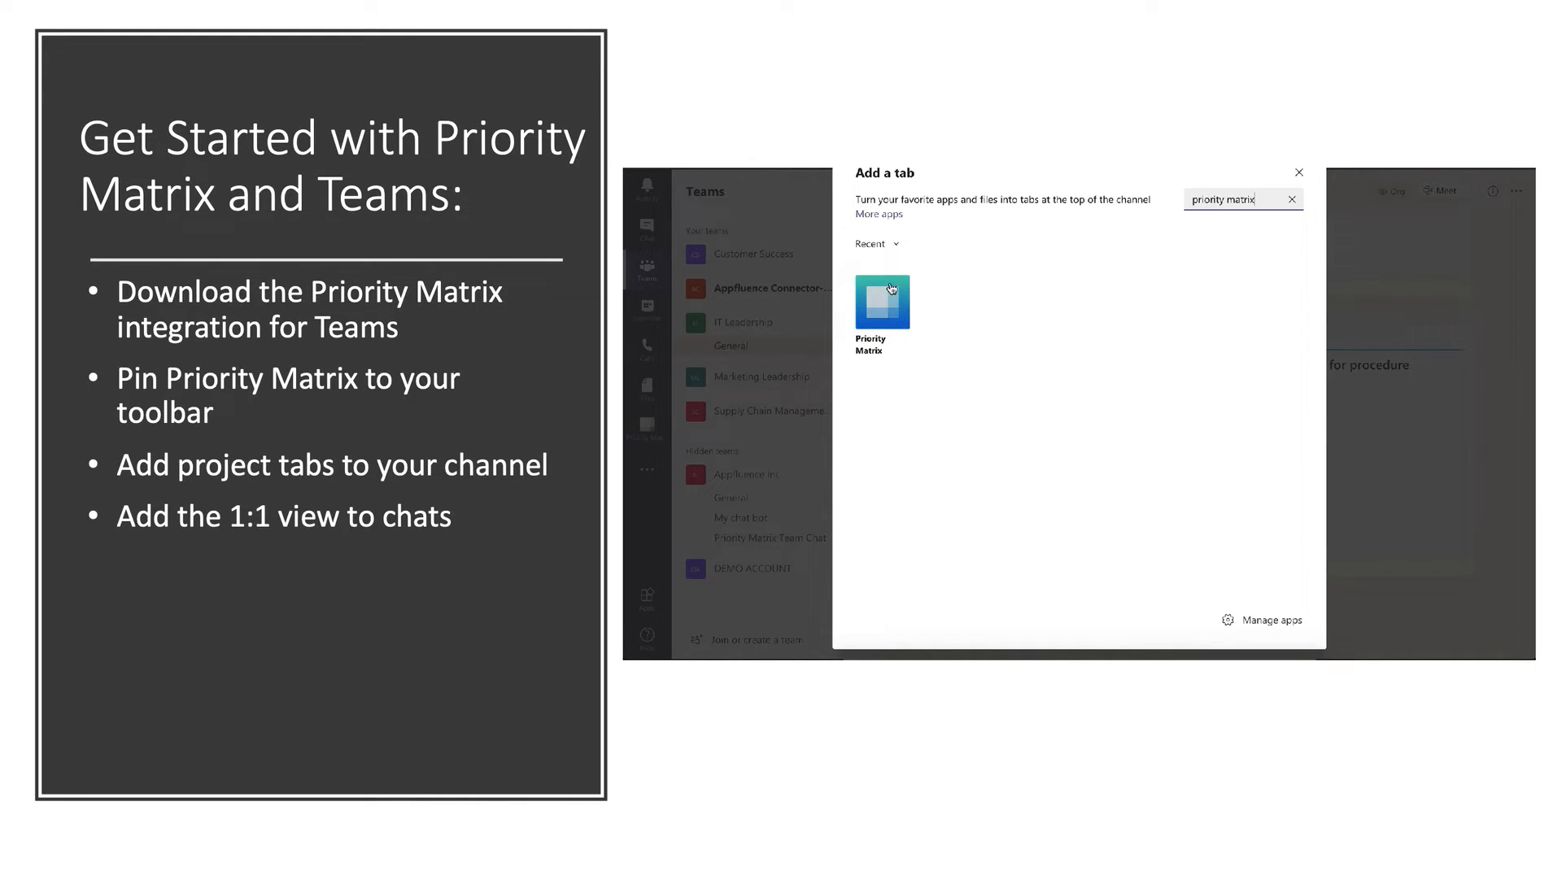
{"action": "left_click", "coordinate": [880, 301]}
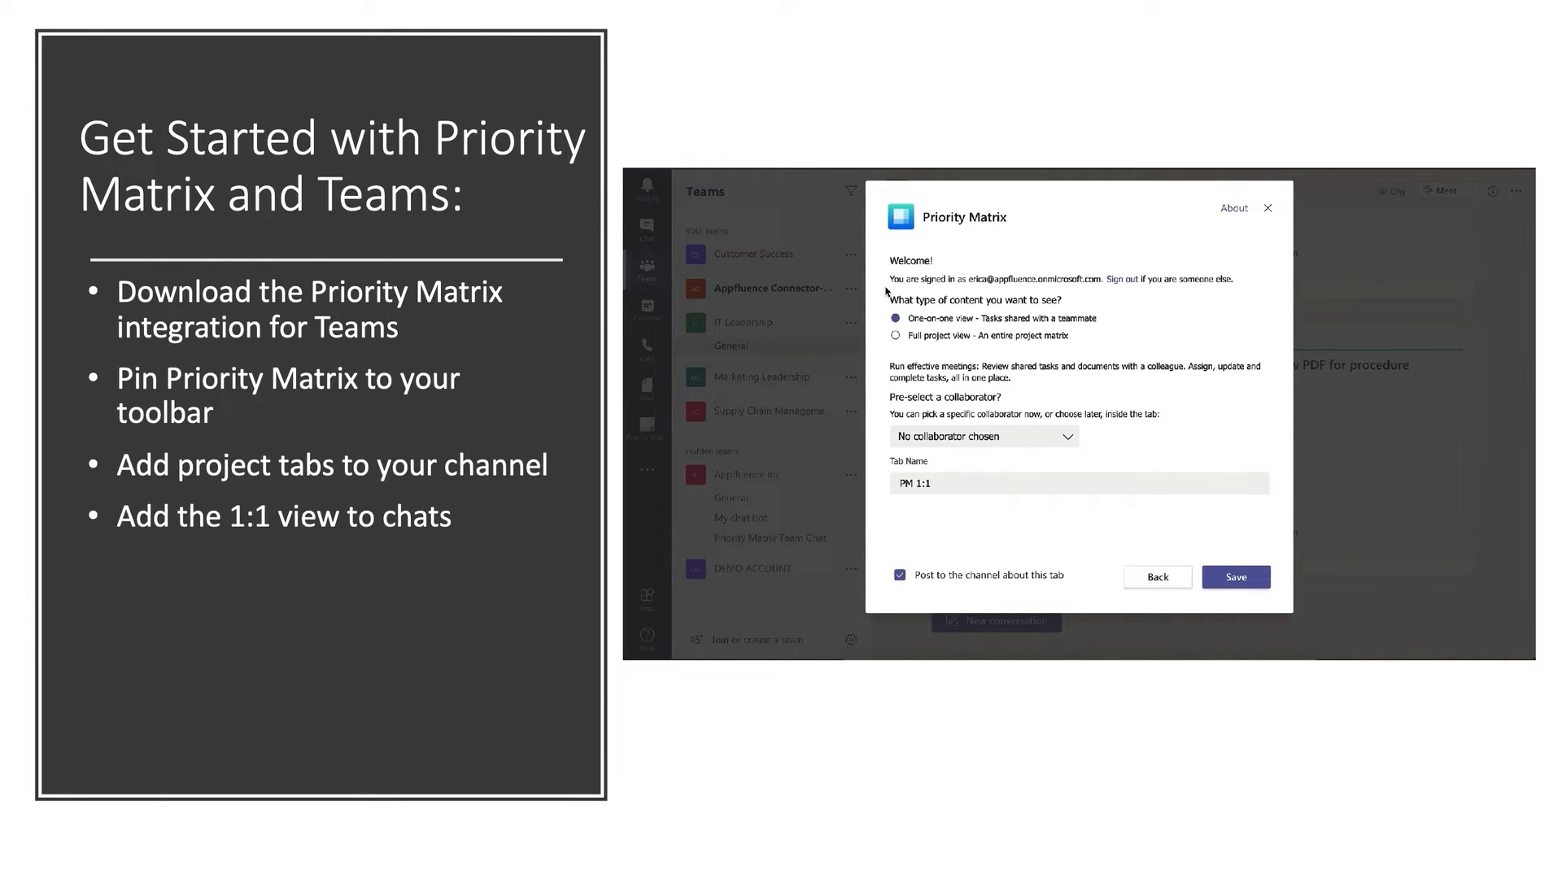
Set the tab to Full project view on Accounting and HR, save it, then go to the one-on-one chat.
{"action": "left_click", "coordinate": [895, 336]}
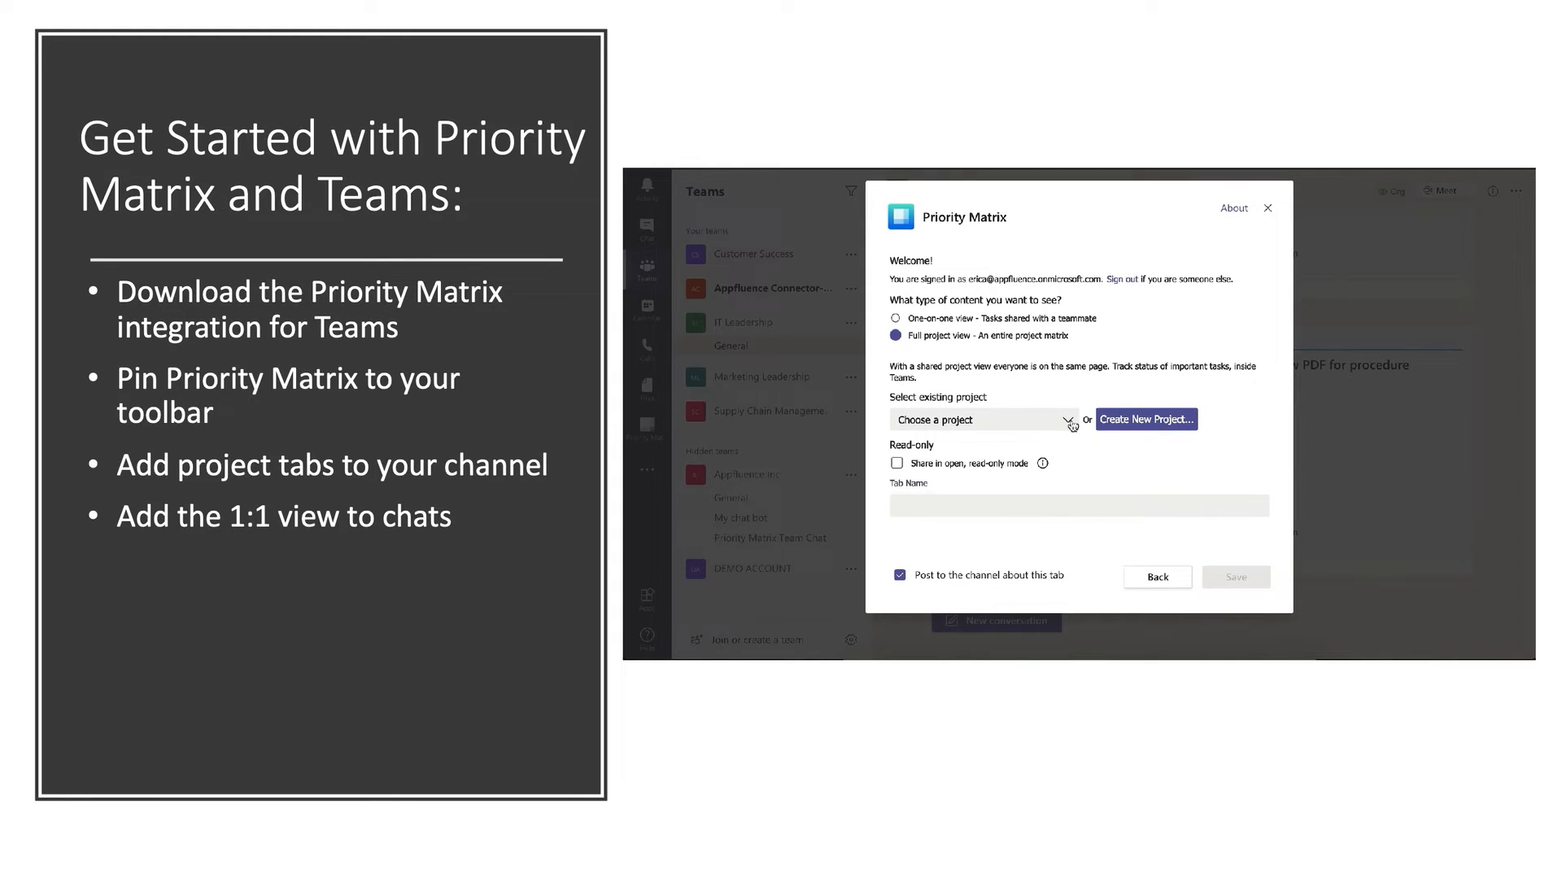
{"action": "left_click", "coordinate": [977, 420]}
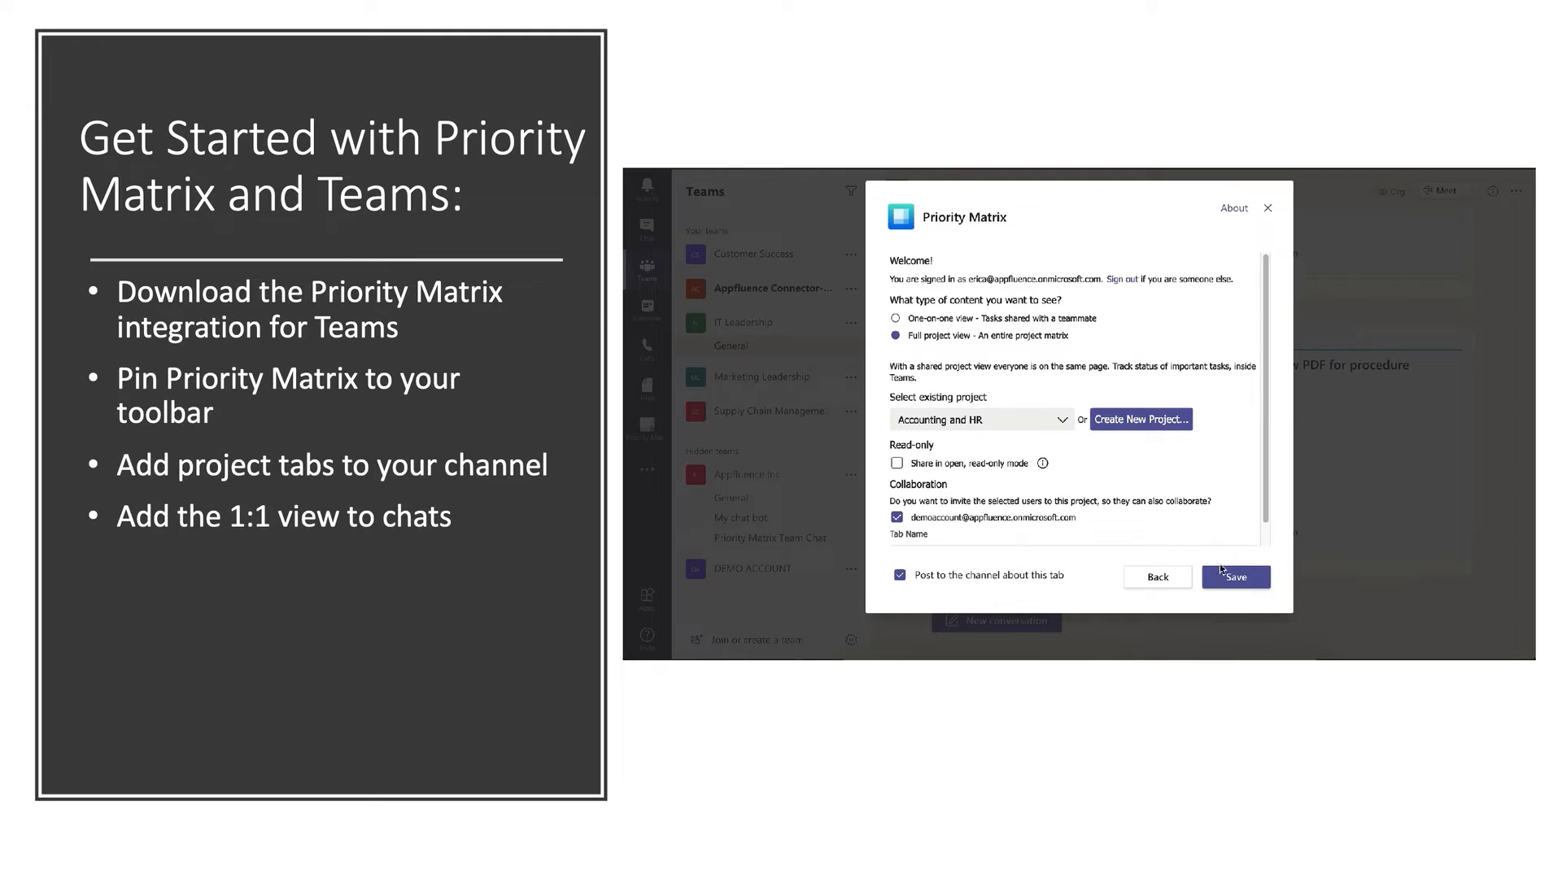
{"action": "left_click", "coordinate": [1235, 576]}
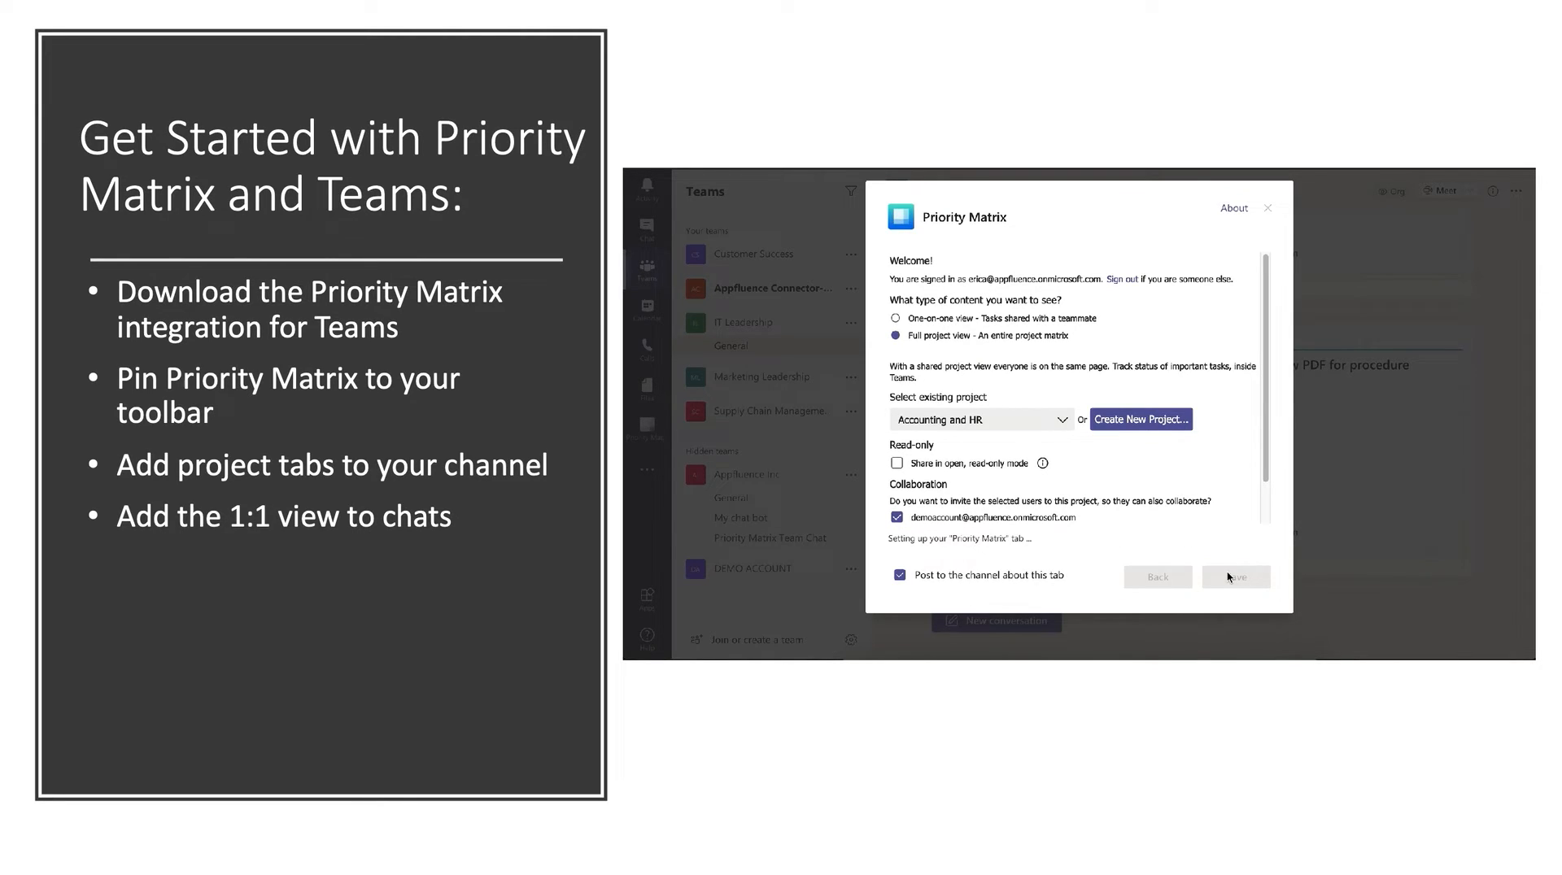
{"action": "left_click", "coordinate": [1235, 576]}
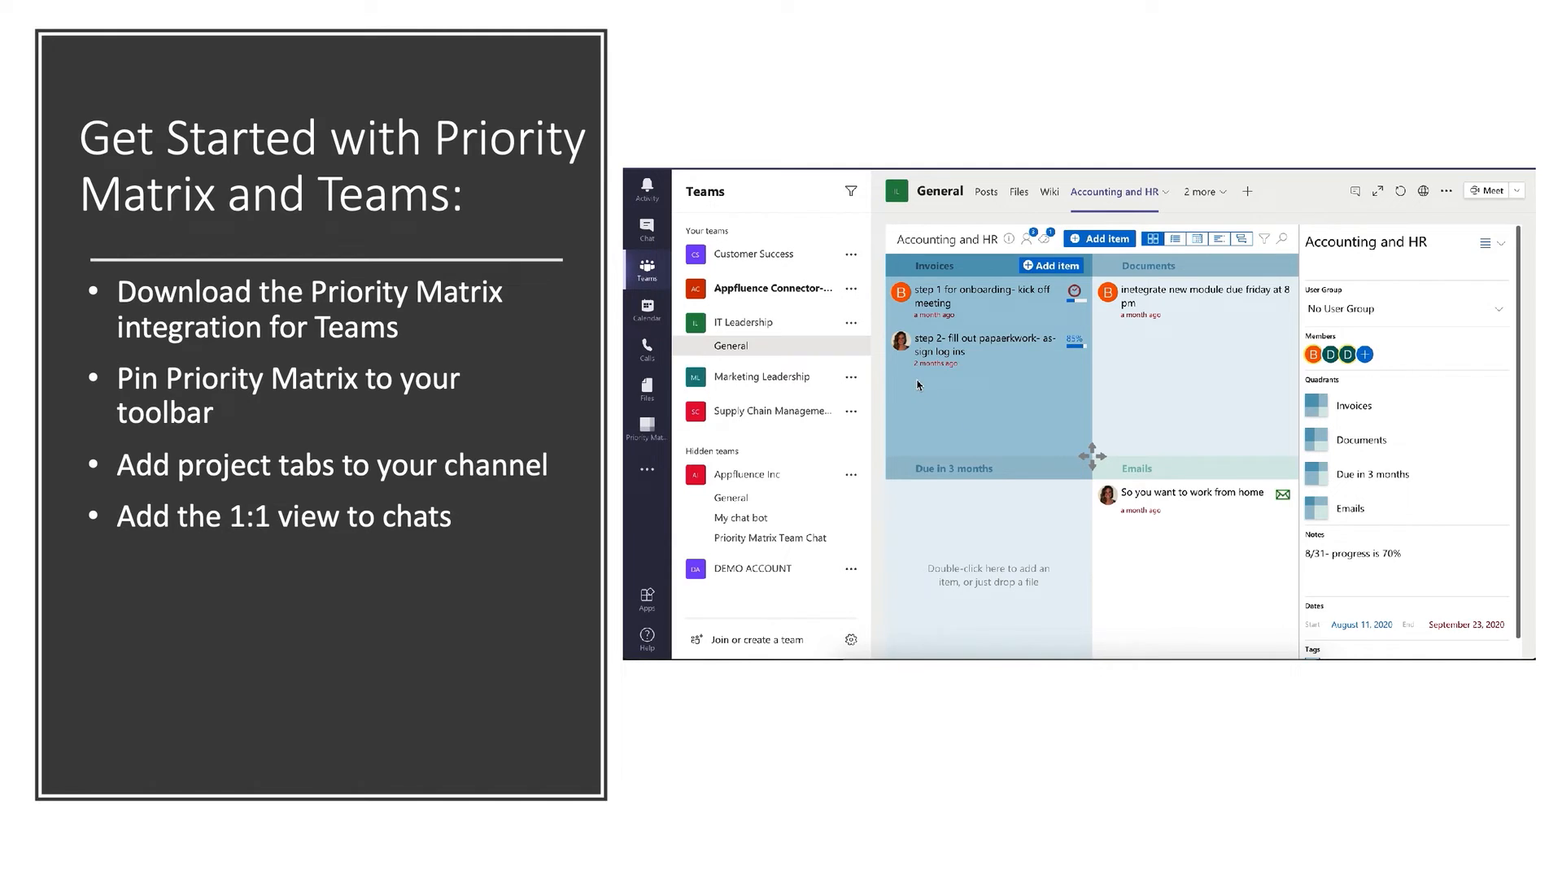
{"action": "left_click", "coordinate": [646, 231]}
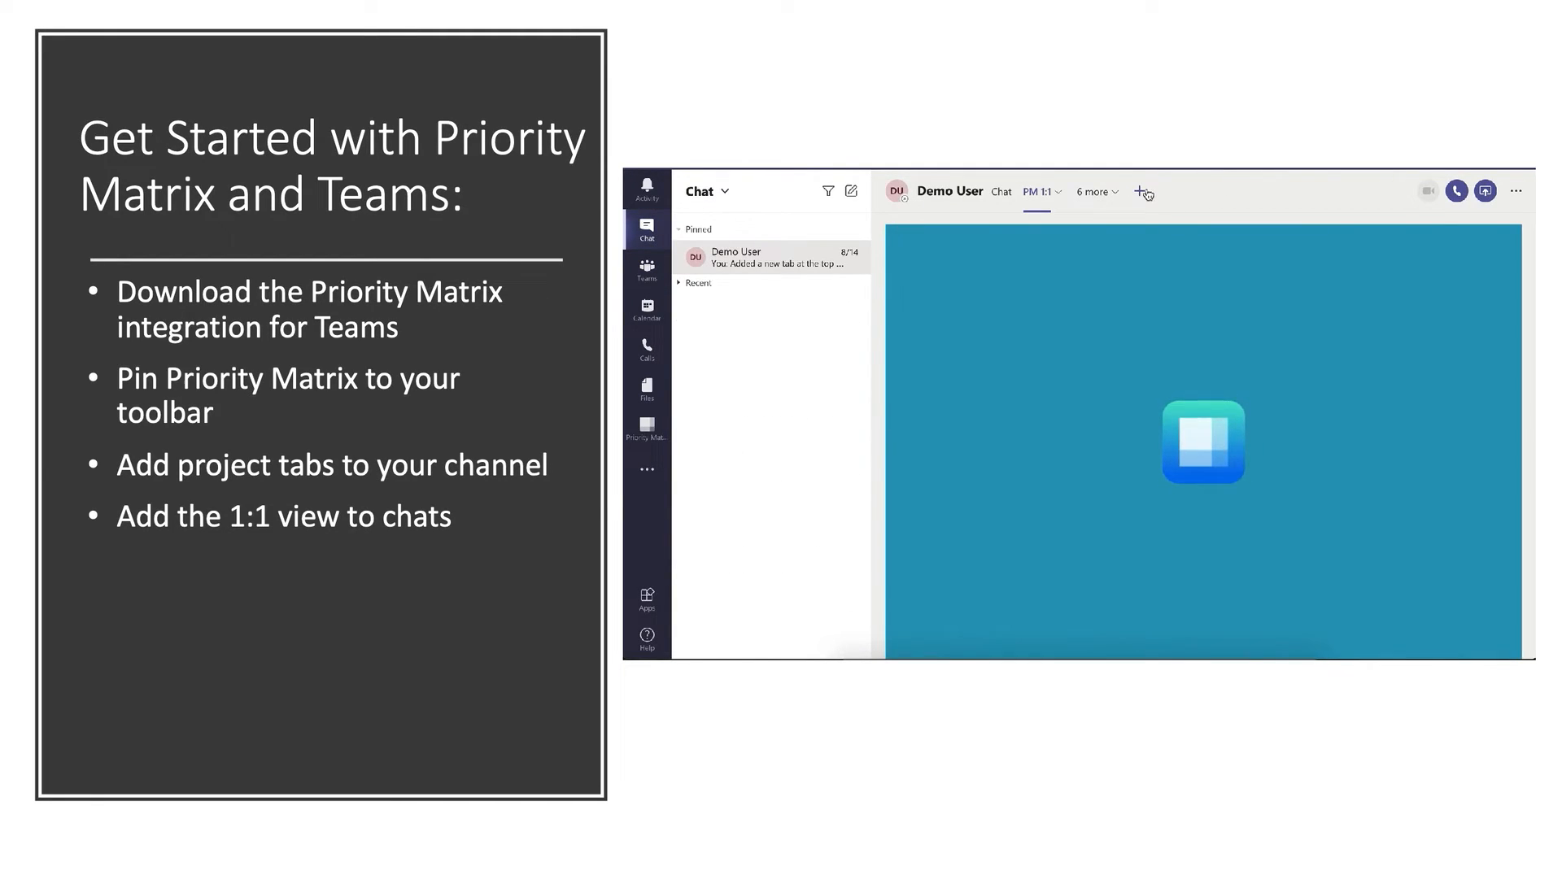
Add a Priority Matrix One-on-one view tab ('PM 1:1 (1)') to the Demo User chat and save it.
{"action": "left_click", "coordinate": [1144, 192]}
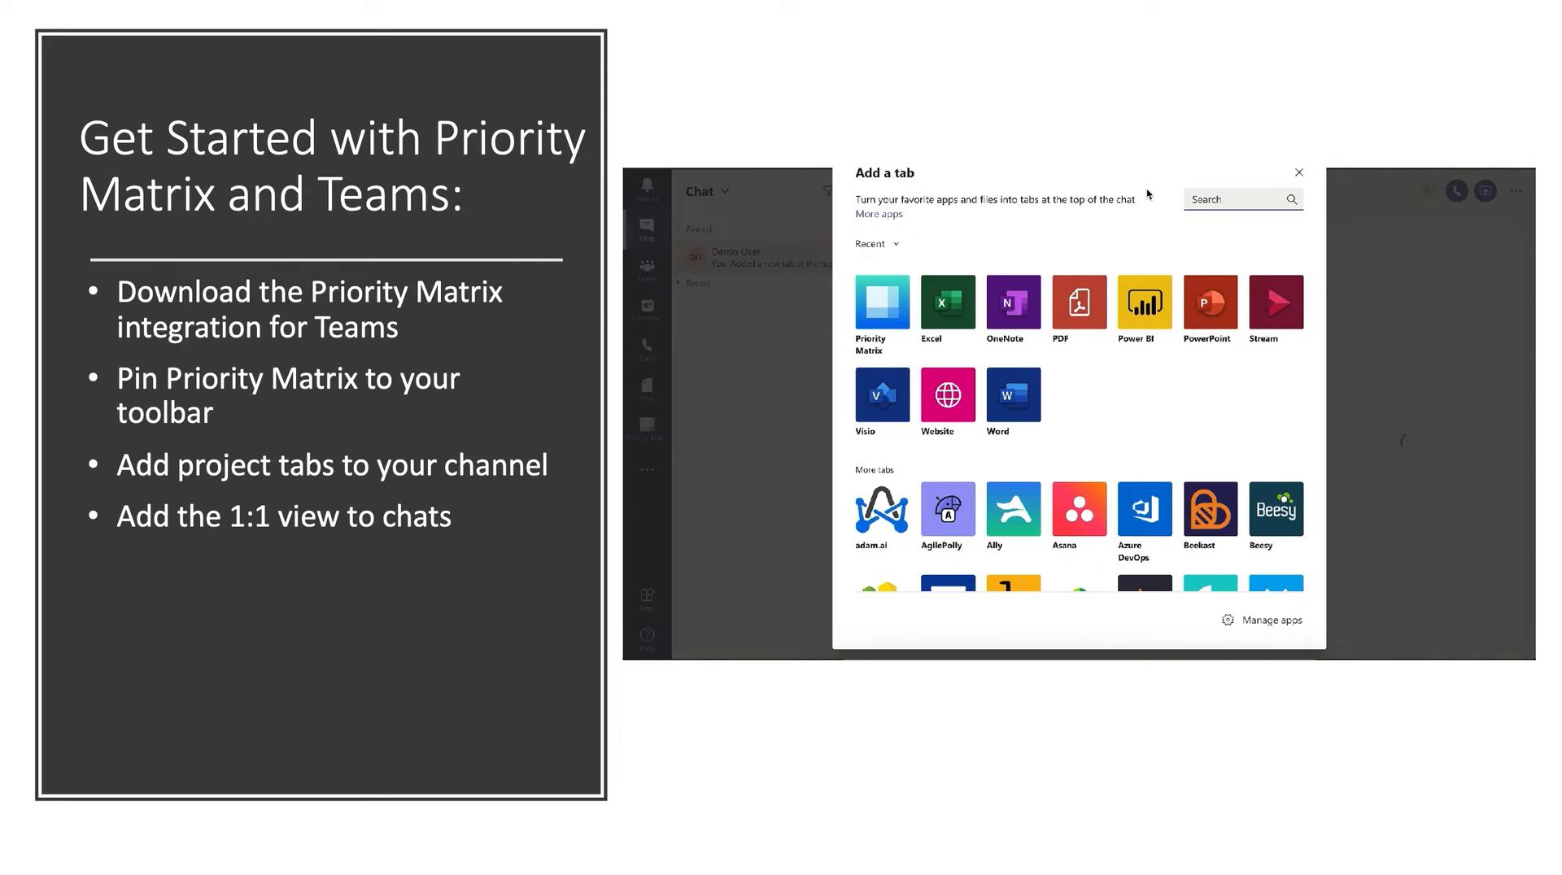
{"action": "type", "text": "prior"}
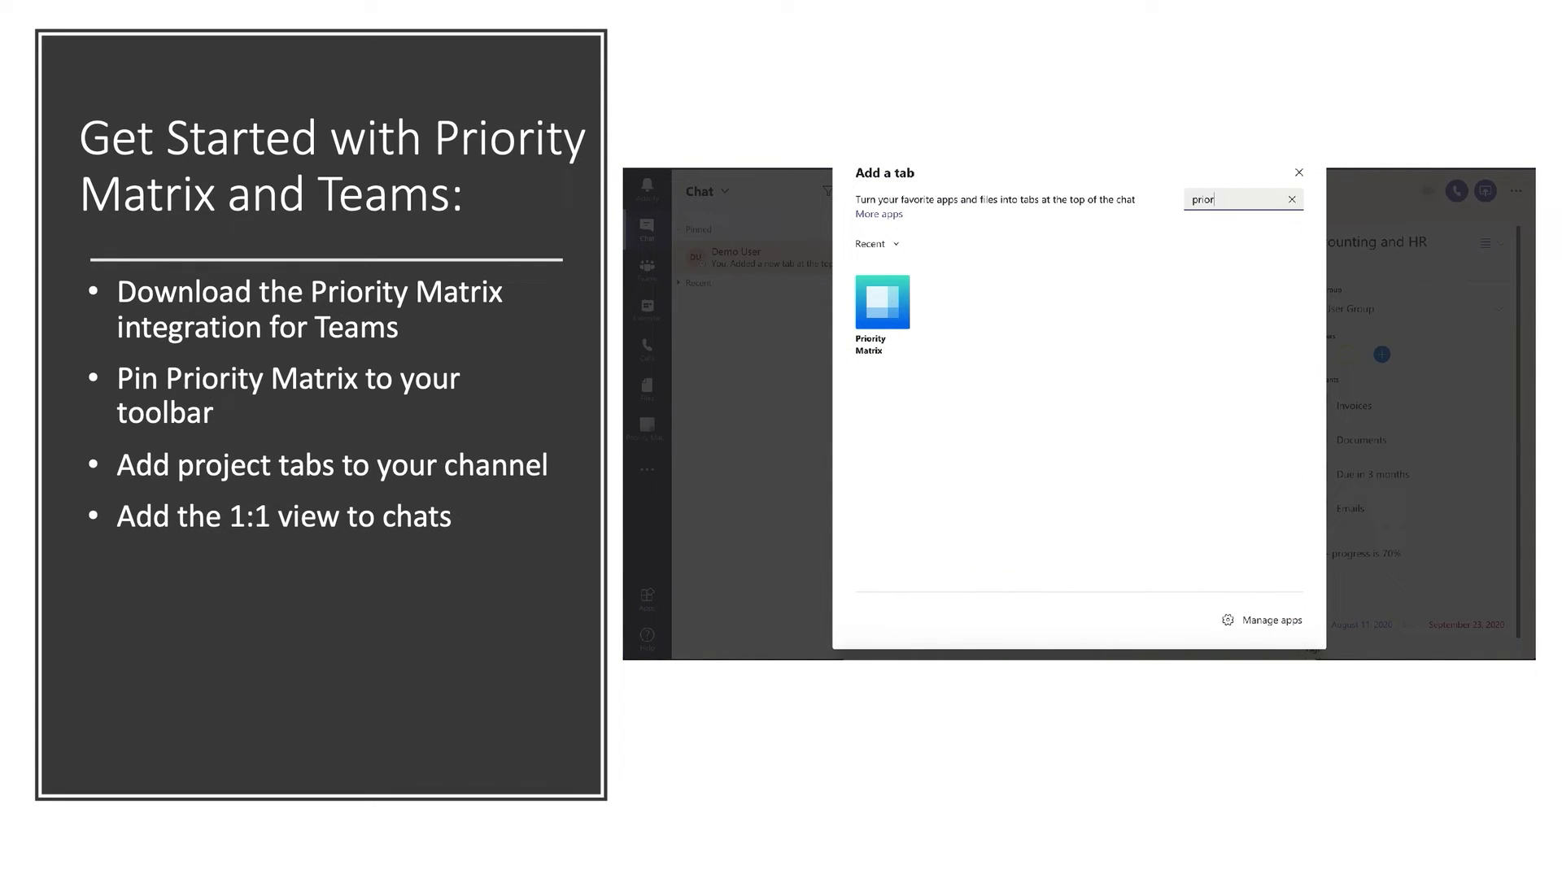
{"action": "left_click", "coordinate": [882, 305]}
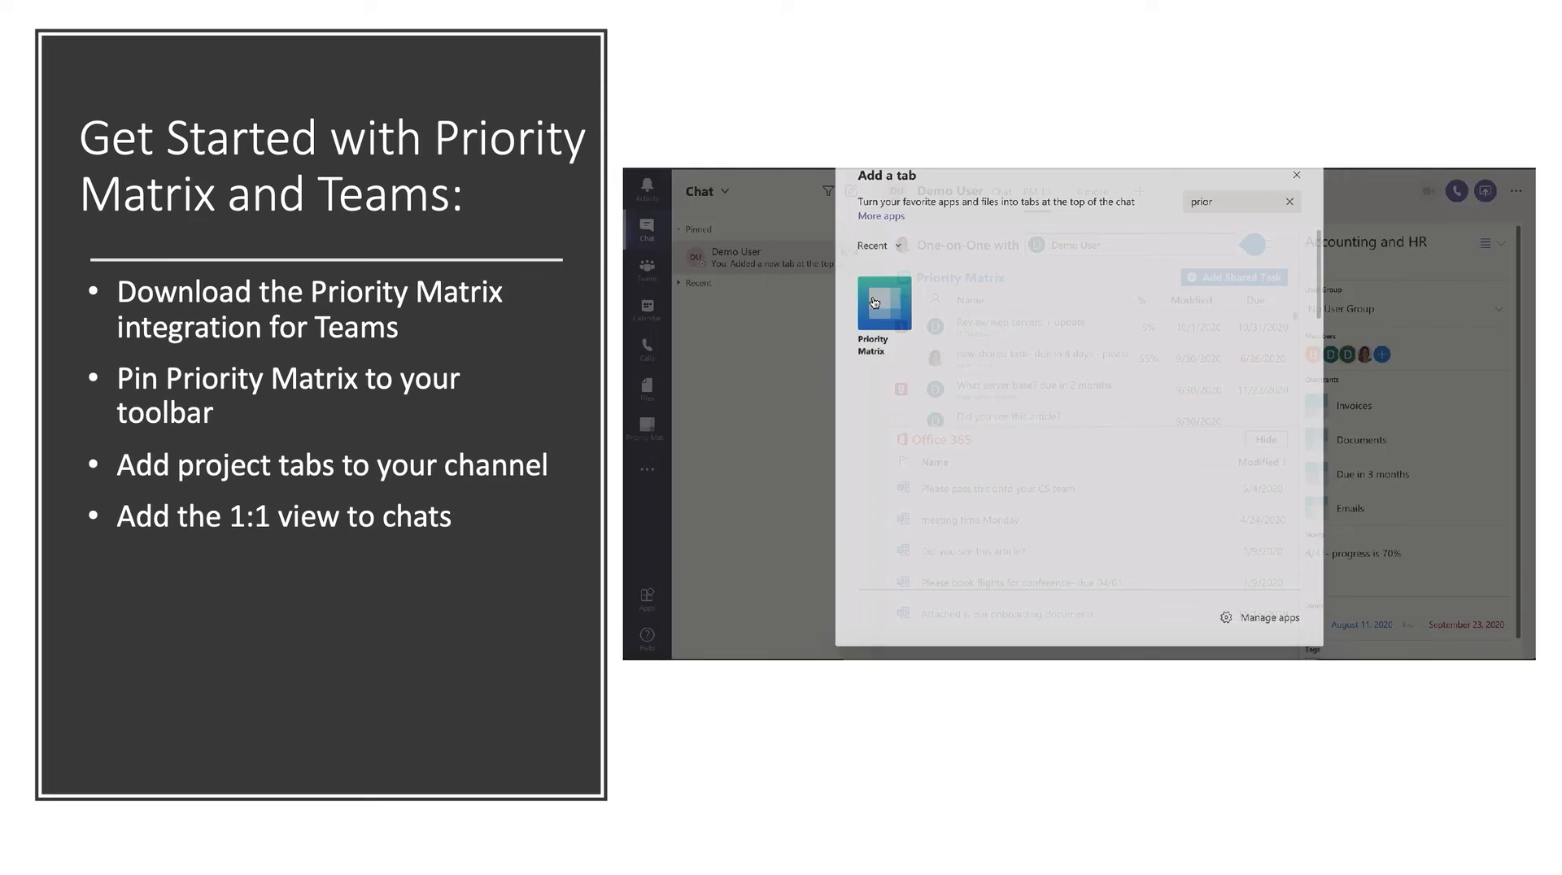
{"action": "left_click", "coordinate": [883, 307]}
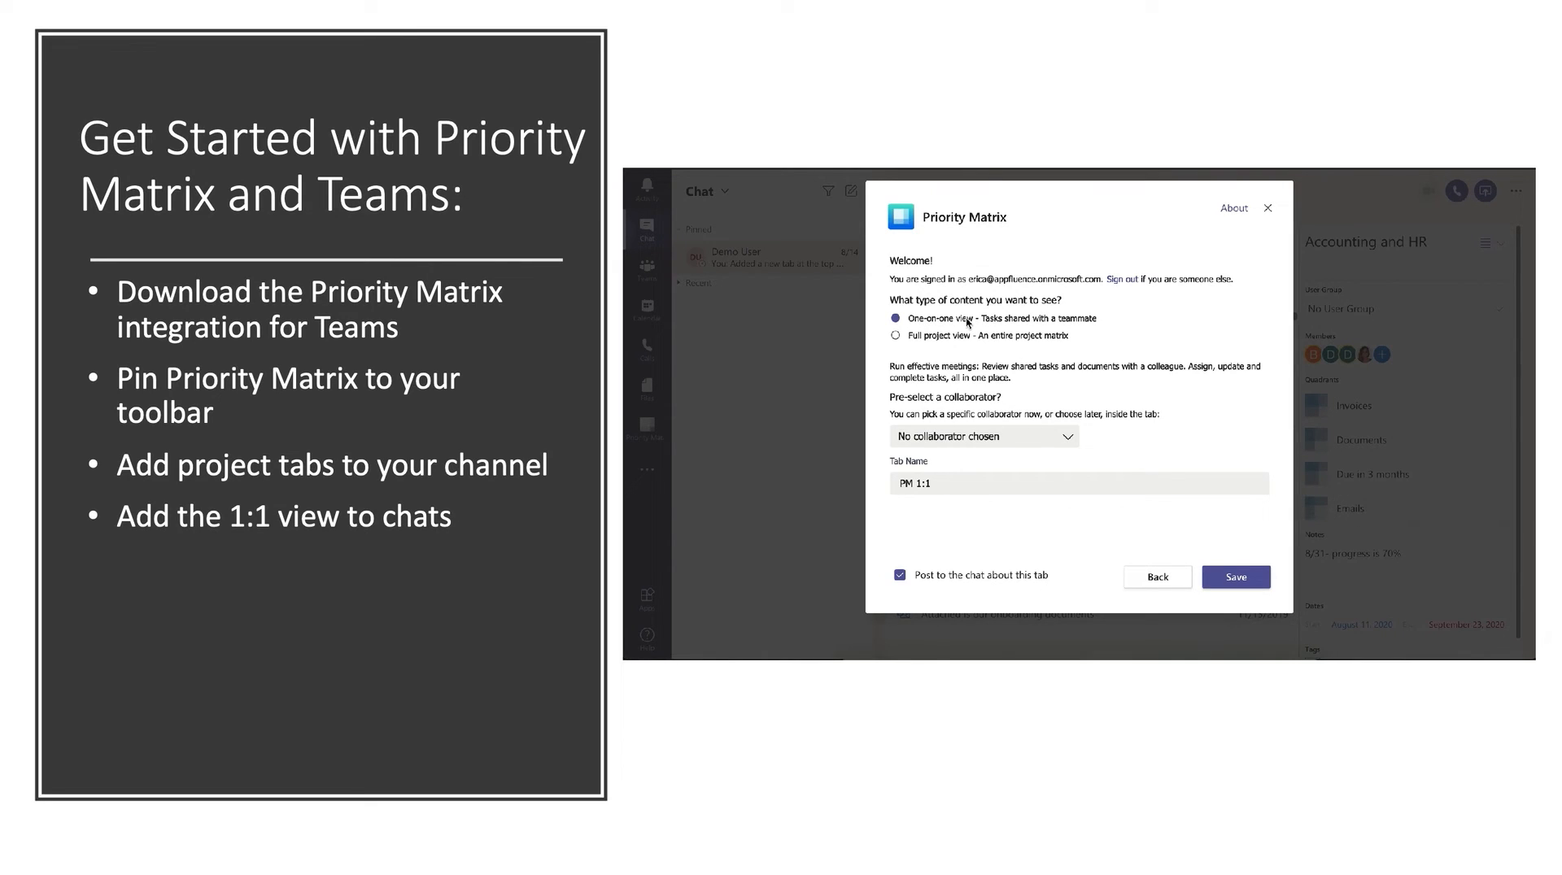
{"action": "left_click", "coordinate": [1235, 577]}
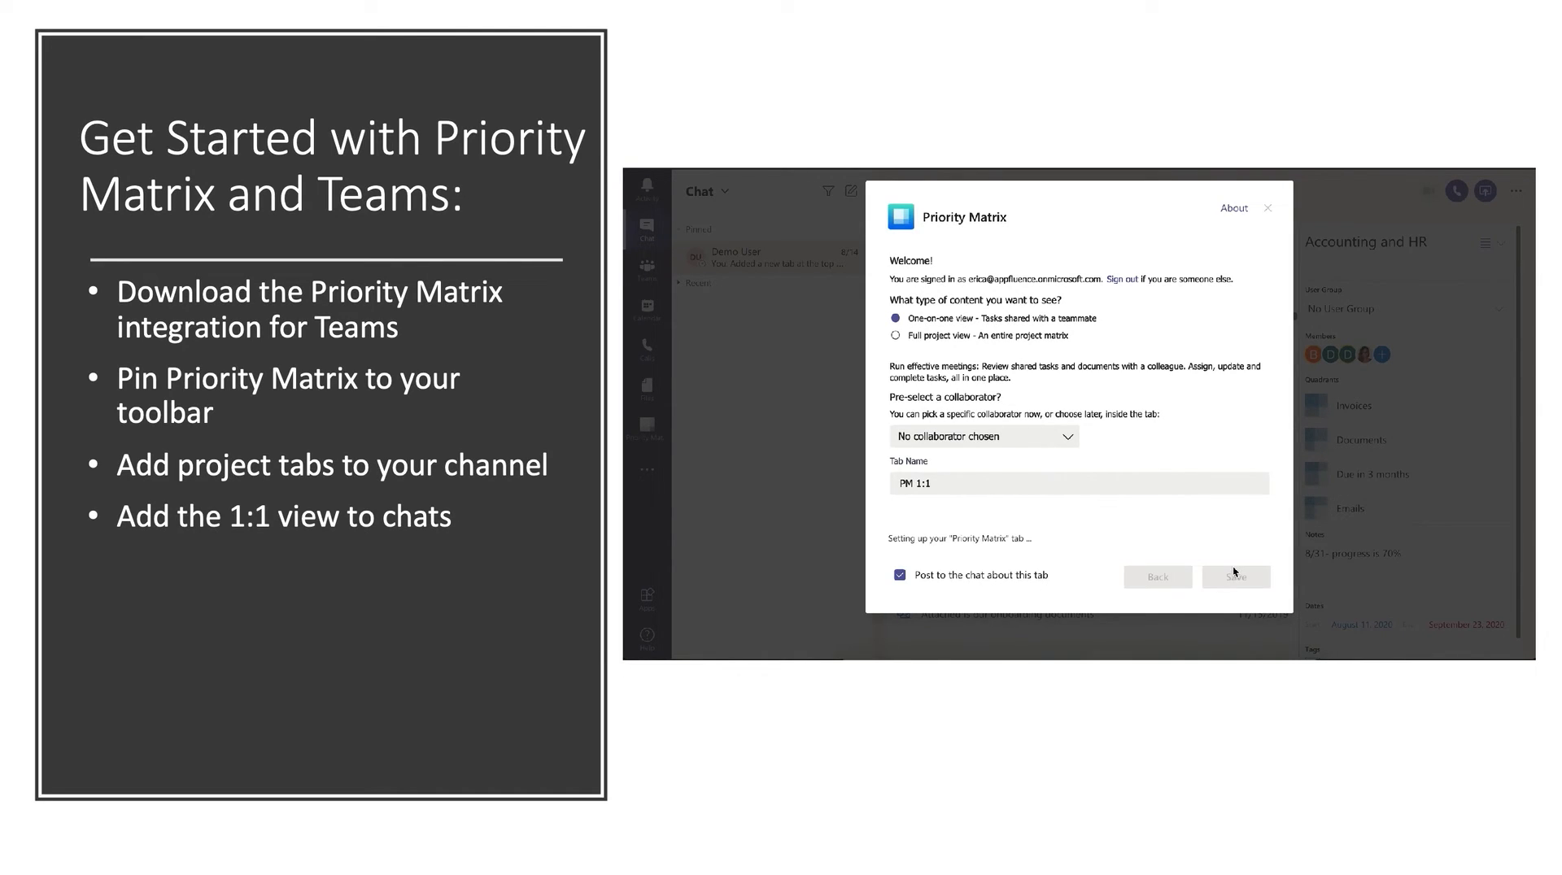
{"action": "left_click", "coordinate": [1235, 576]}
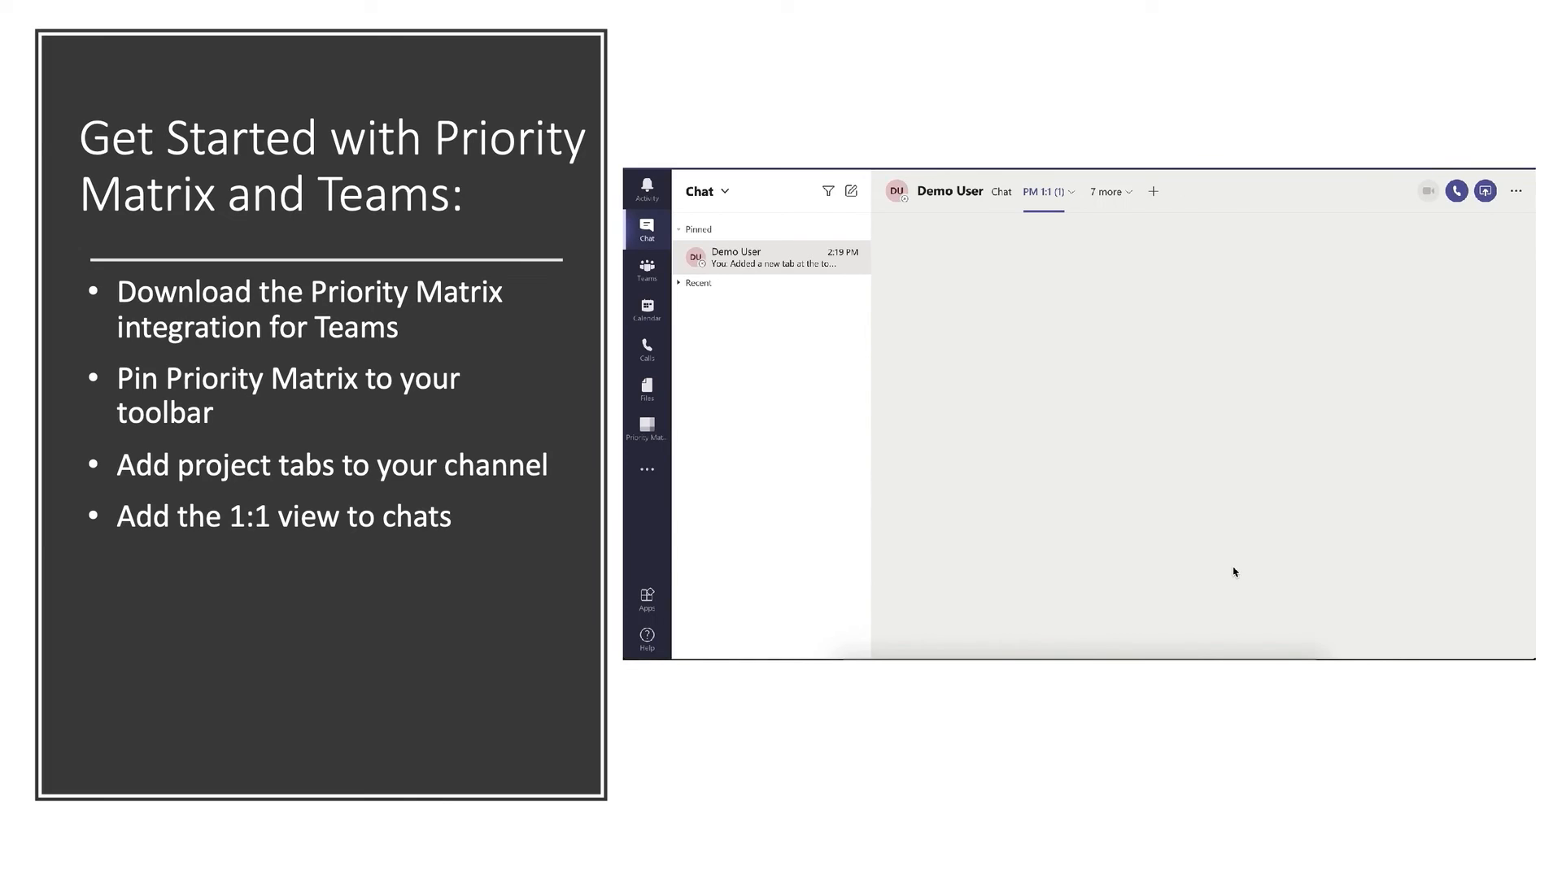